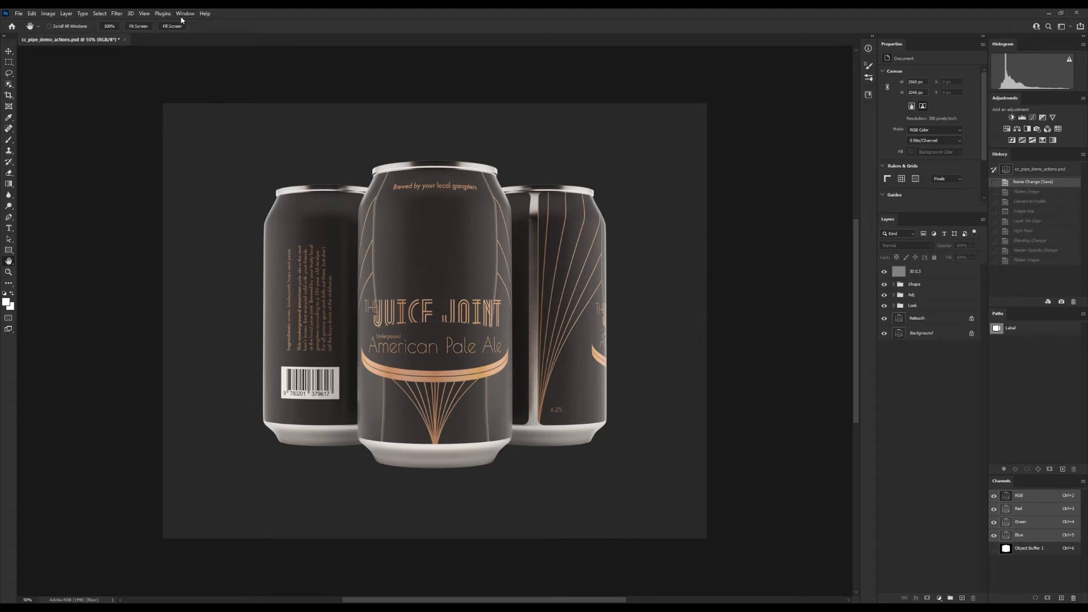
- Show the Actions panel from the Window menu, with actions displayed as coloured buttons
left_click(185, 13)
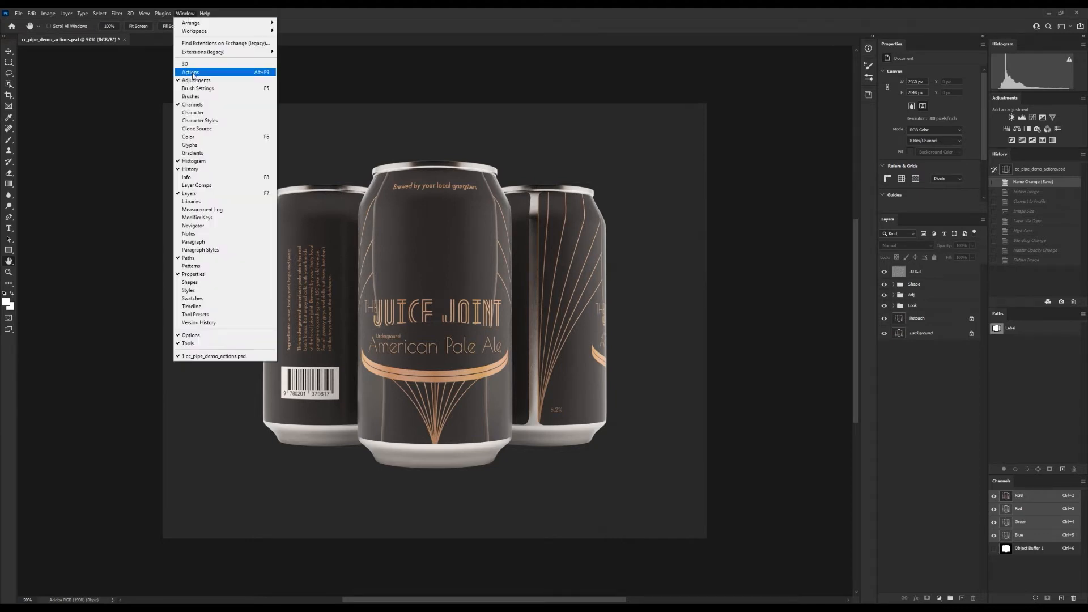
left_click(190, 72)
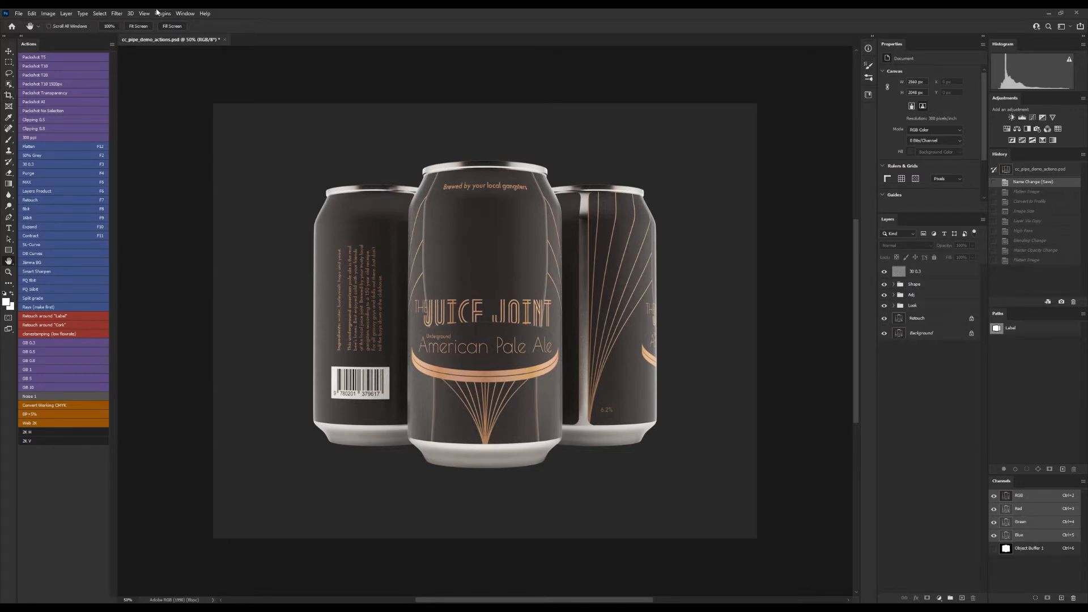
mouse_move(76, 191)
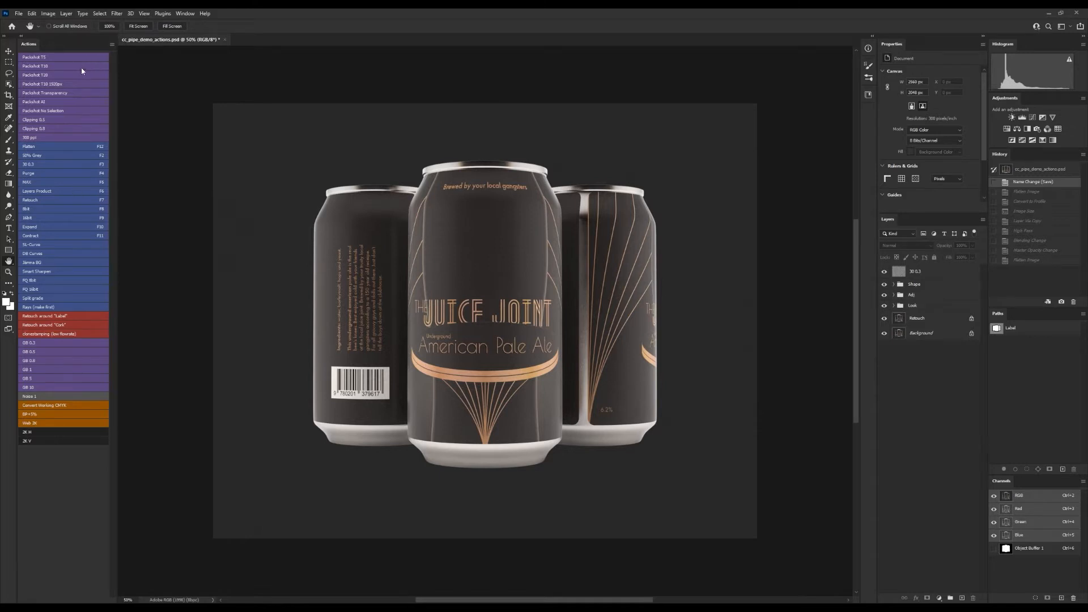
- Open the Actions panel flyout menu to review its recording and playback options
left_click(106, 44)
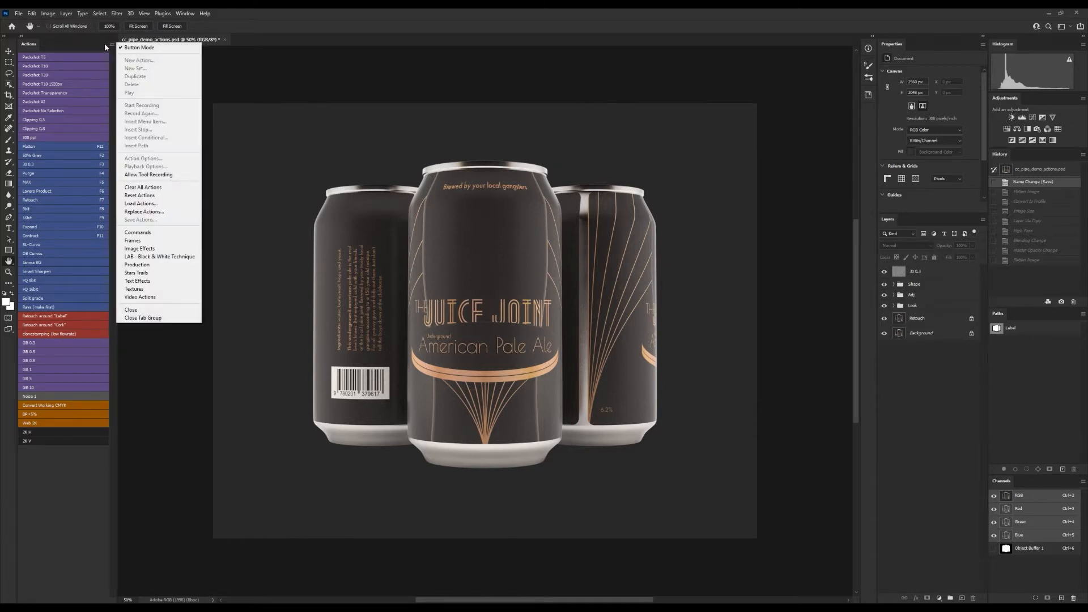
mouse_move(143, 211)
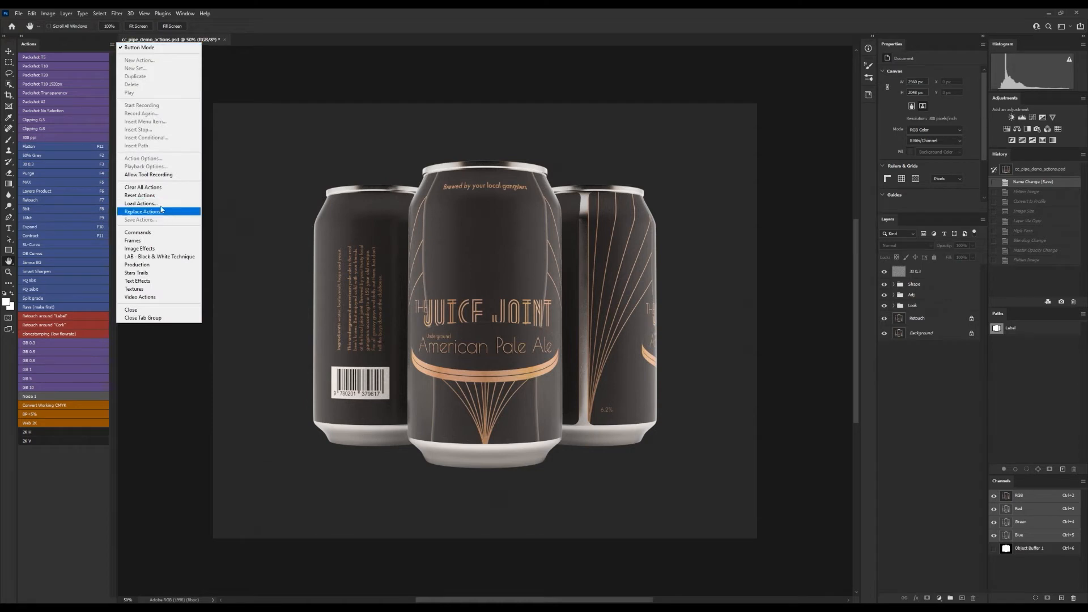
mouse_move(142, 188)
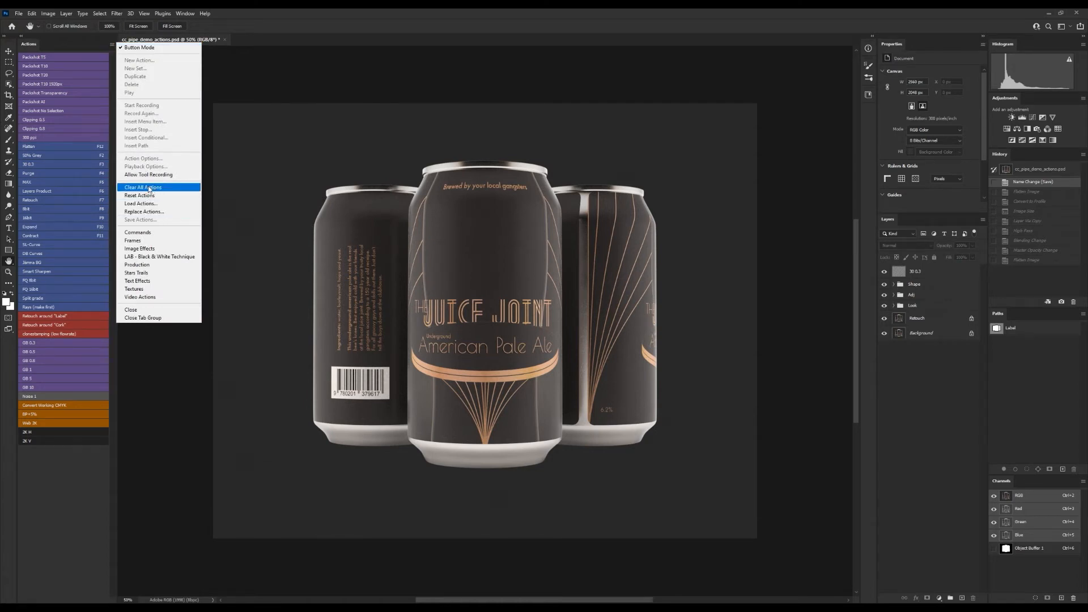
mouse_move(139, 195)
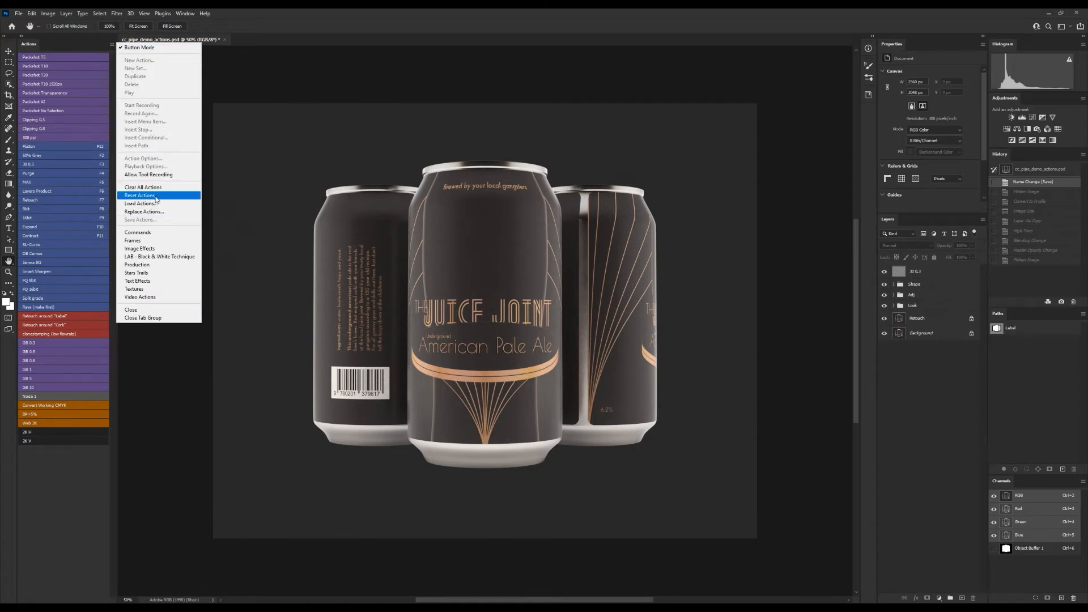
mouse_move(144, 211)
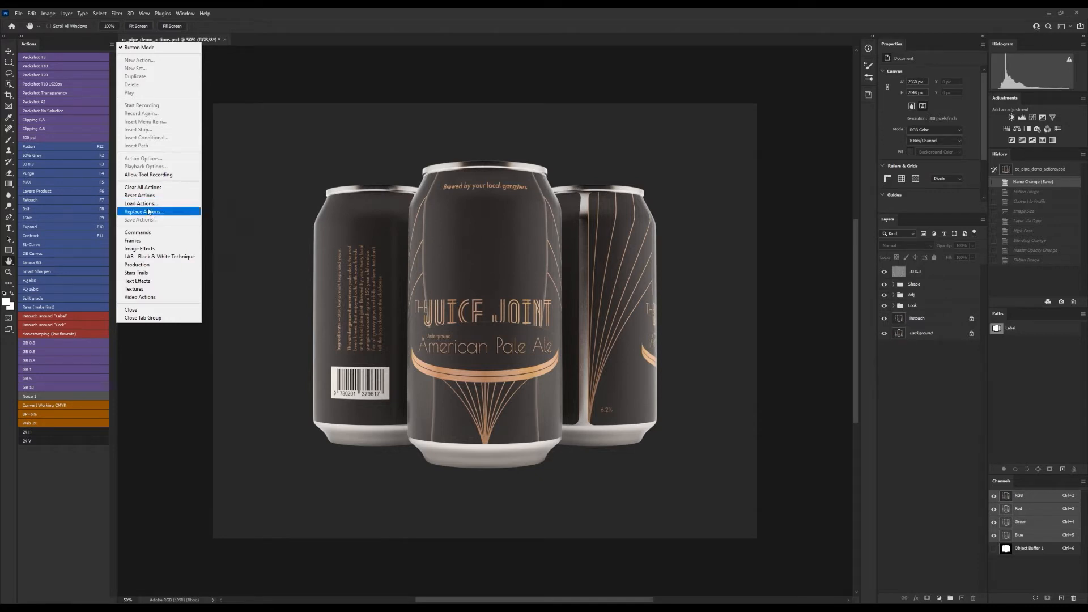
mouse_move(139, 203)
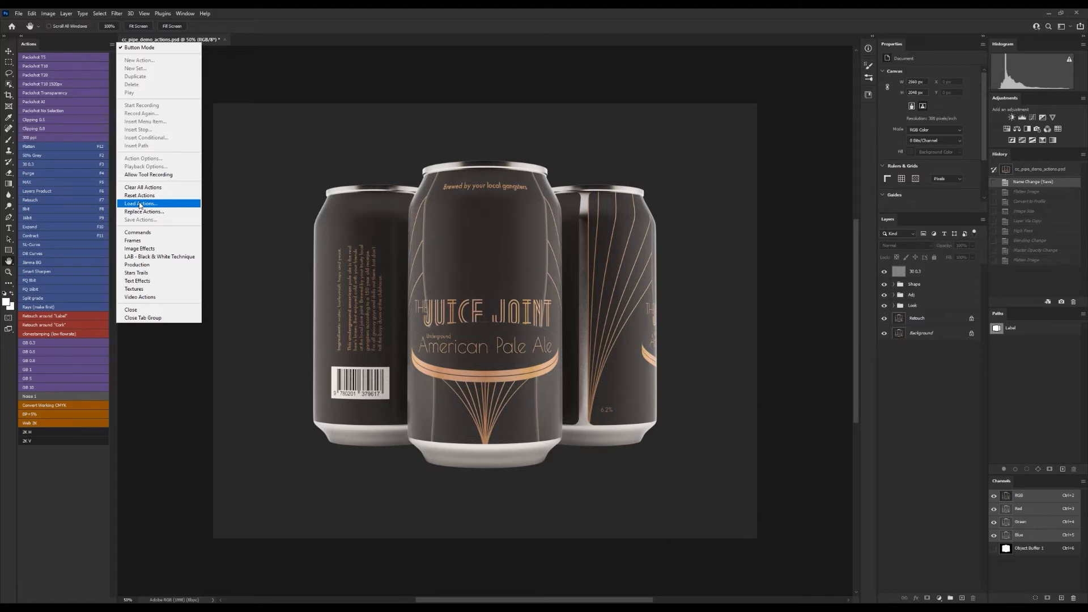
mouse_move(101, 61)
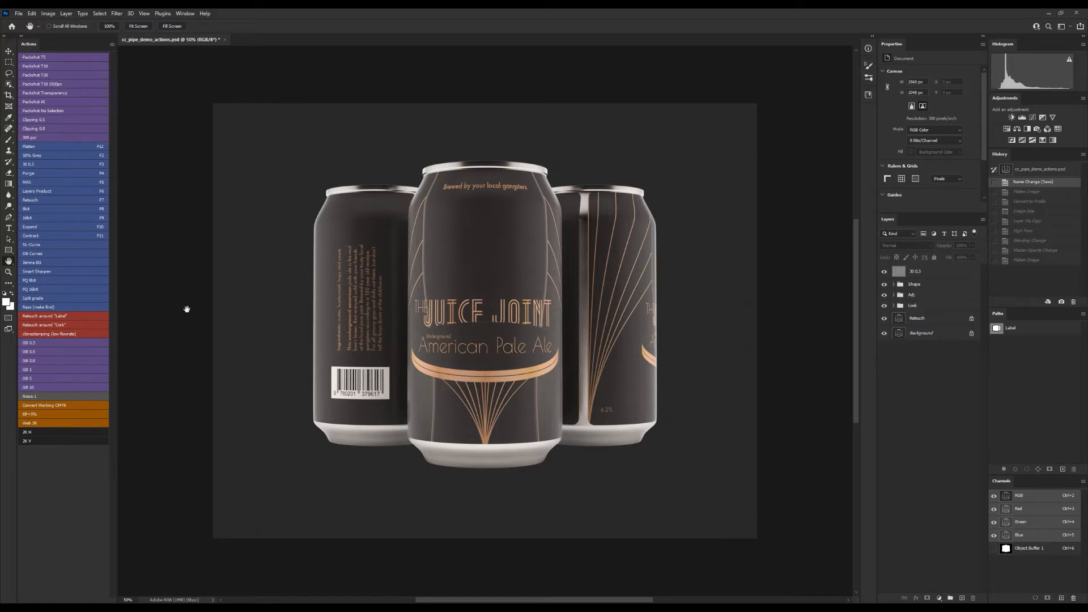
mouse_move(159, 319)
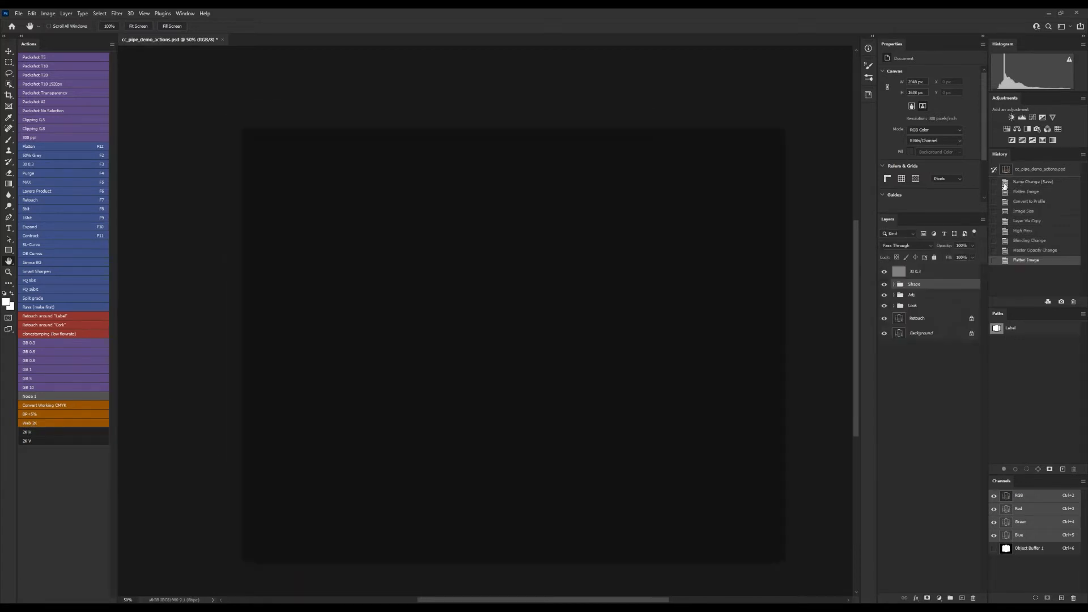
- Revert the image to the Name Change (Save) history state
left_click(1032, 181)
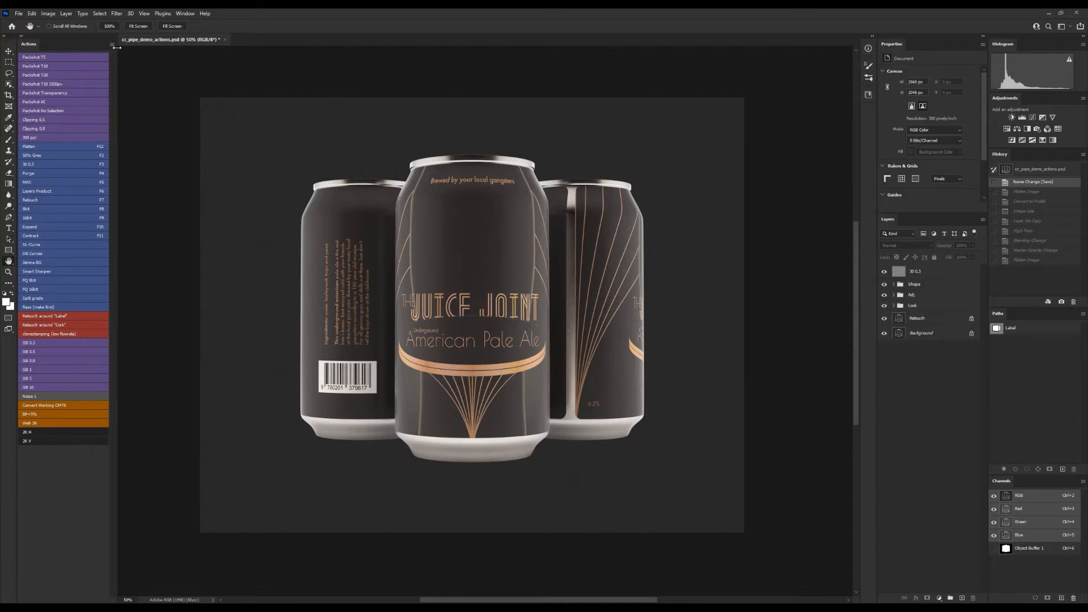
- Turn off Button Mode in the Actions panel flyout menu
left_click(112, 44)
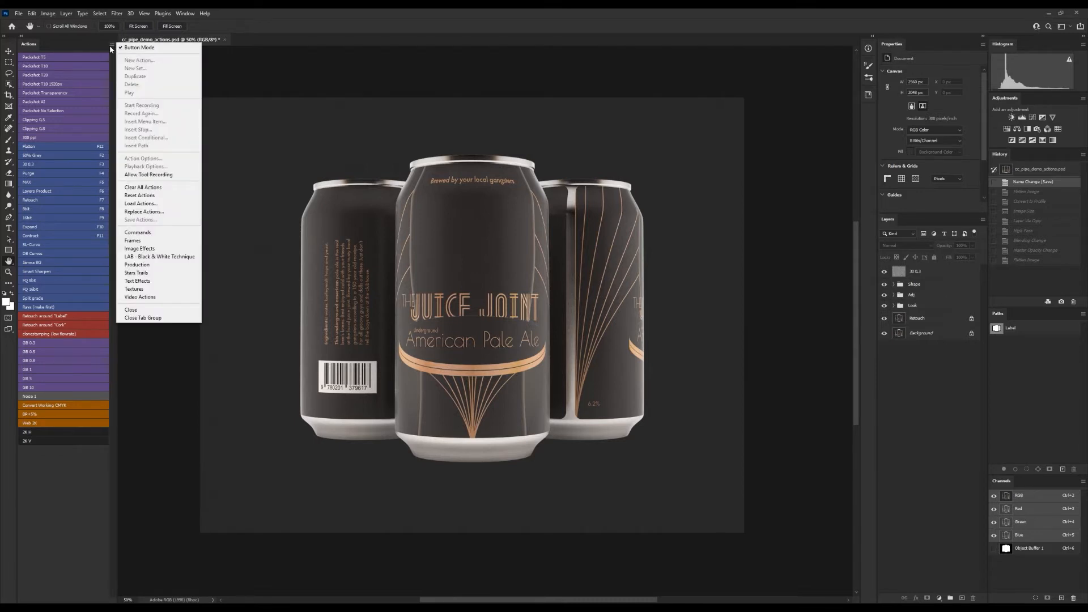
mouse_move(139, 47)
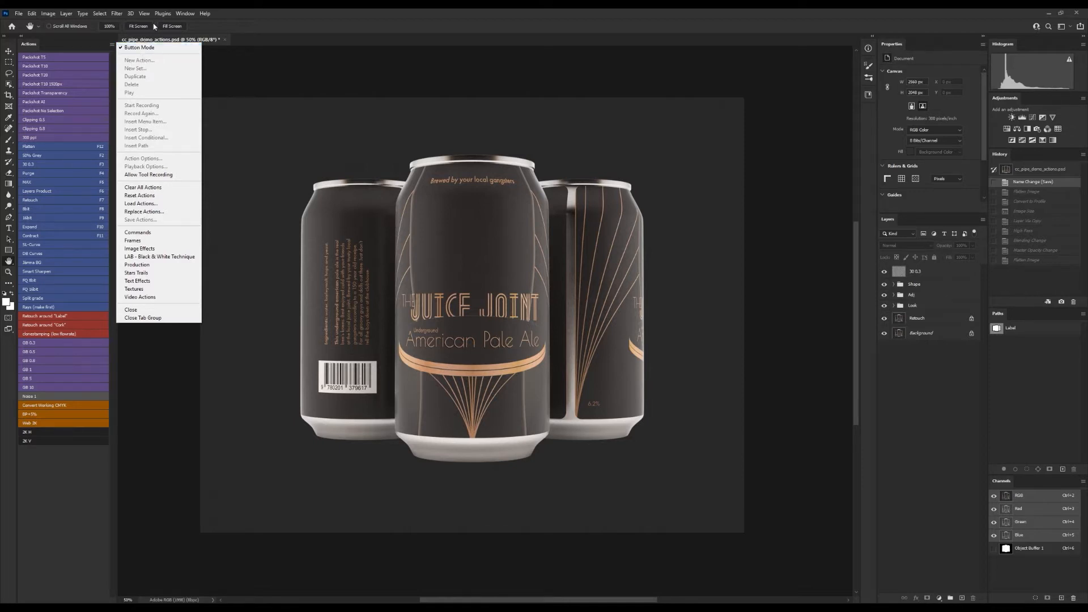
mouse_move(139, 47)
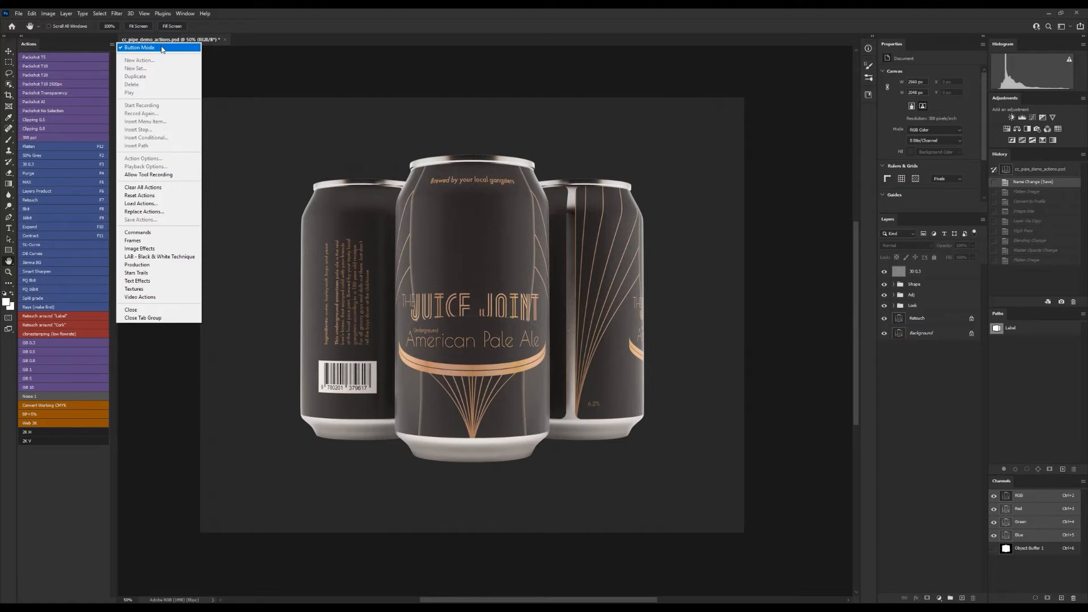
mouse_move(124, 52)
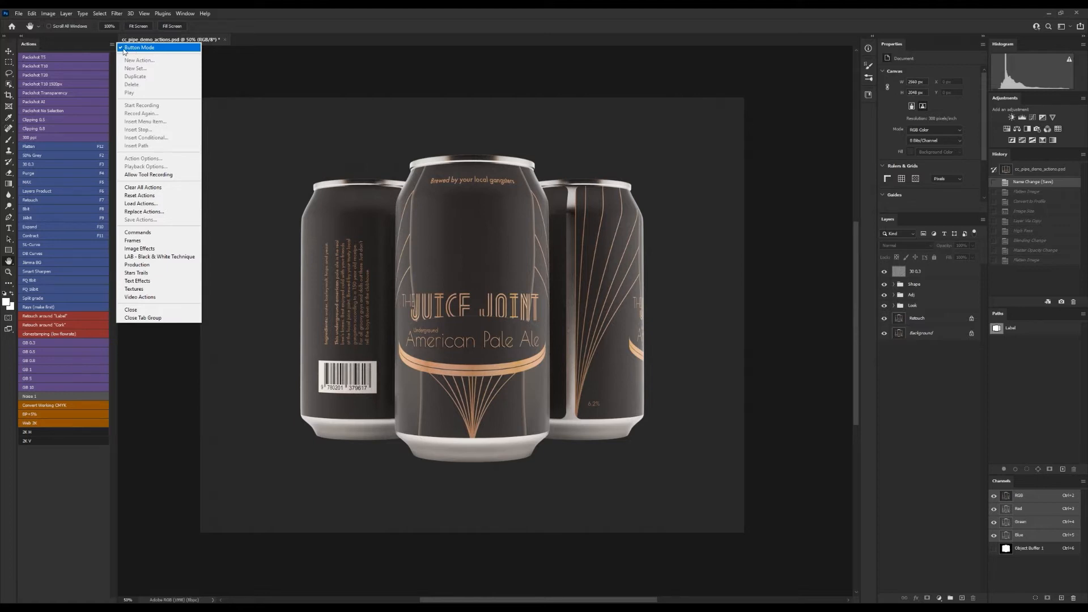
left_click(140, 47)
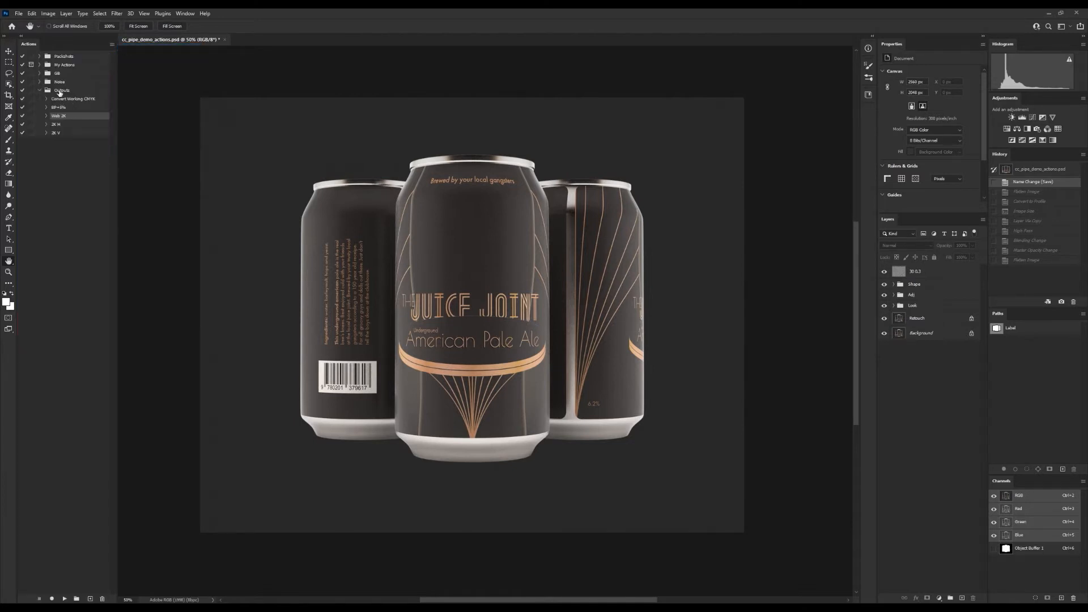
- Select the Outputs set and expand the Web 2K action to list its steps
left_click(41, 91)
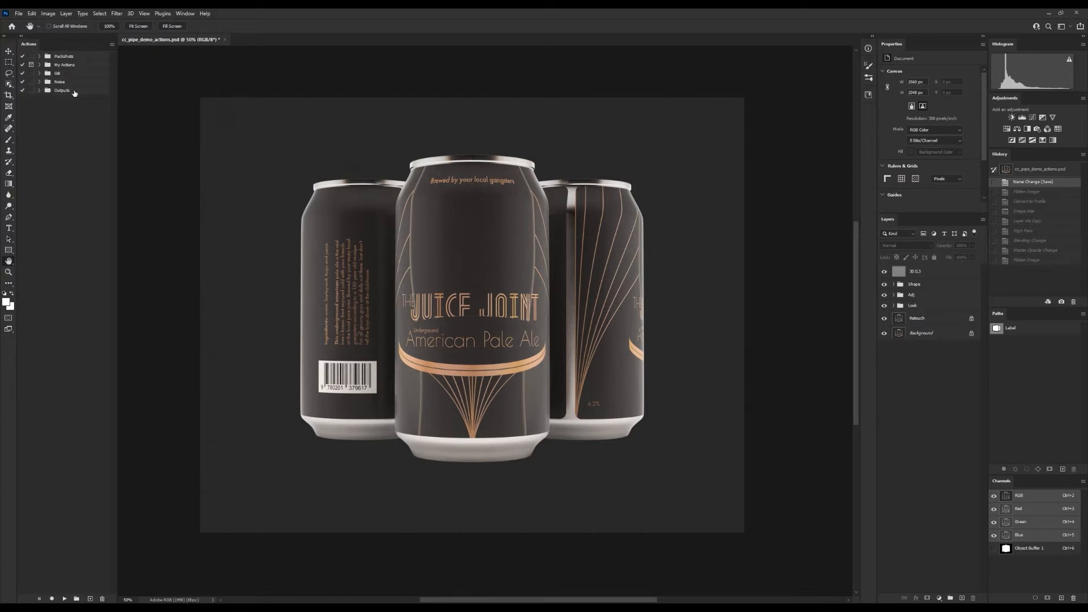
left_click(62, 90)
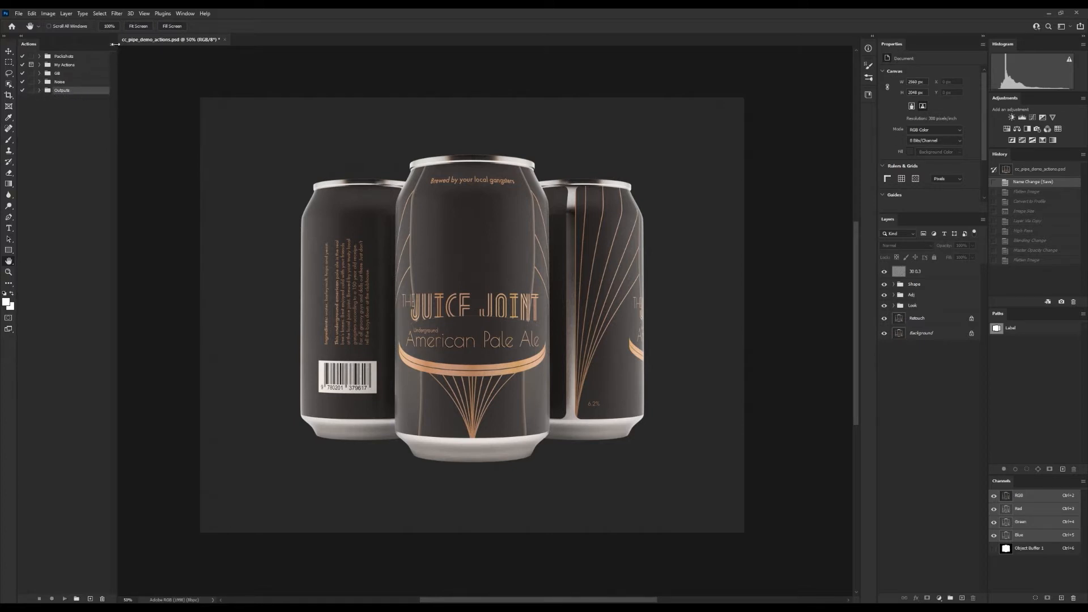
left_click(111, 44)
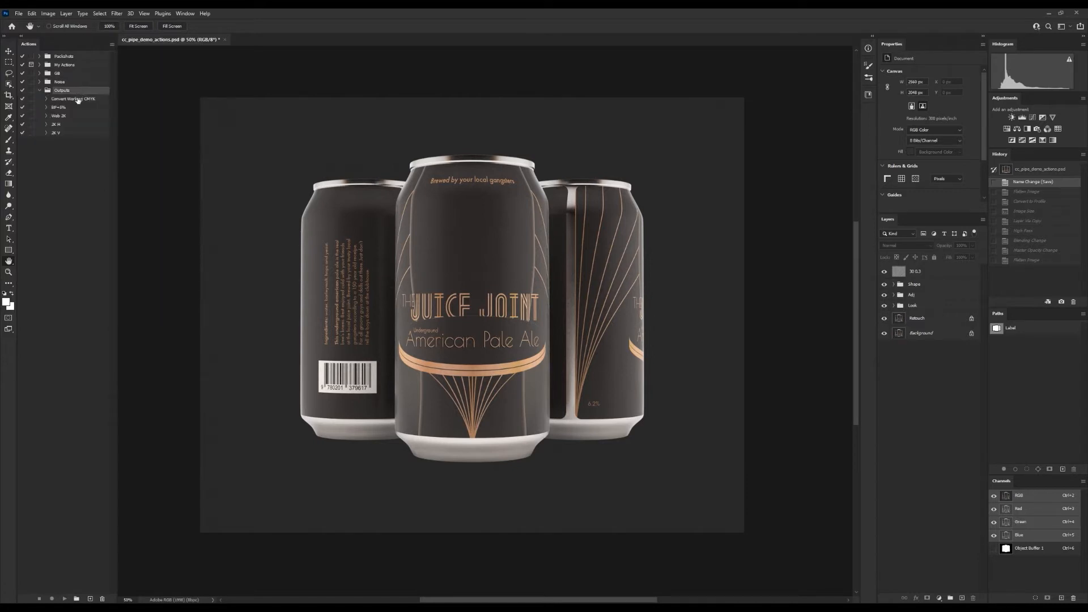
left_click(73, 99)
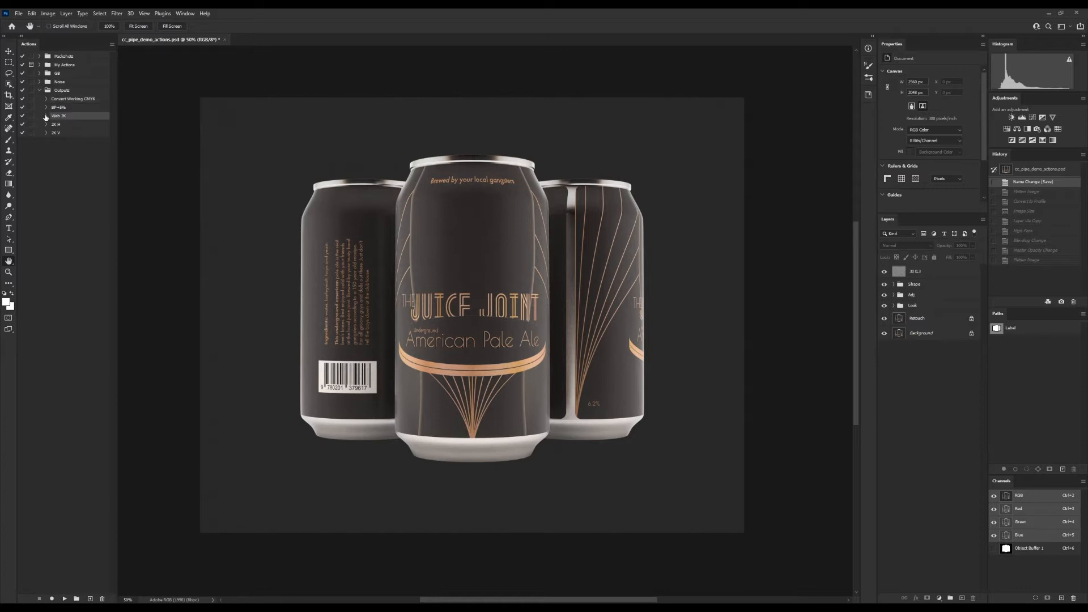
left_click(46, 115)
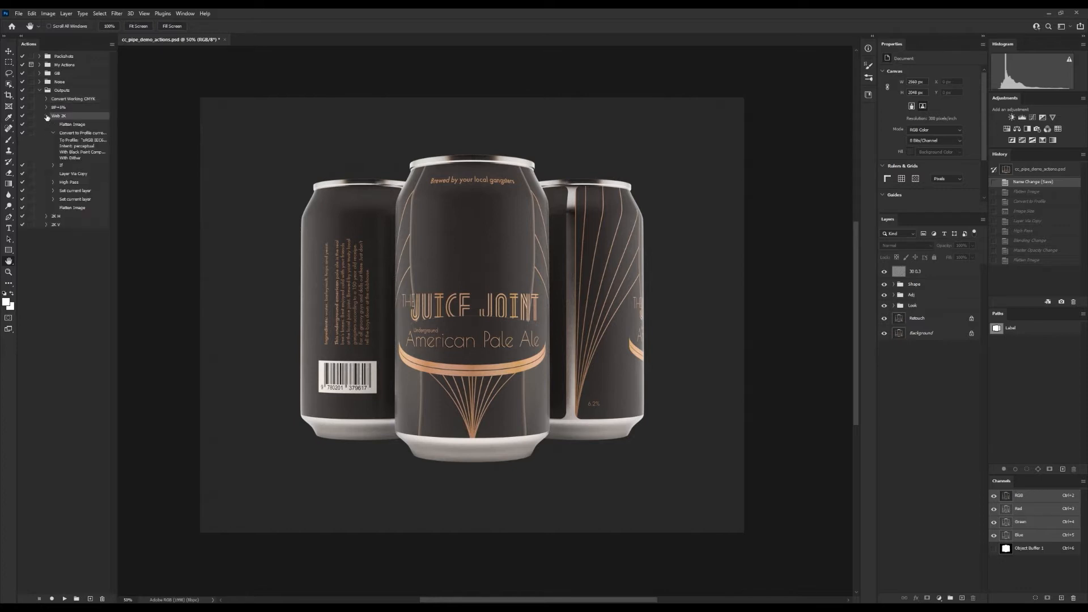
- Toggle the Convert to Profile step details and begin creating a new action set
left_click(53, 133)
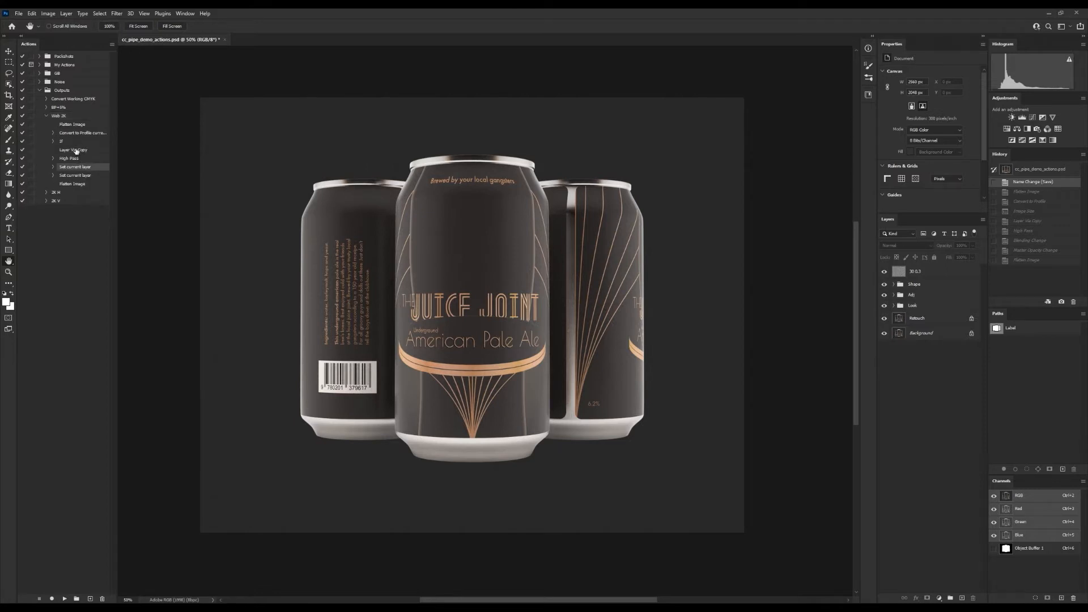
left_click(54, 132)
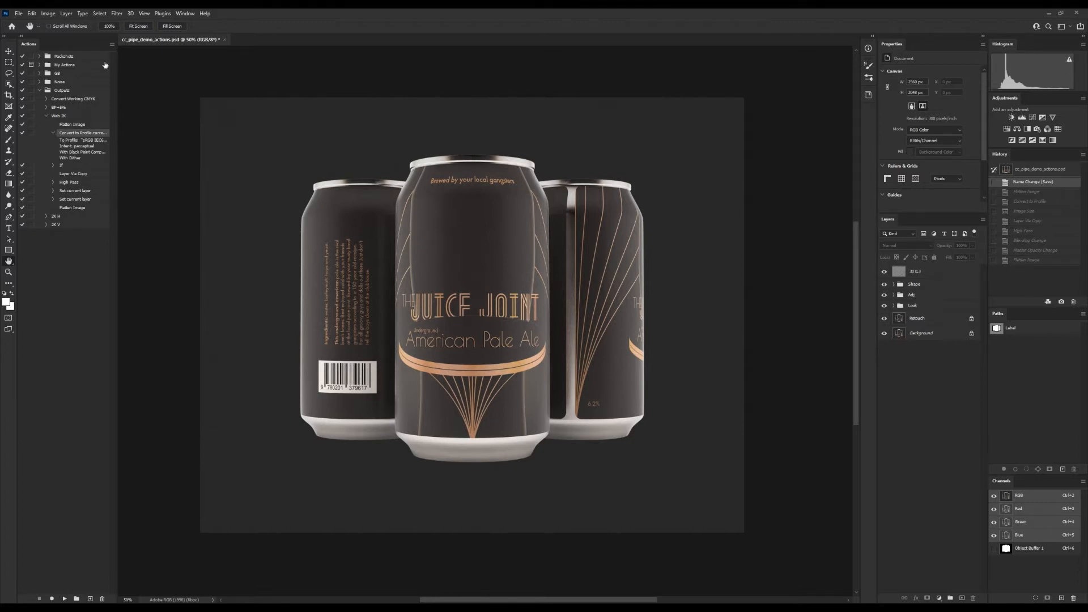
left_click(45, 90)
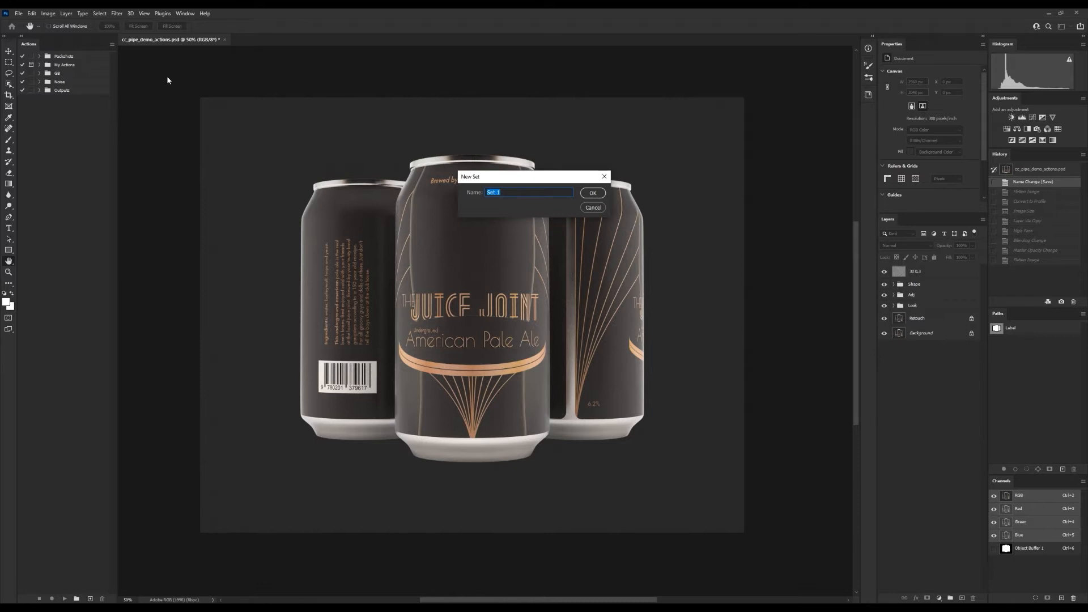
- Create the Output set and a Web 2K action with no function key or colour, and record
type("Output")
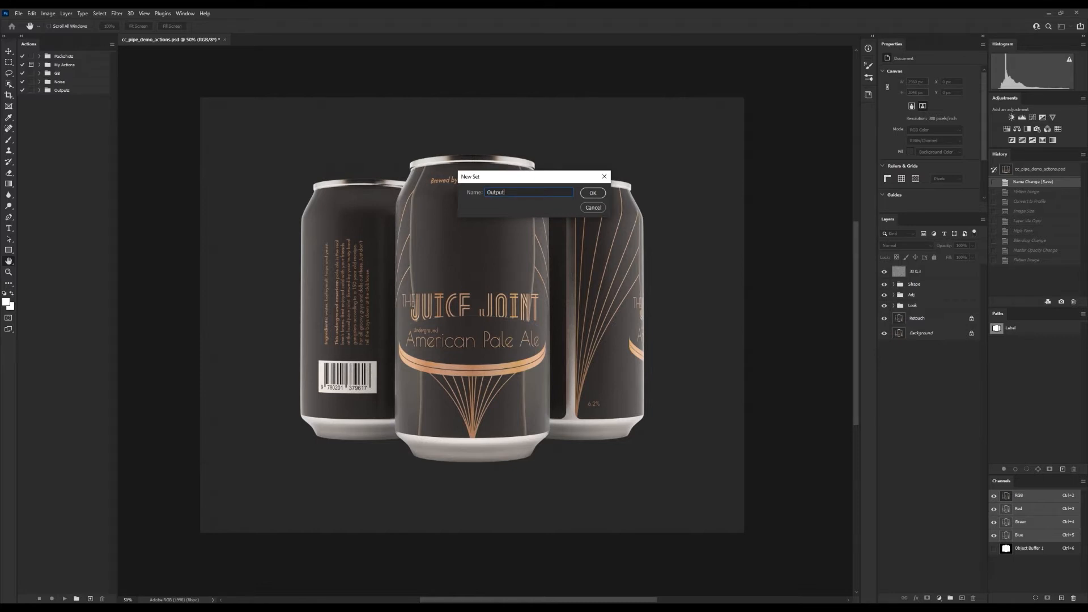
left_click(592, 192)
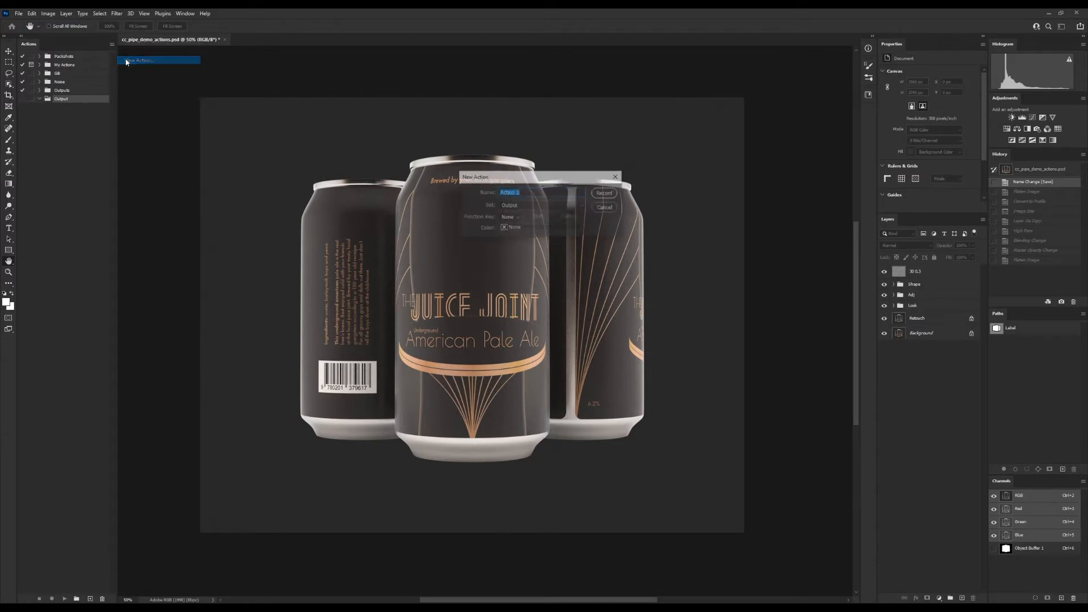
type("Web1")
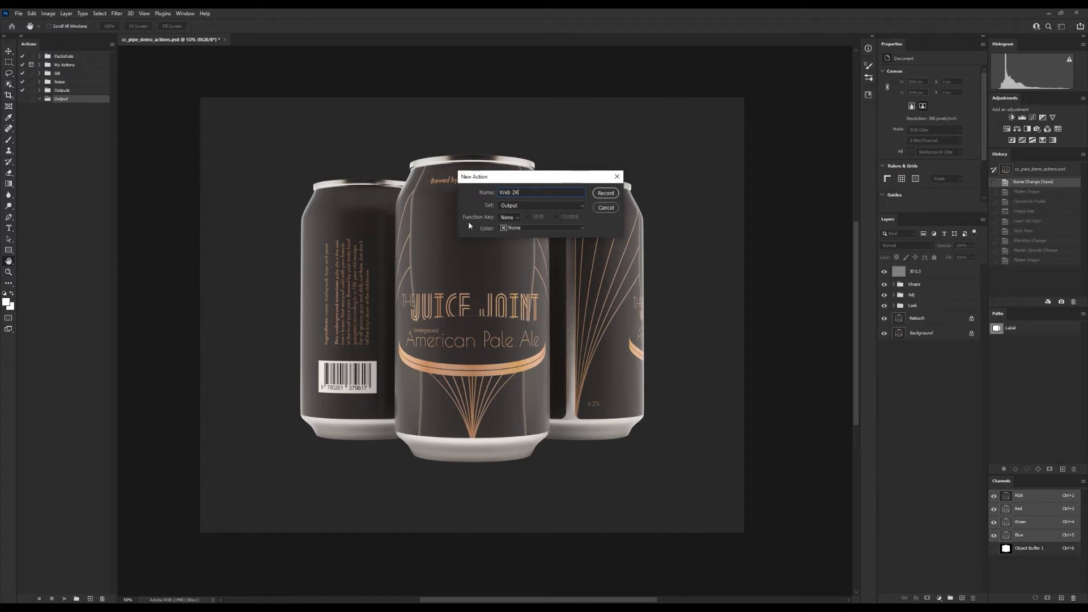
mouse_move(503, 229)
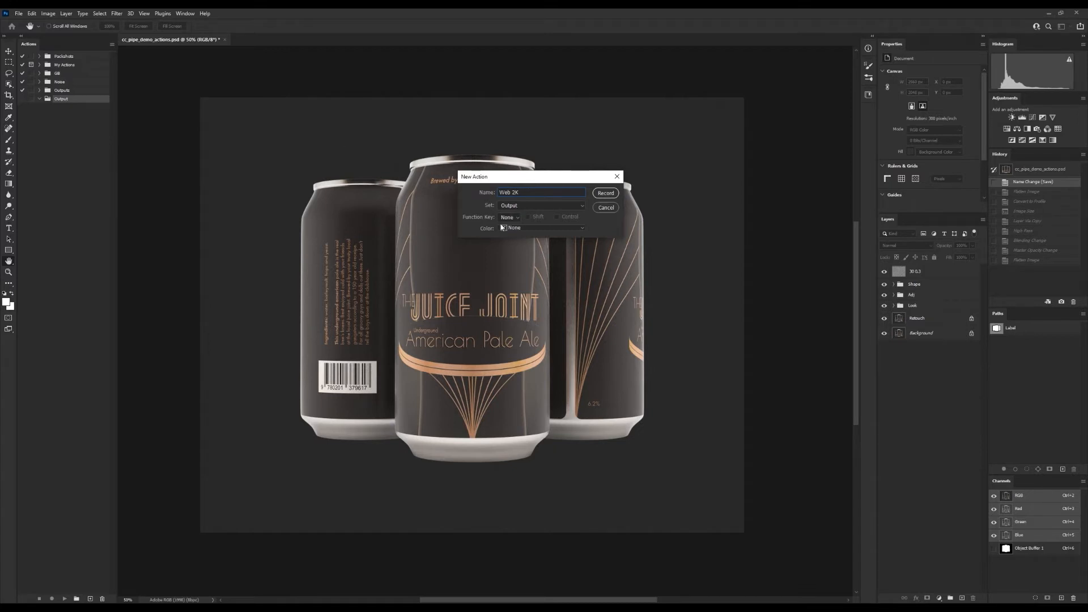
left_click(511, 217)
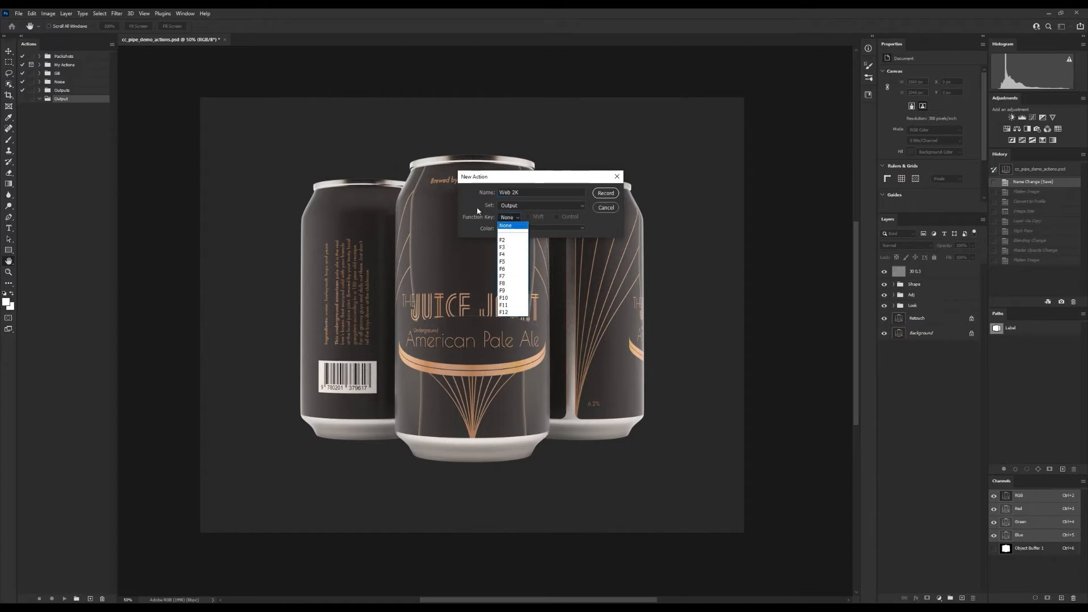
left_click(544, 228)
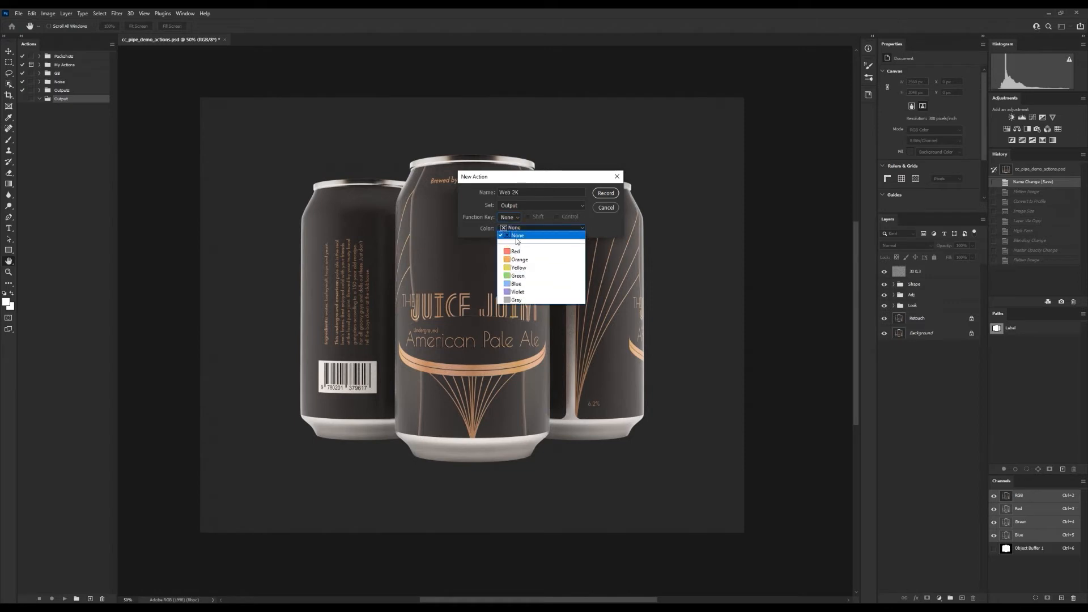
left_click(517, 235)
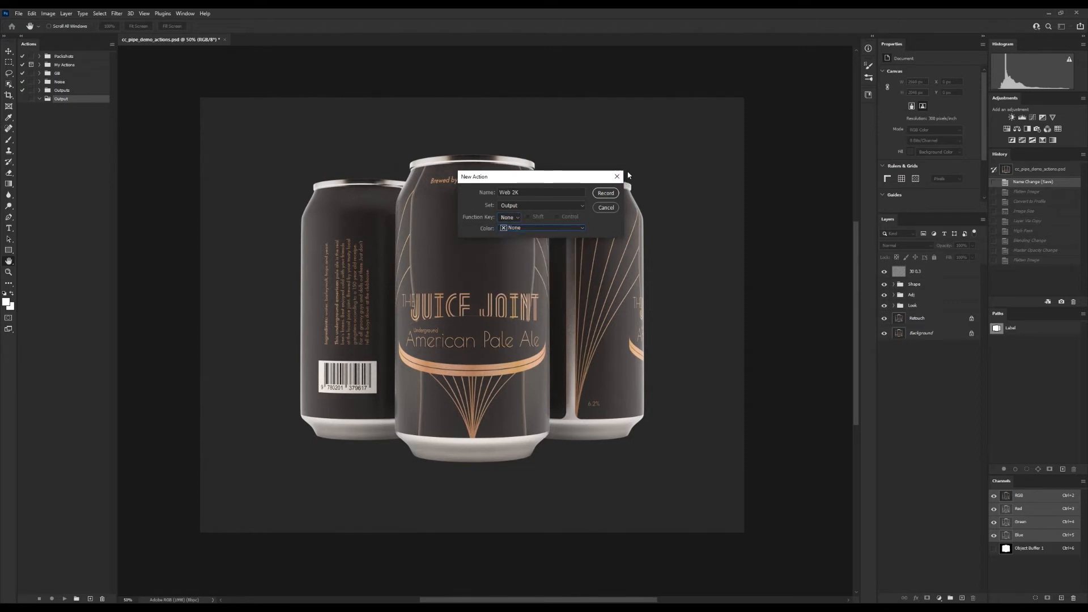
left_click(605, 192)
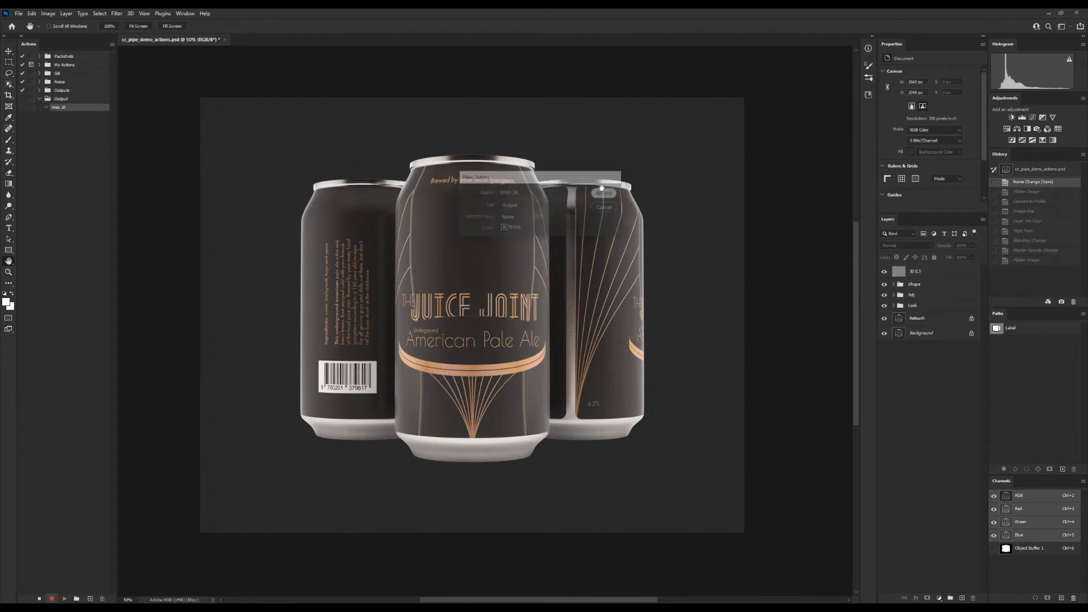
left_click(603, 192)
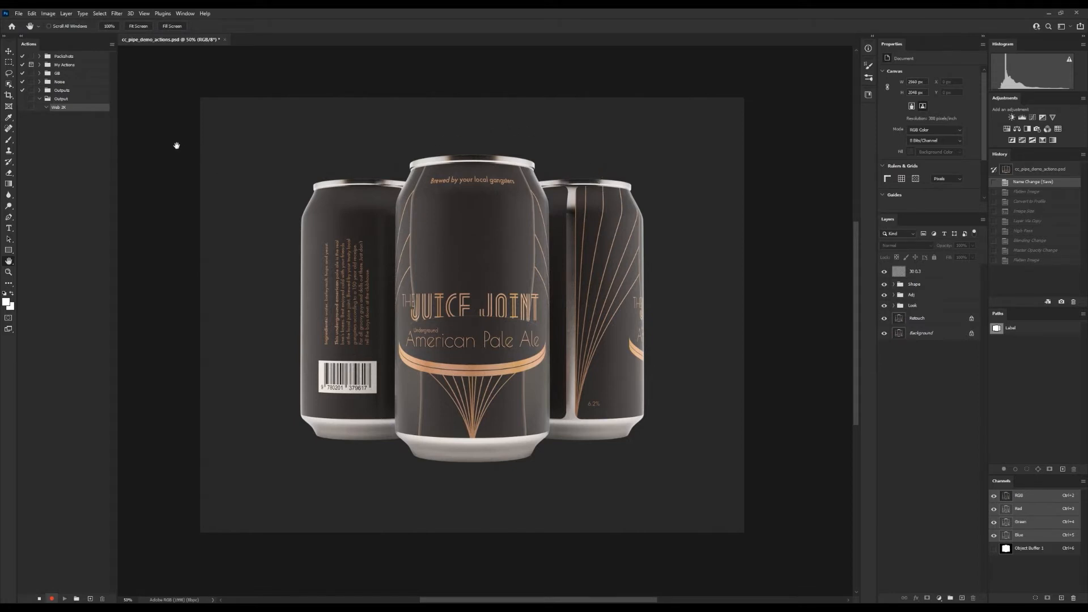
mouse_move(166, 136)
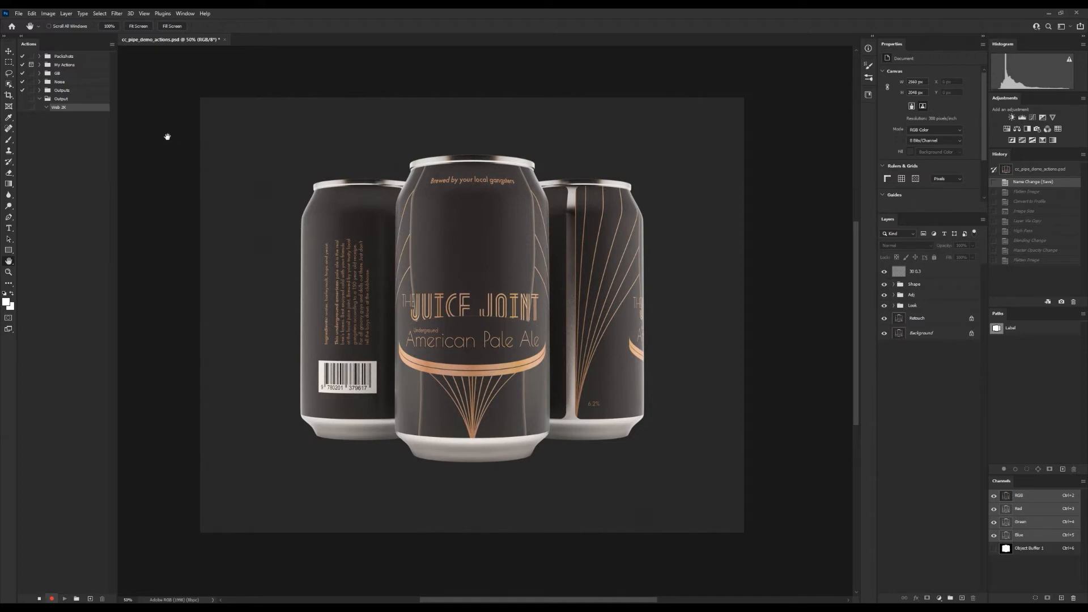
mouse_move(148, 97)
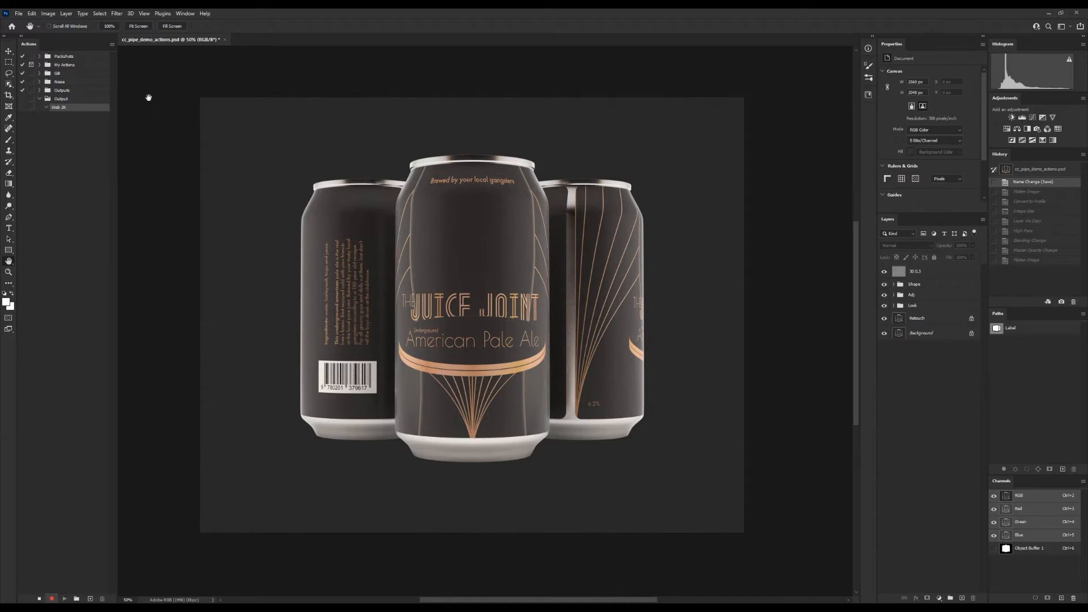
mouse_move(144, 96)
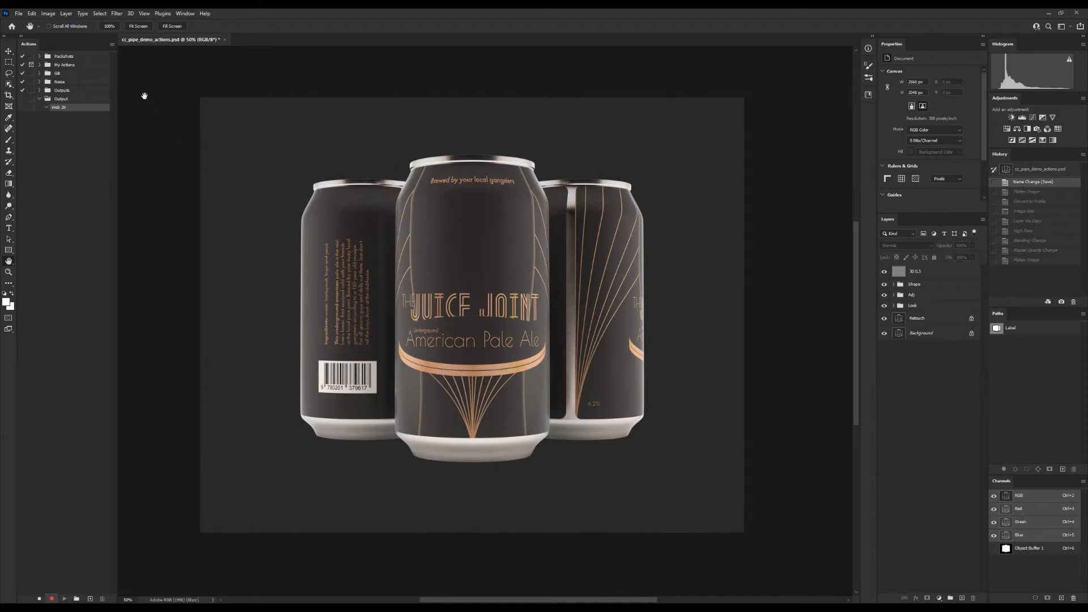
mouse_move(139, 81)
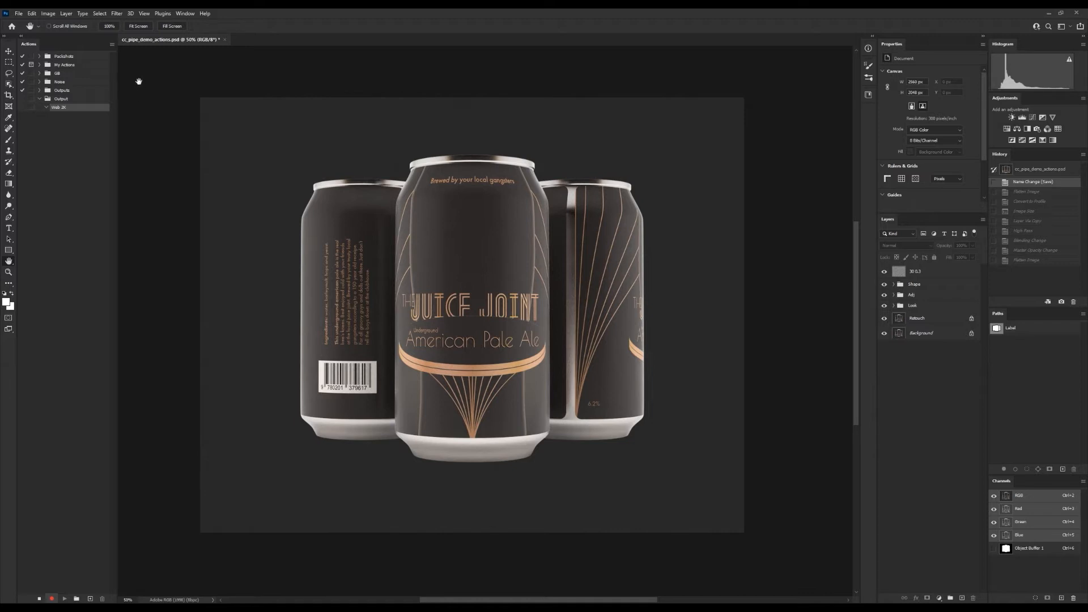
mouse_move(134, 80)
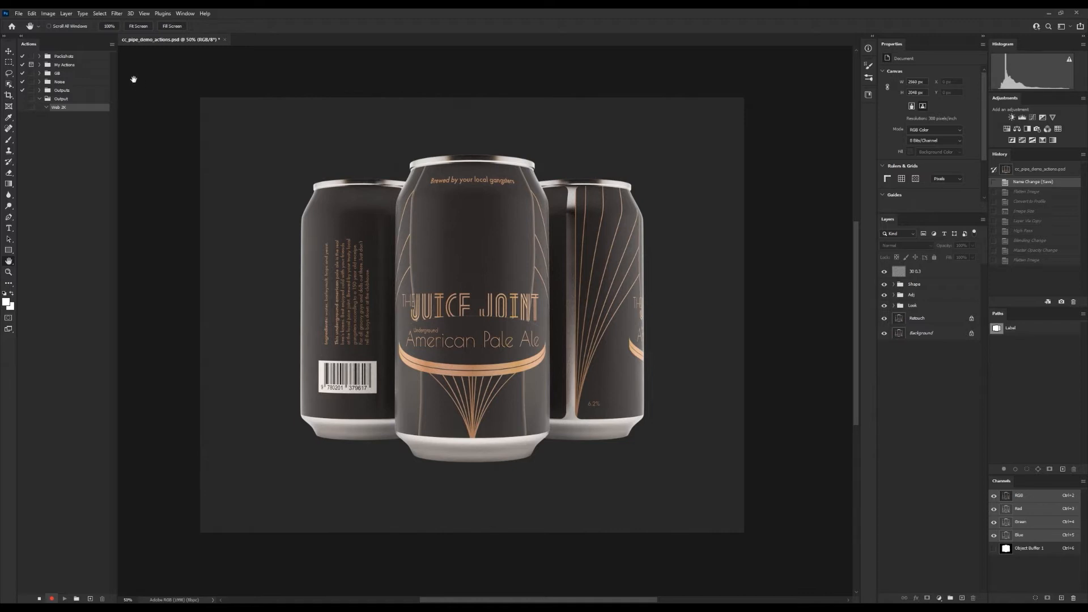
mouse_move(238, 97)
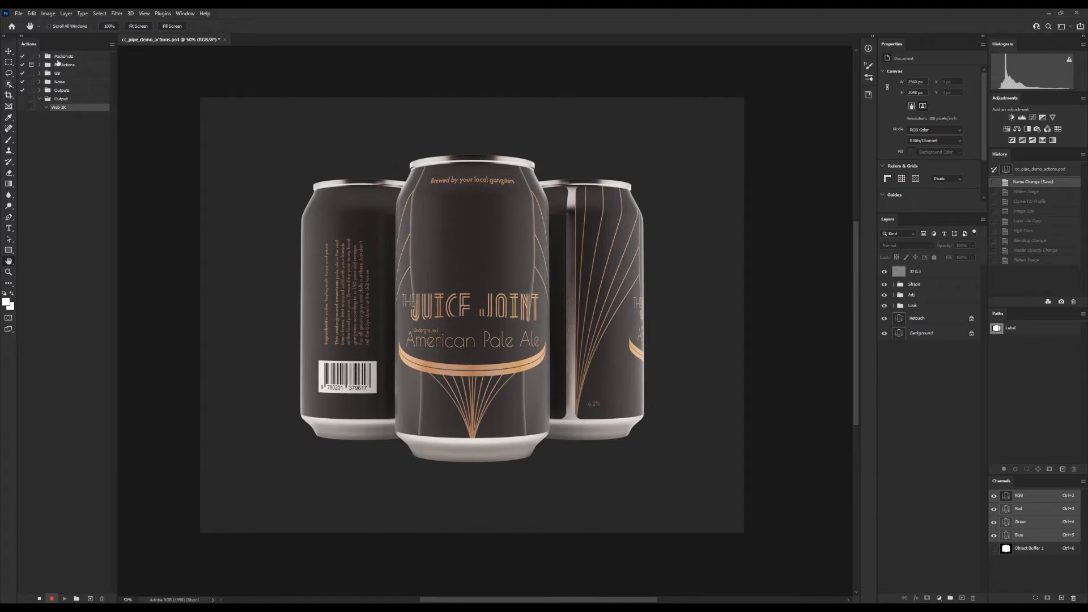
- Record Layer > Flatten Image, merging the mockup into one Background layer
left_click(66, 13)
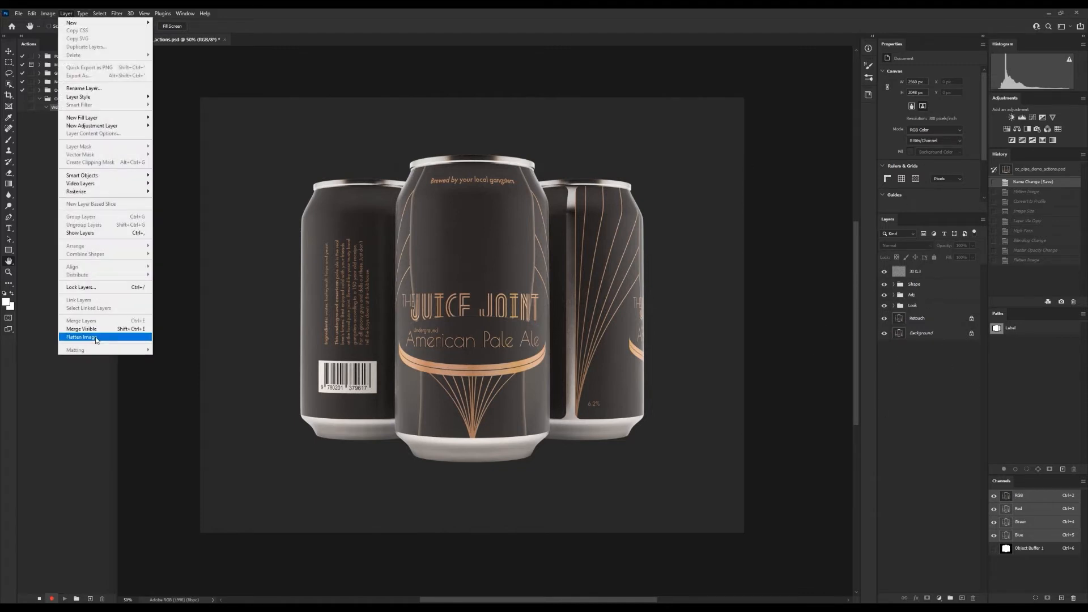
left_click(81, 337)
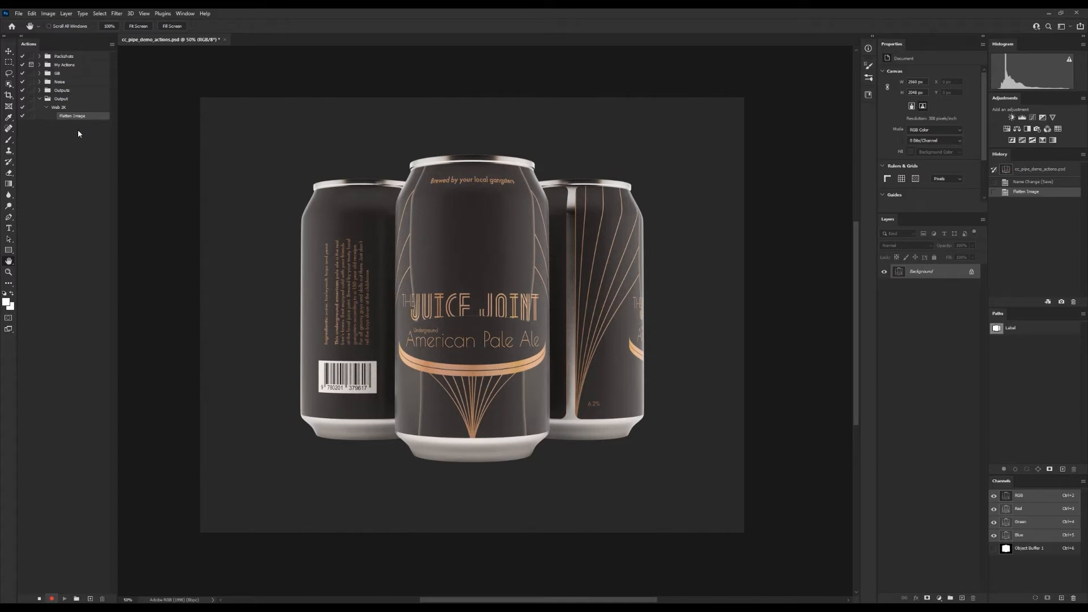
mouse_move(377, 159)
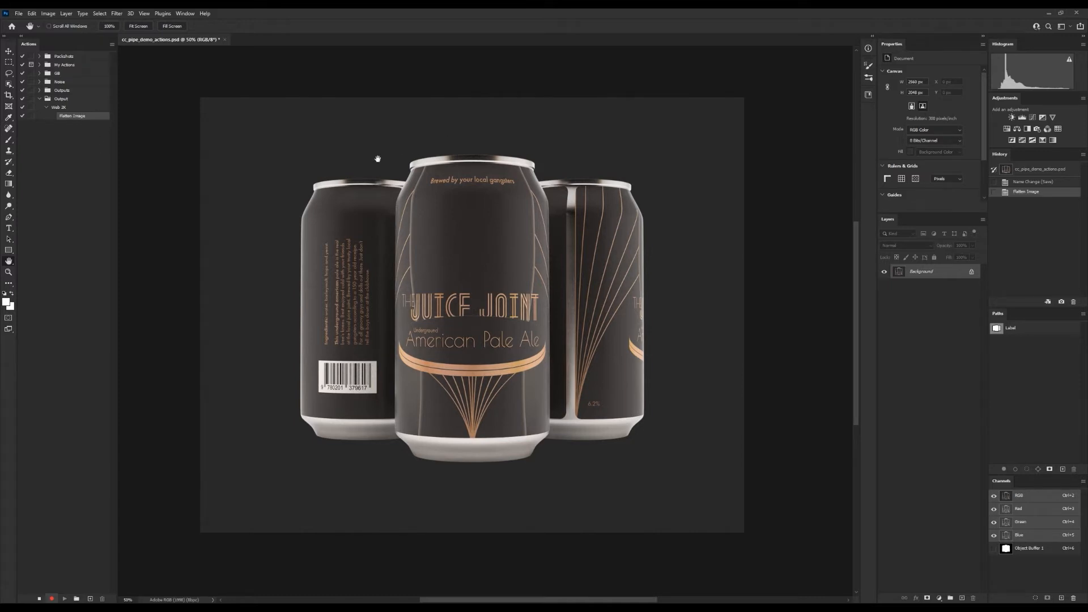
mouse_move(120, 157)
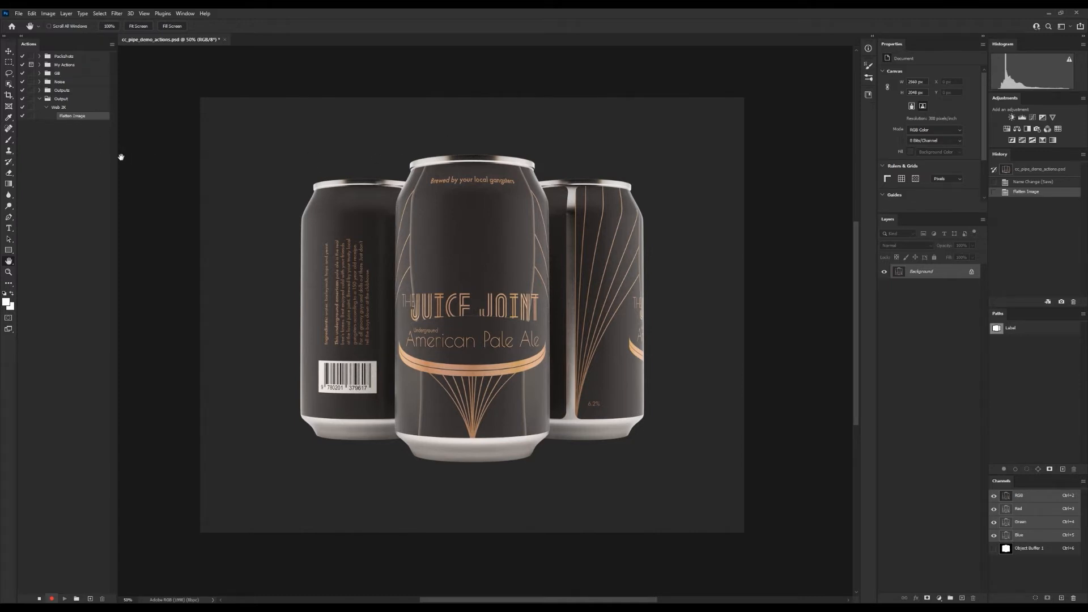
mouse_move(43, 76)
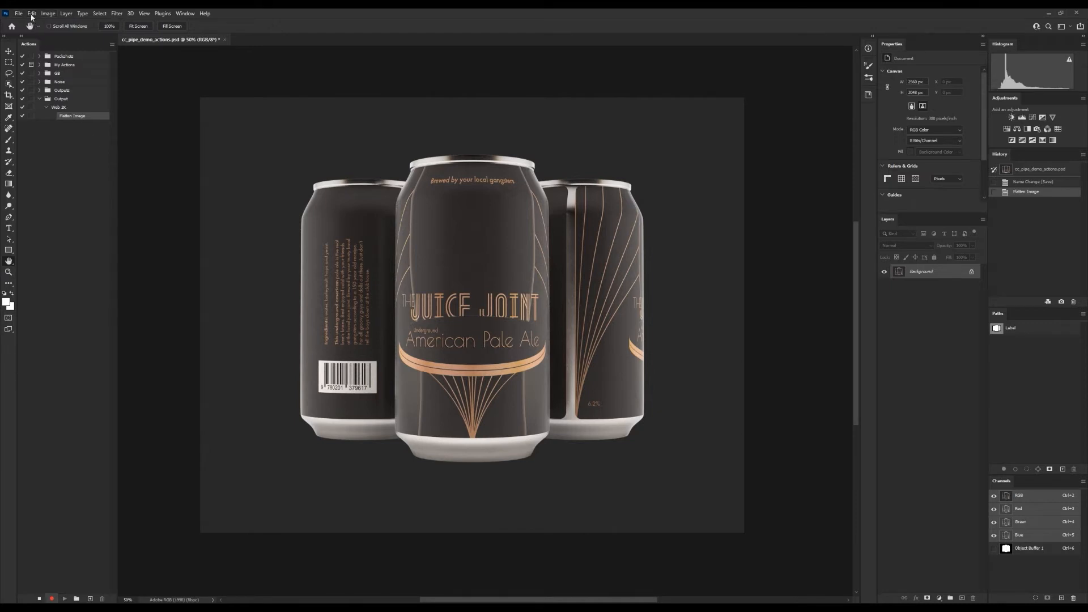
- Convert the image to sRGB IEC61966-2.1 and inspect the recorded Convert to Profile step
left_click(31, 13)
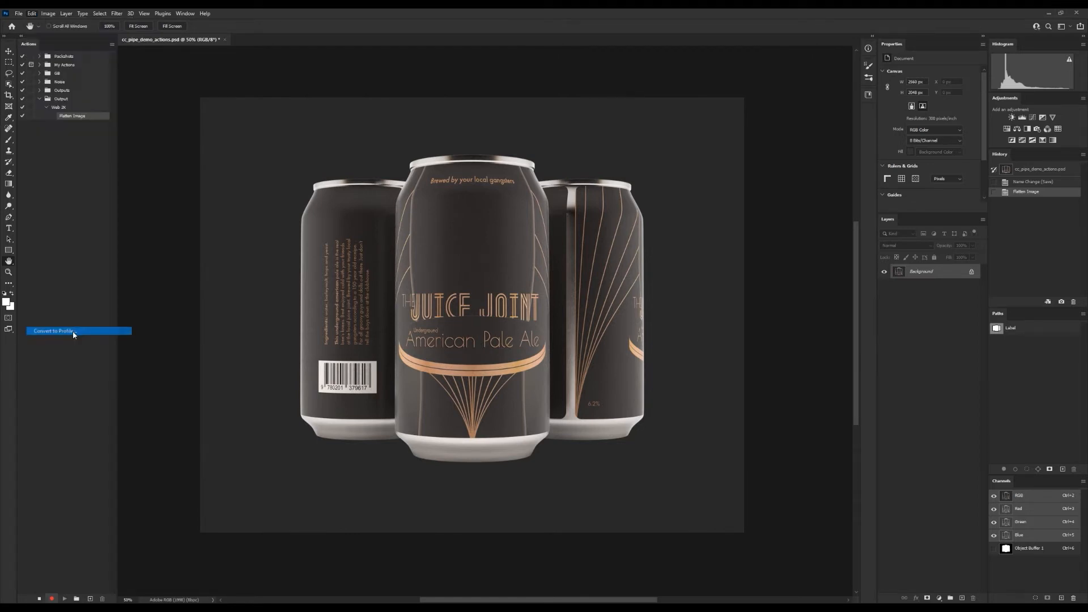
left_click(54, 331)
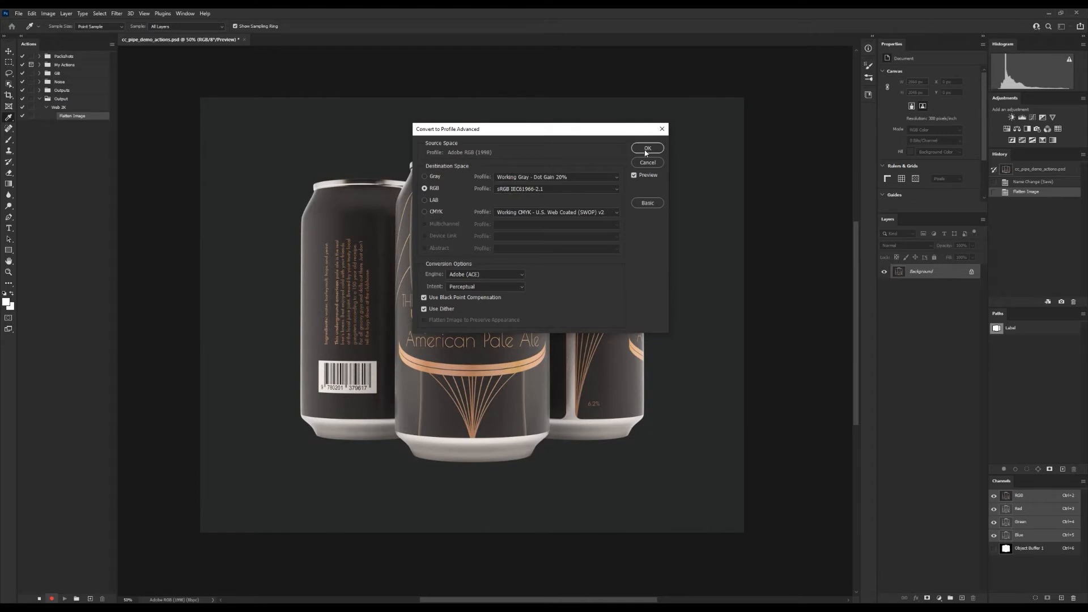
left_click(646, 148)
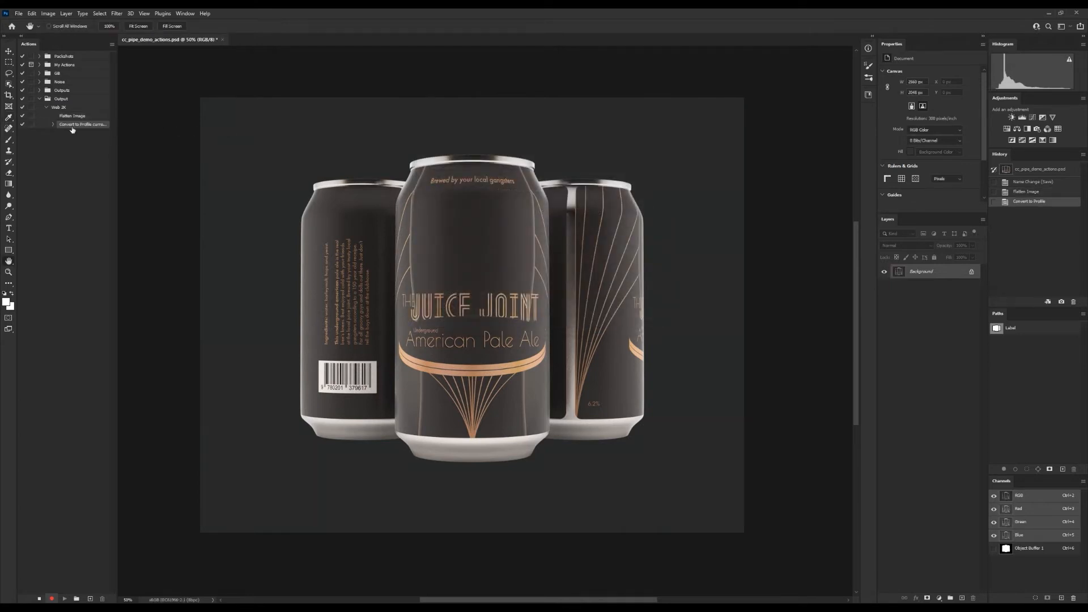
left_click(54, 125)
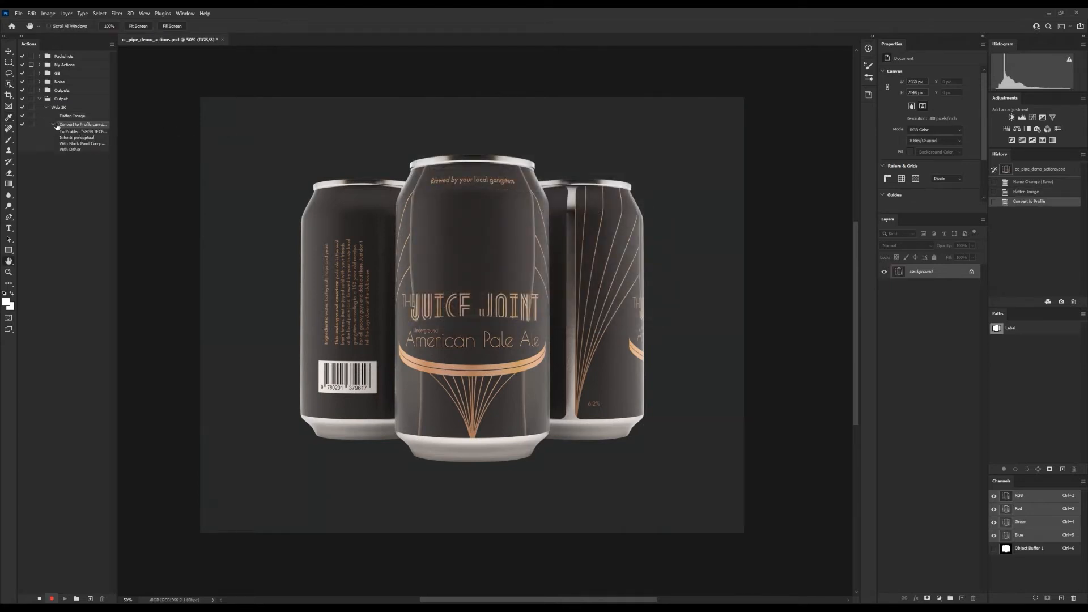
left_click(53, 125)
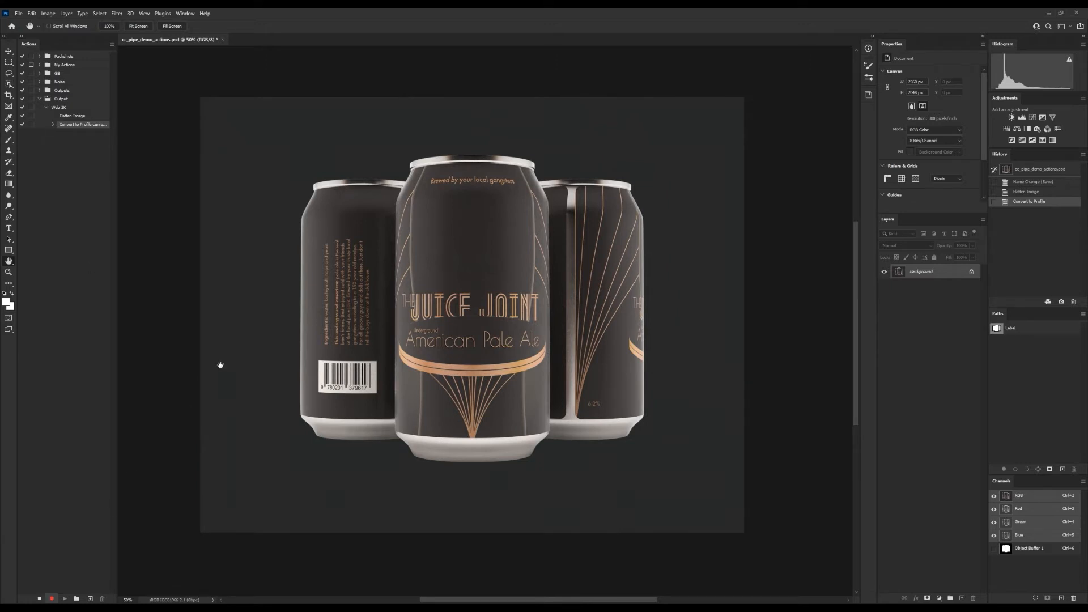
mouse_move(266, 216)
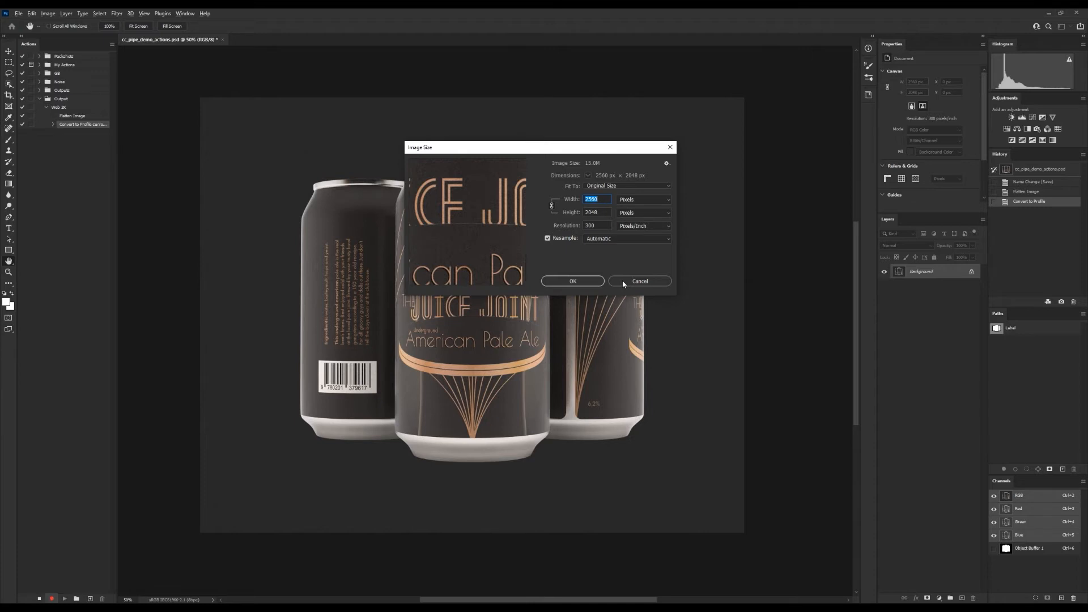
mouse_move(625, 284)
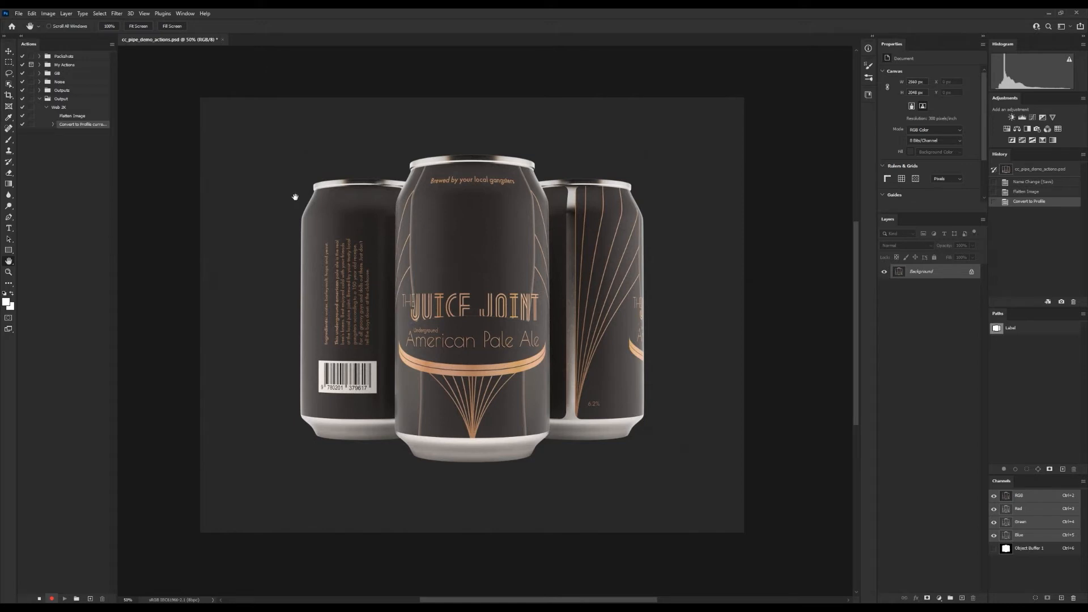
mouse_move(287, 188)
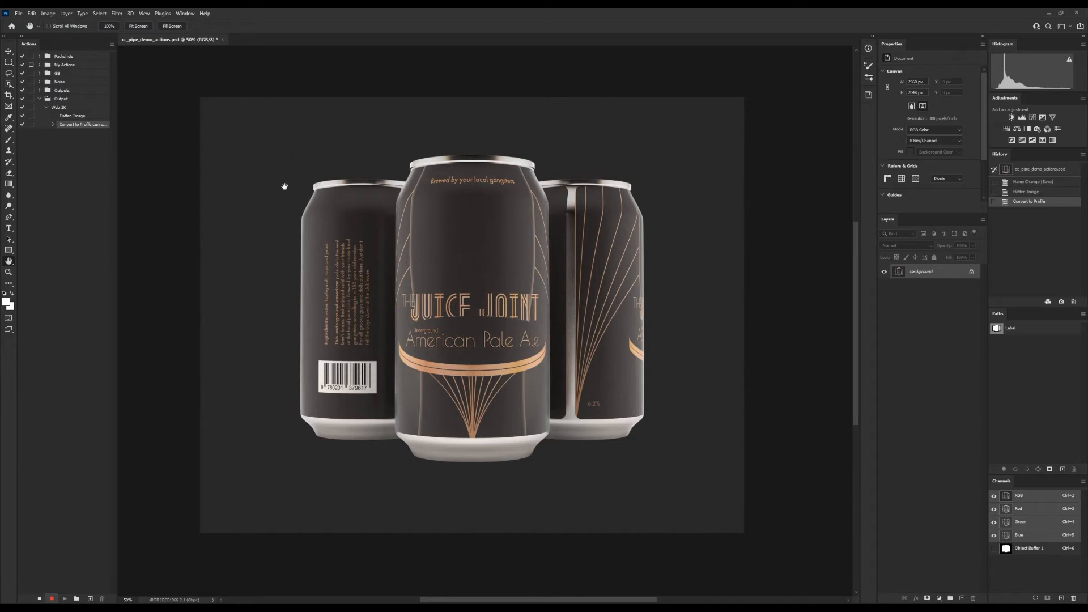
mouse_move(253, 235)
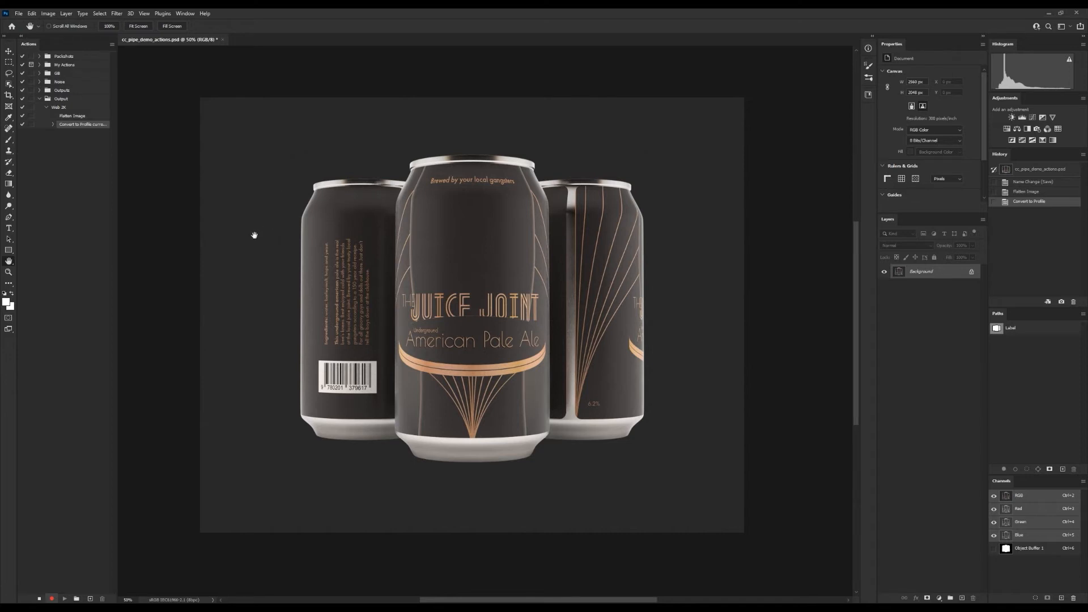
mouse_move(121, 356)
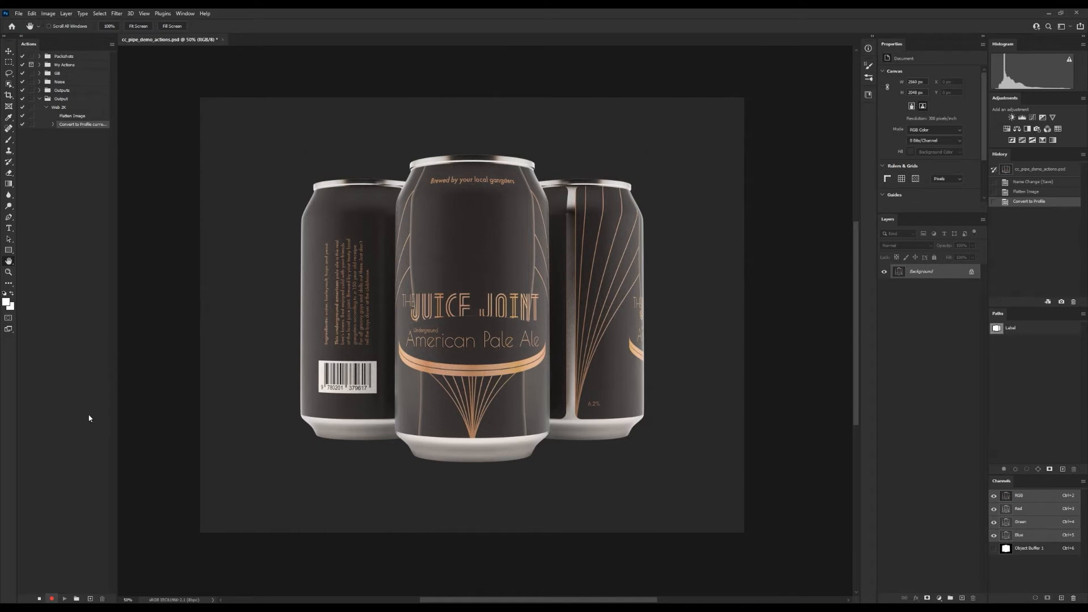
- Open the Actions panel flyout menu of action commands
left_click(111, 44)
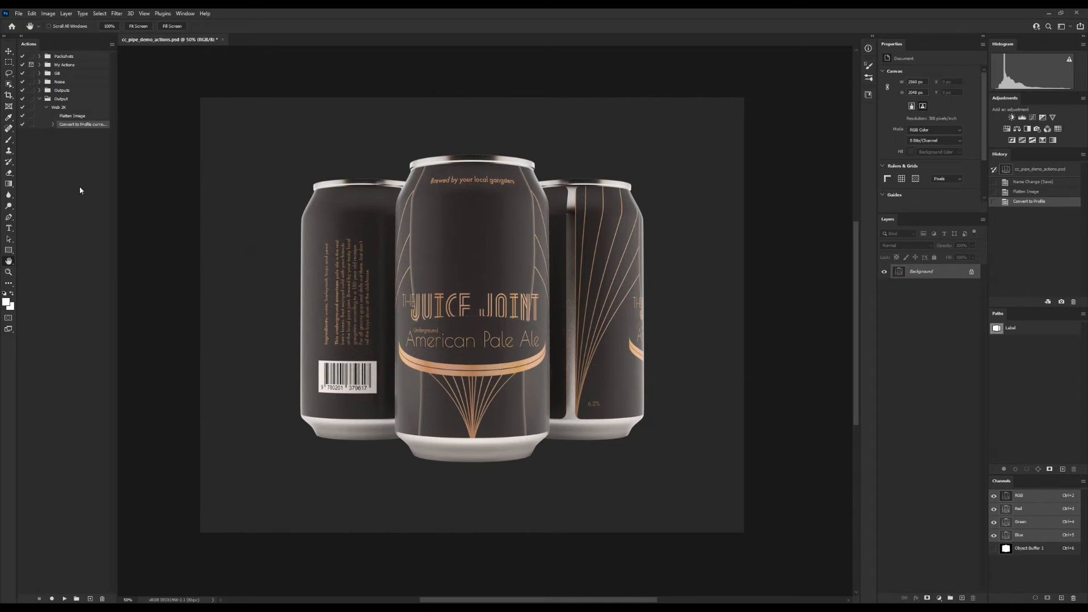
left_click(112, 45)
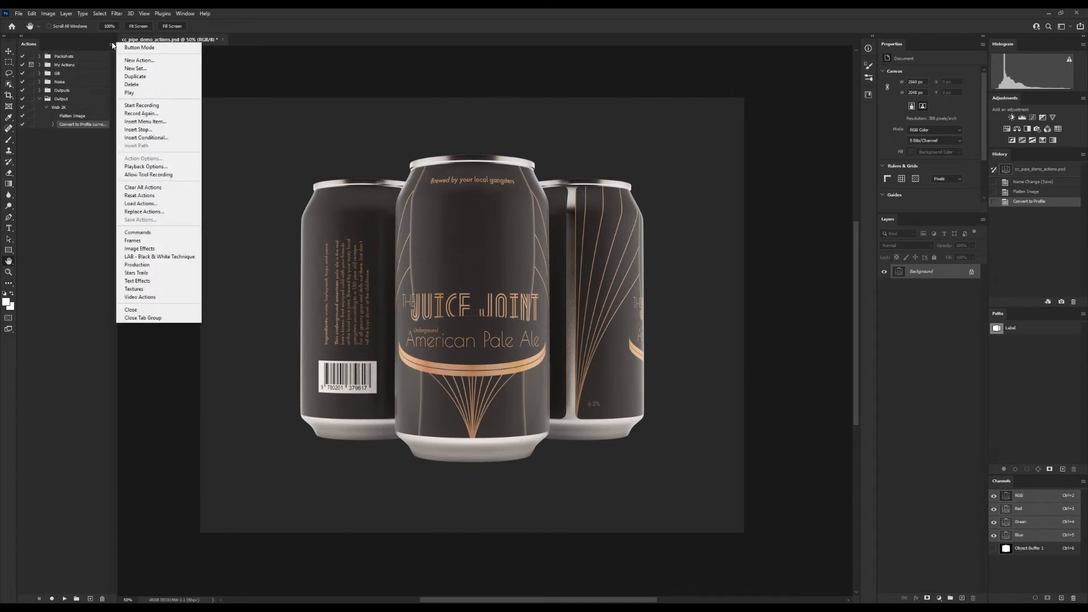
mouse_move(146, 137)
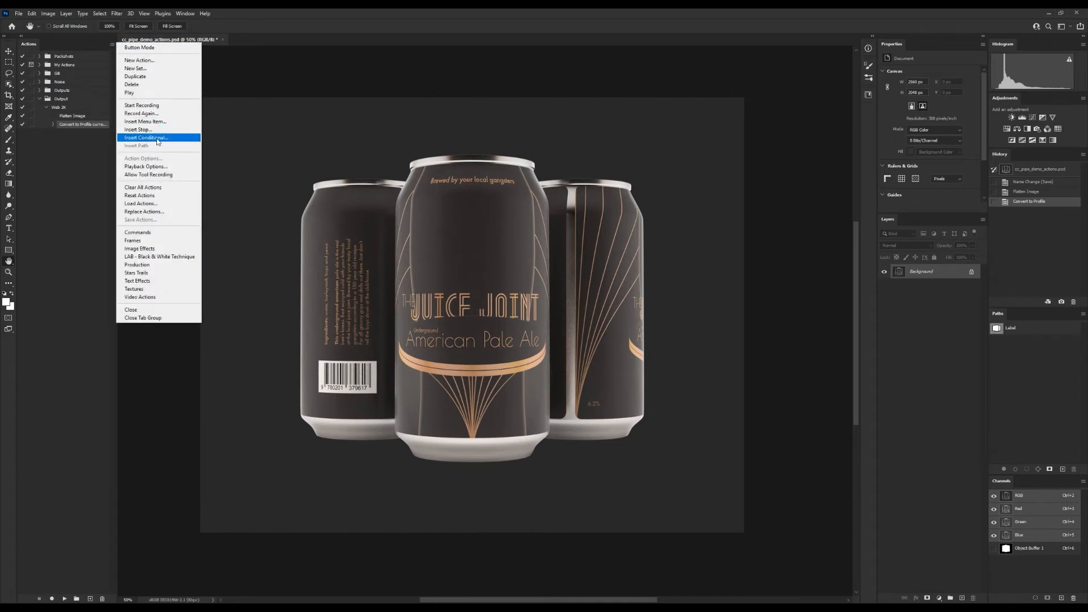
left_click(146, 137)
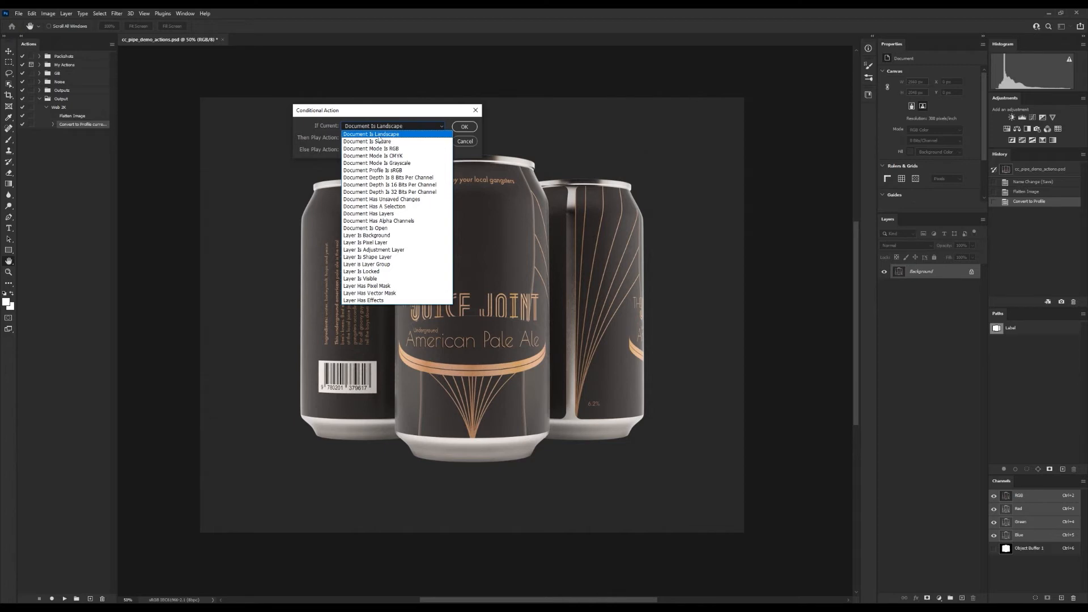
left_click(371, 134)
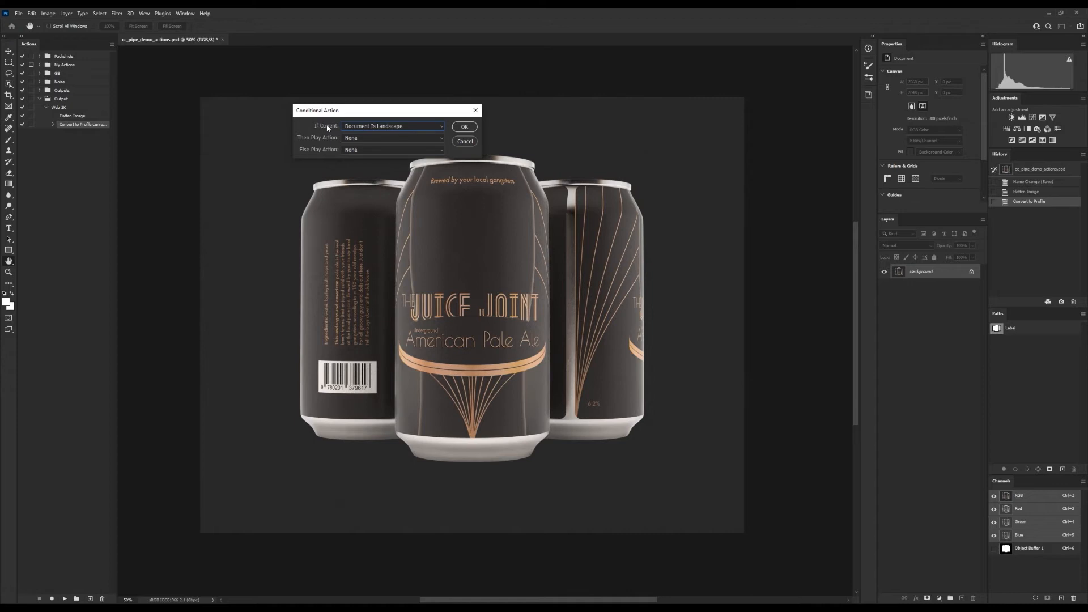
mouse_move(310, 137)
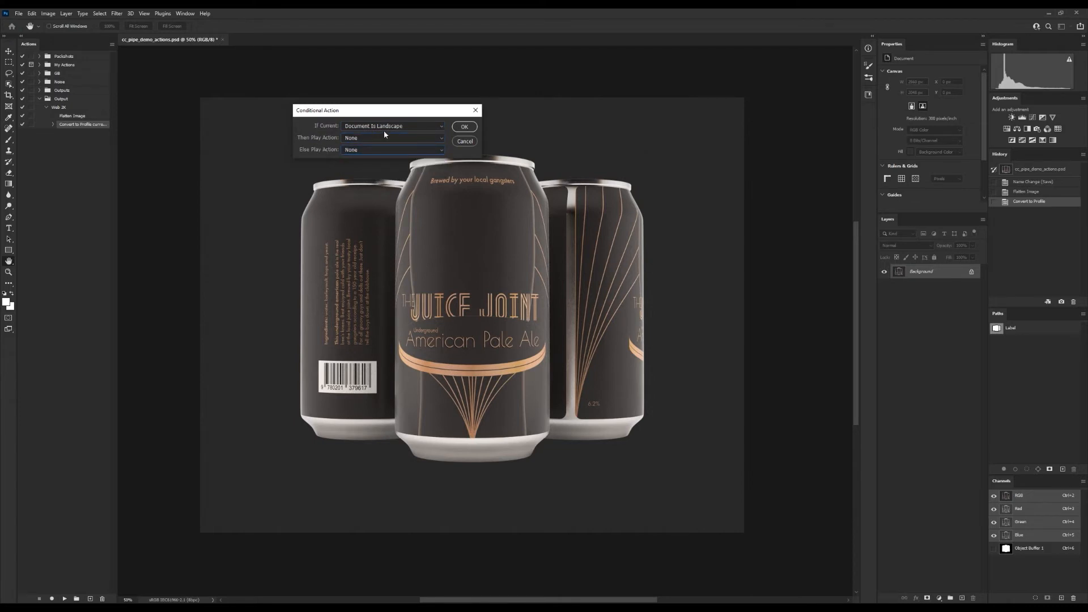
mouse_move(365, 142)
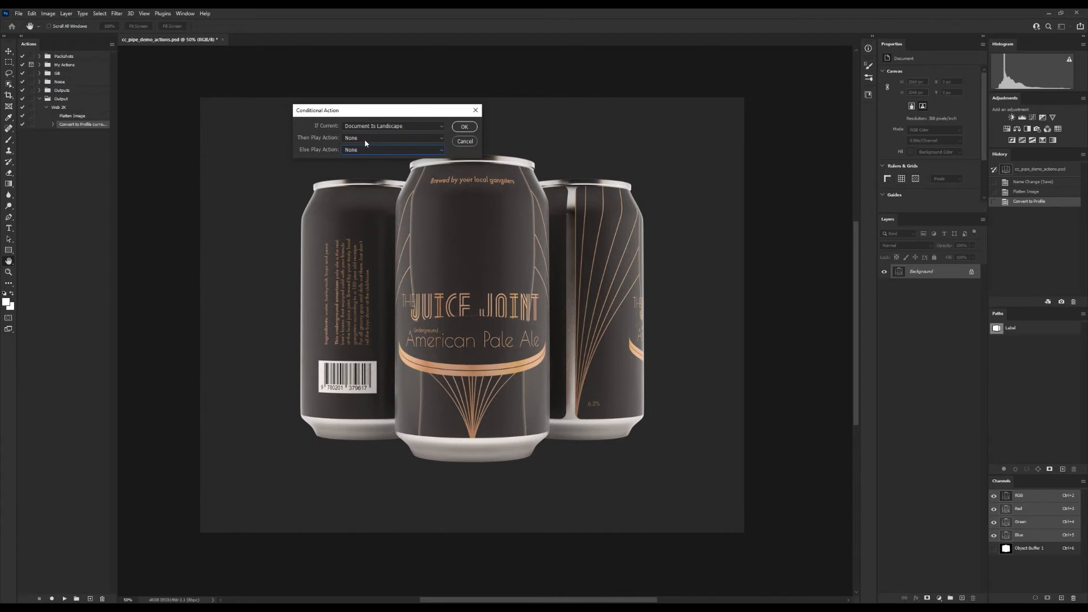
mouse_move(329, 138)
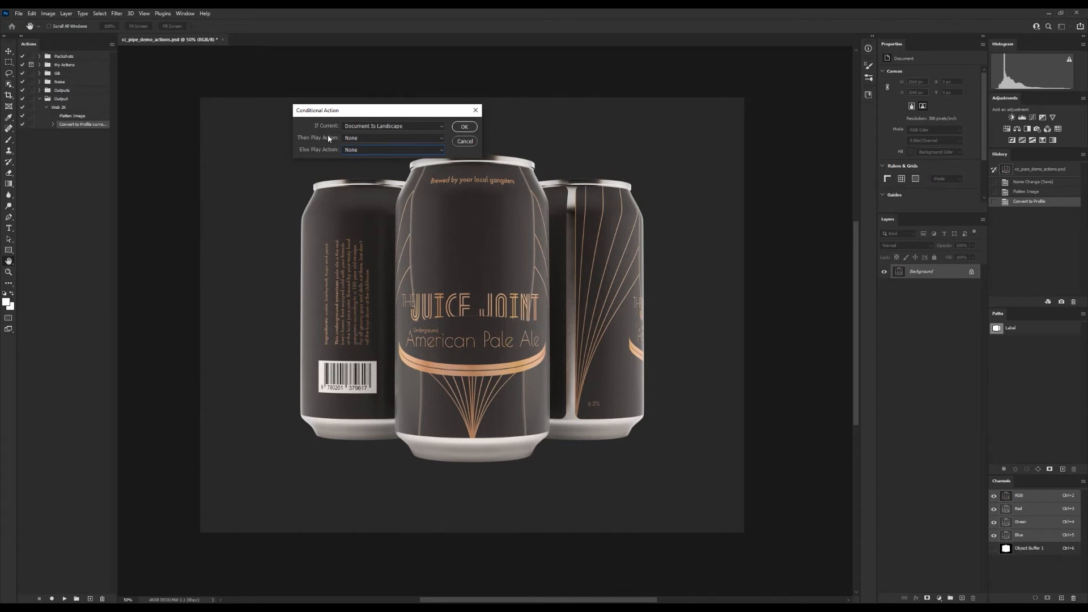
mouse_move(423, 111)
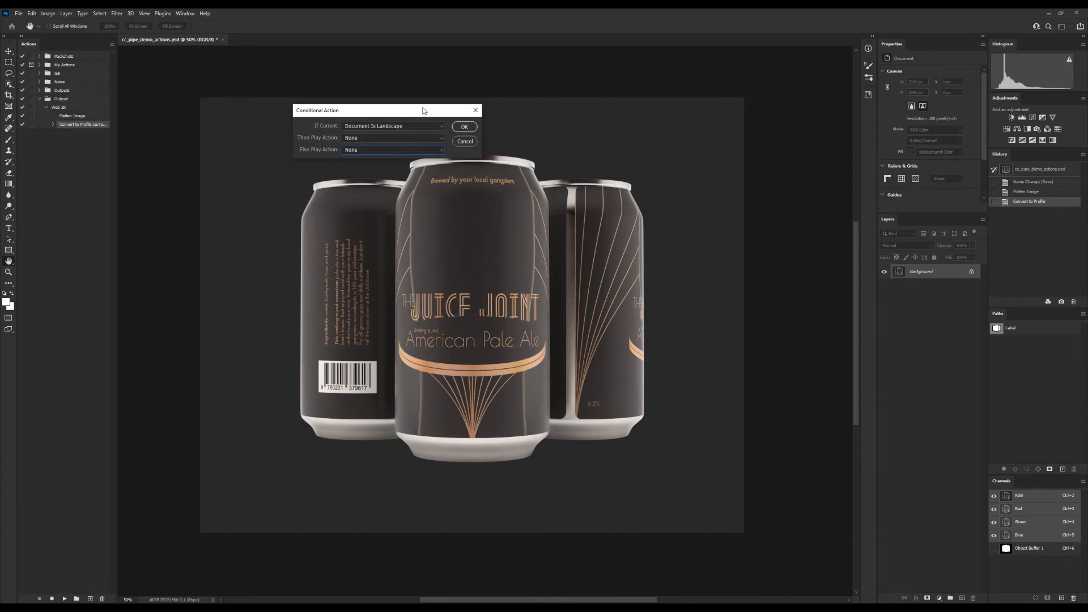
left_click_drag(385, 110, 371, 96)
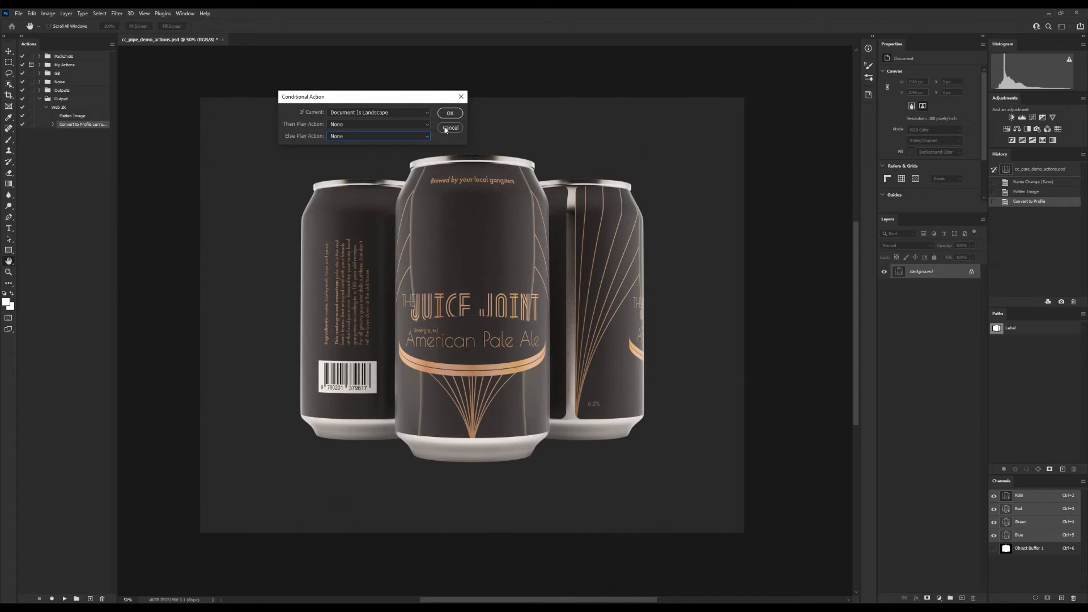
left_click(450, 128)
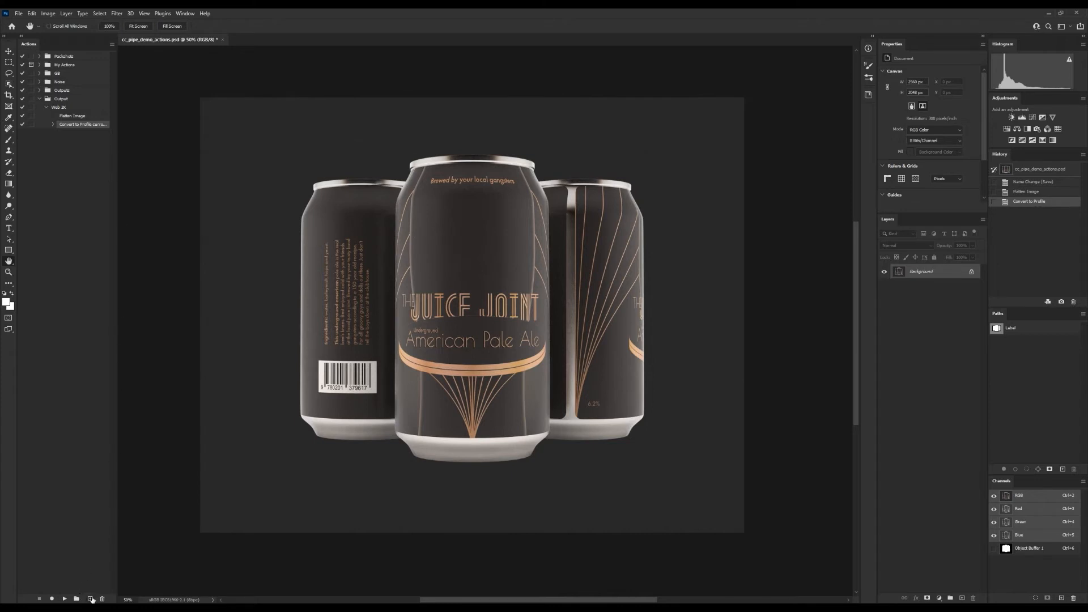
- Create a new action named 2K H in the Output set and start recording
left_click(90, 599)
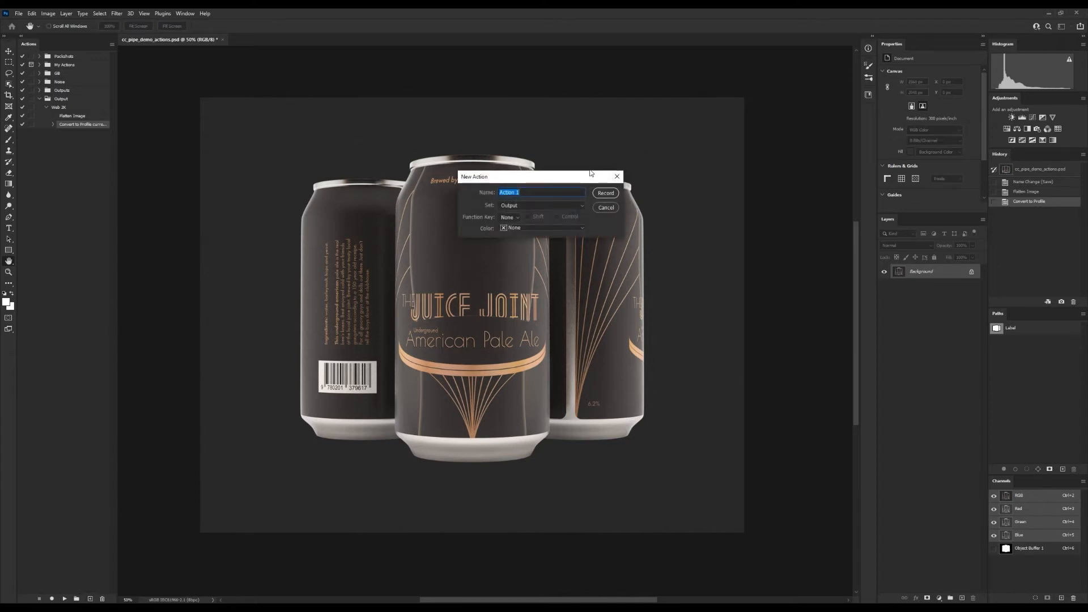
type("2")
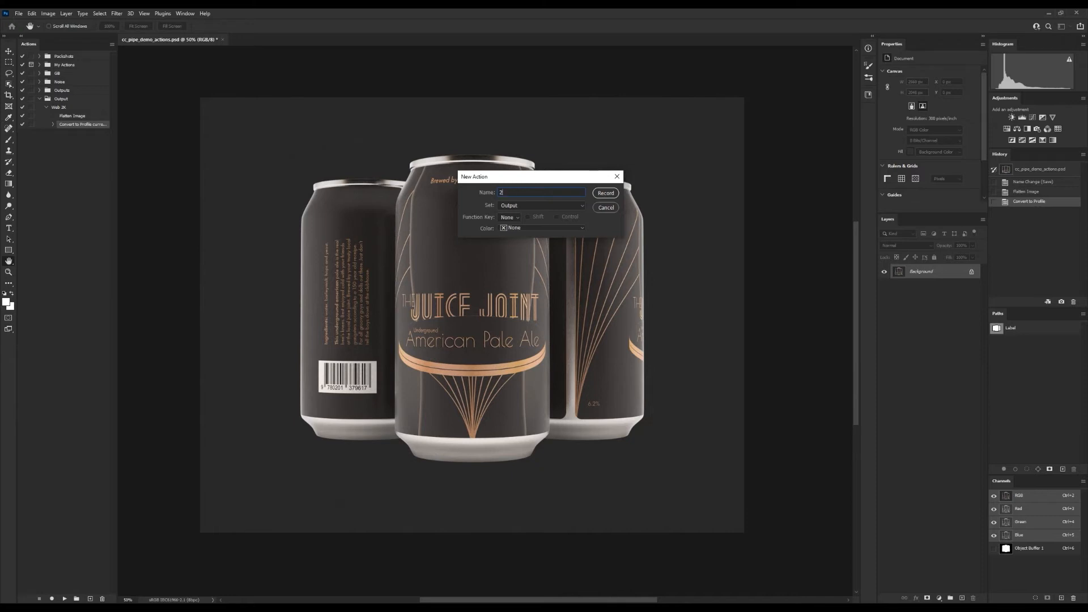
type("2K H")
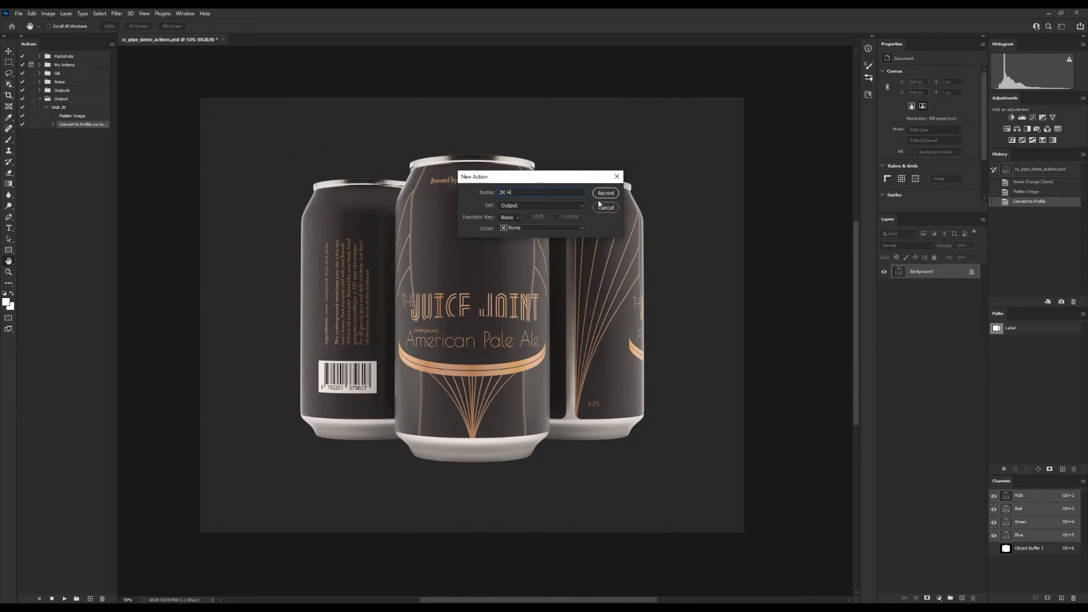
left_click(605, 193)
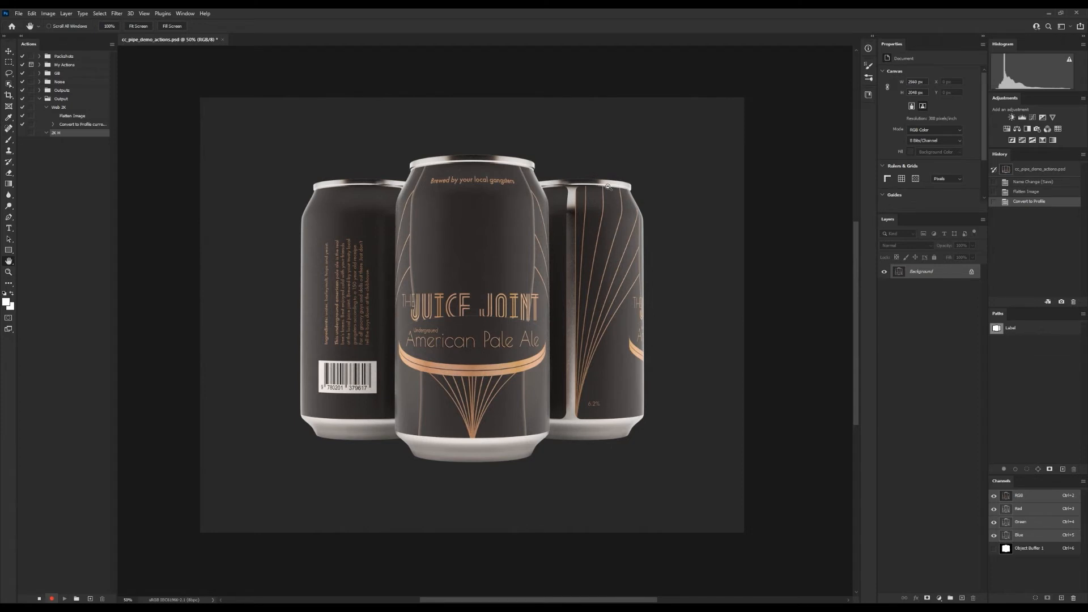
- Resize the image to 2048 px wide and expand the recorded Image Size step
left_click(47, 13)
type("2048")
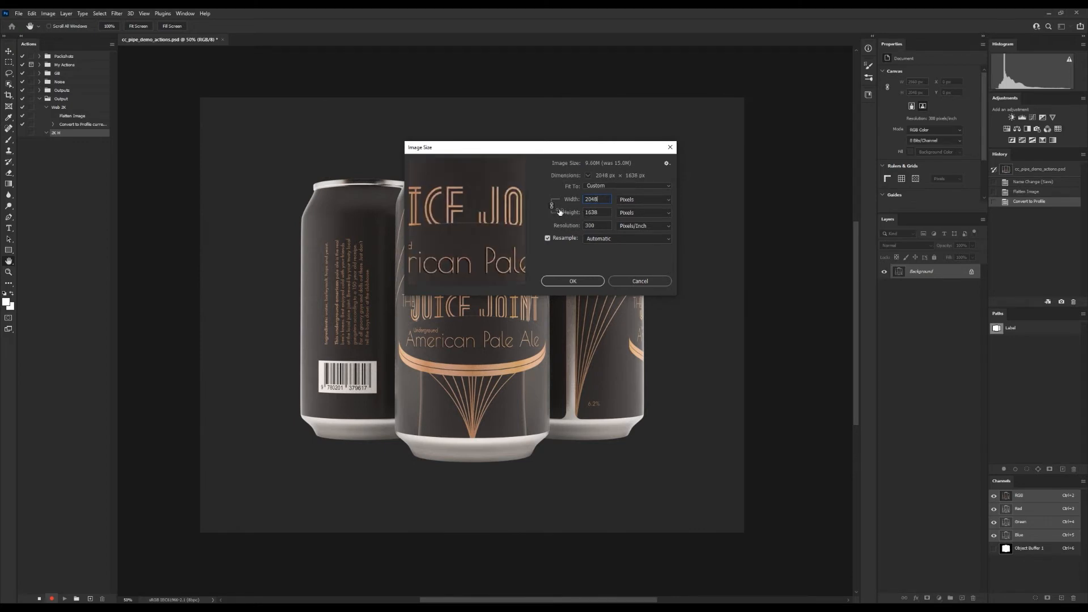
triple_click(592, 199)
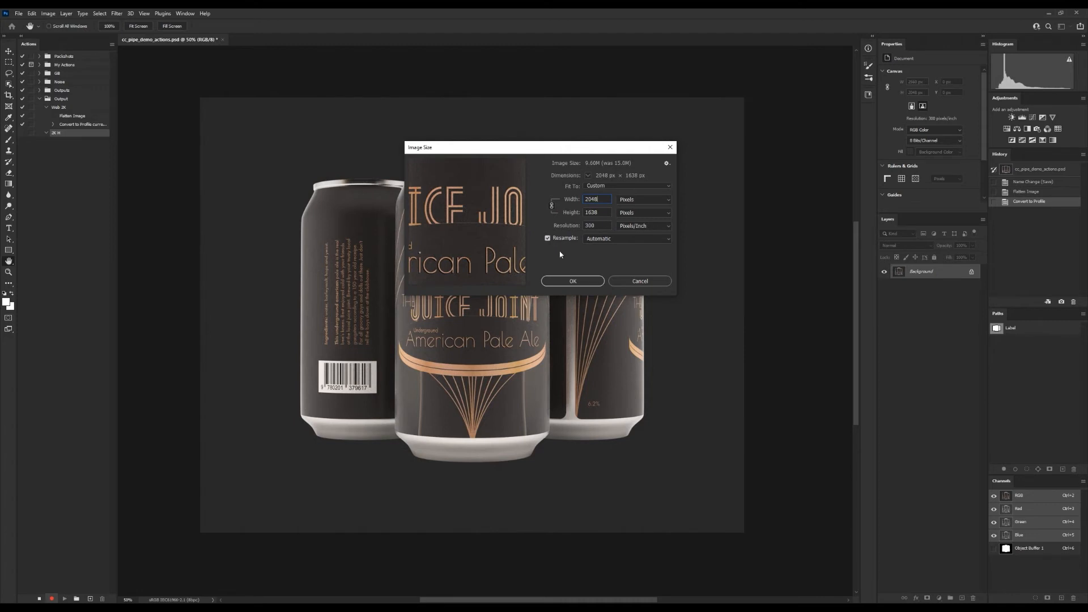
mouse_move(565, 262)
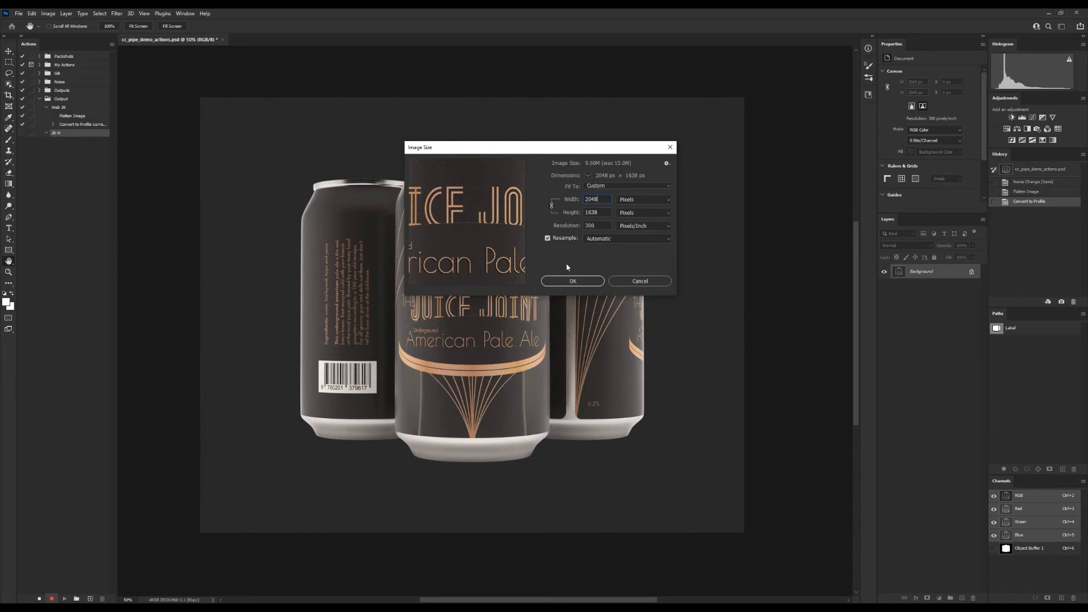
mouse_move(567, 284)
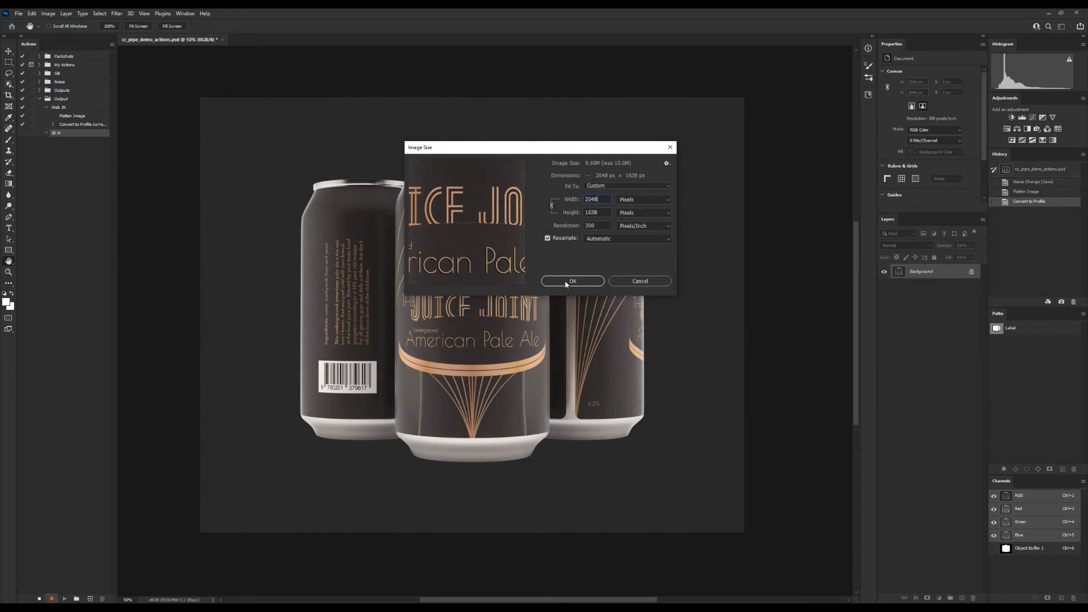
left_click(572, 281)
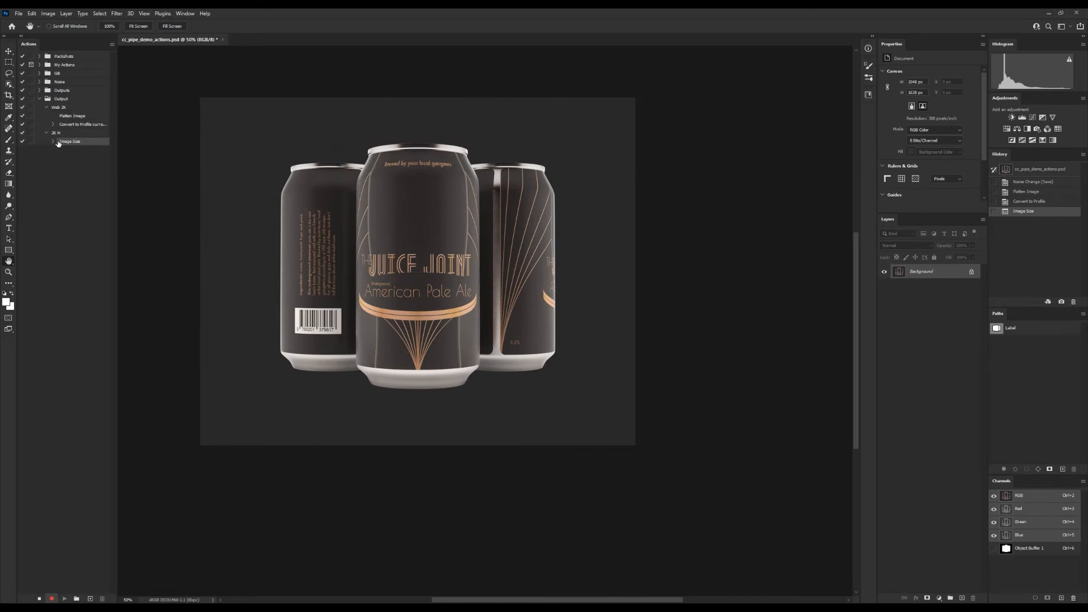
left_click(52, 142)
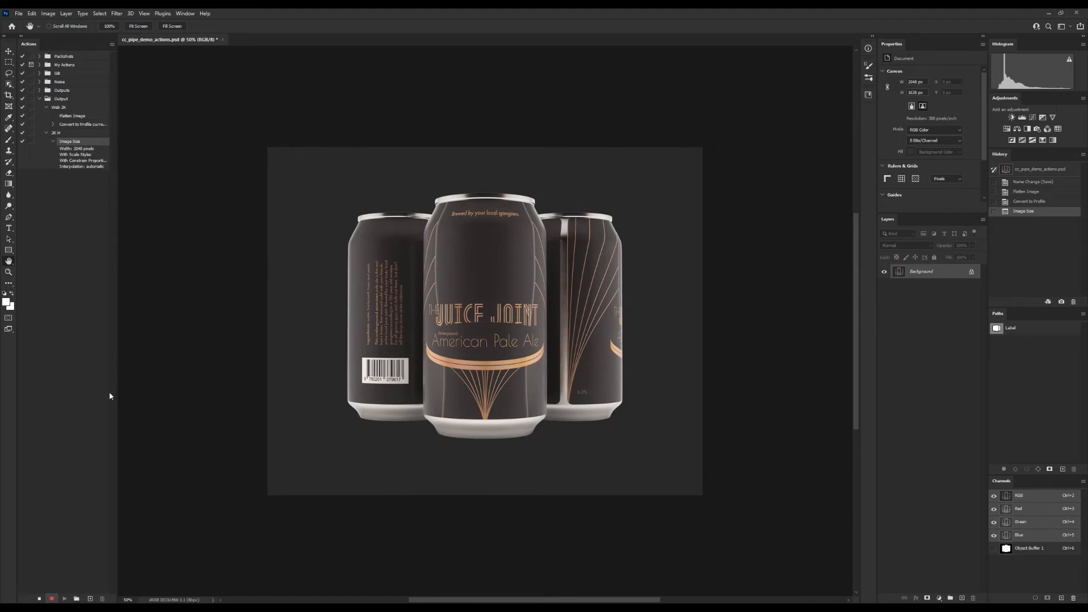
mouse_move(80, 531)
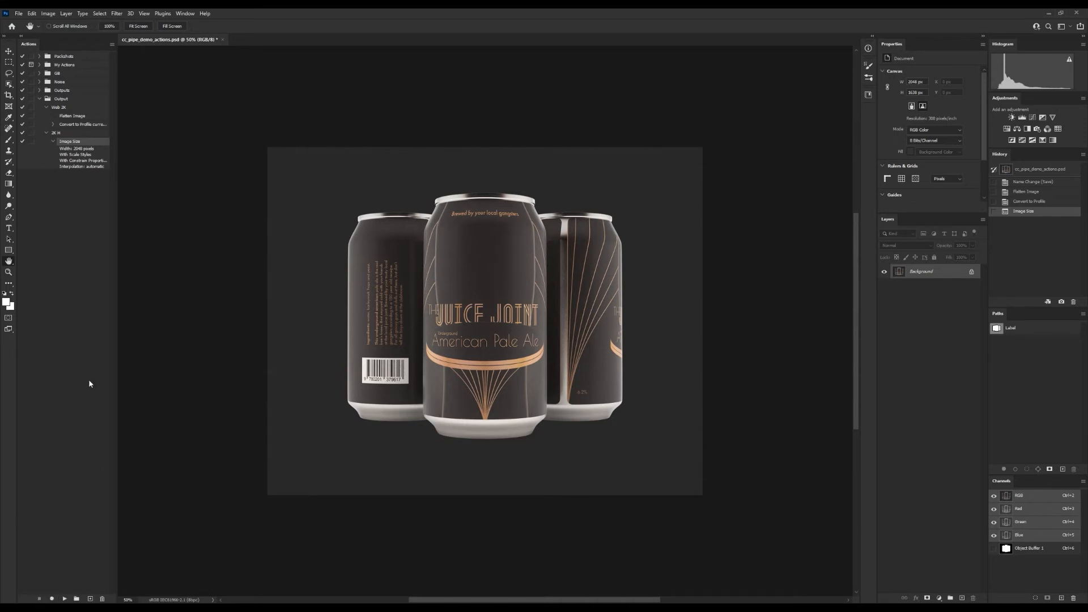
mouse_move(133, 306)
type("2k")
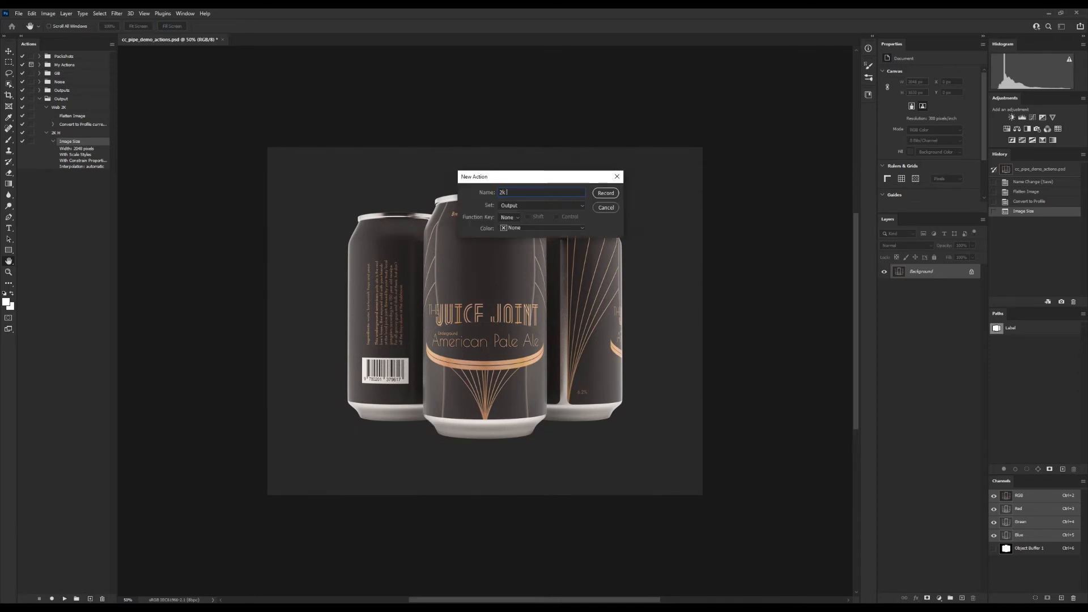
- Record a 2K V Image Size action, then select Web 2K's Convert to Profile step
left_click(605, 193)
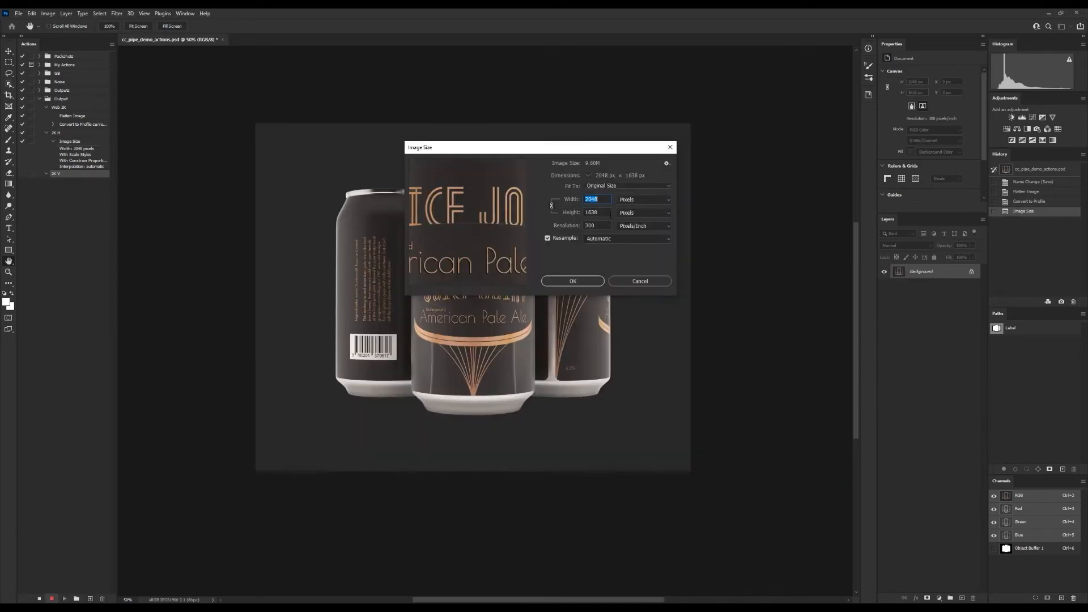
left_click(572, 281)
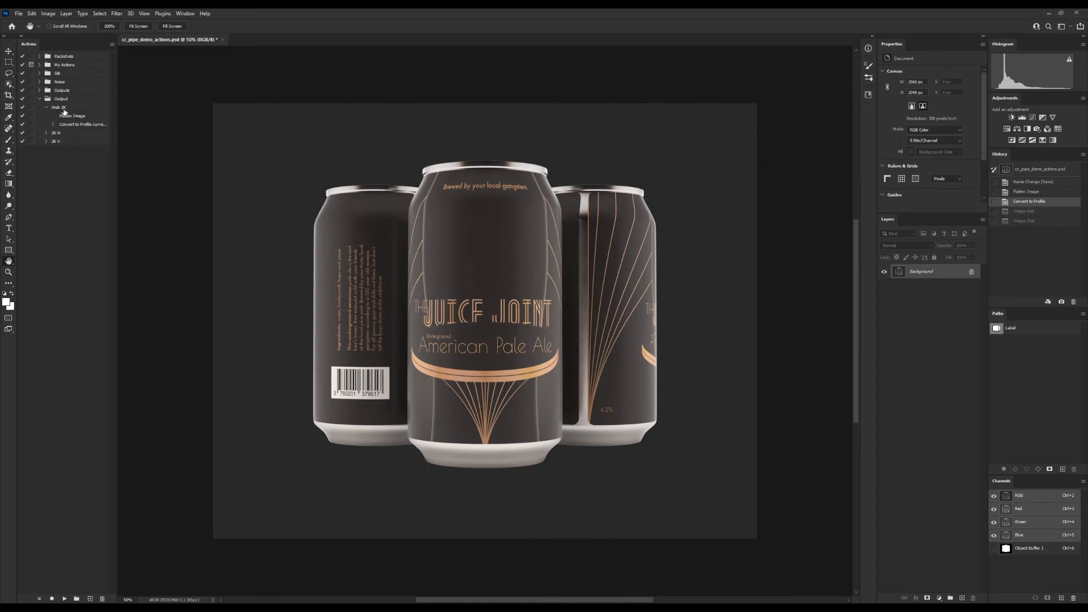
left_click(59, 108)
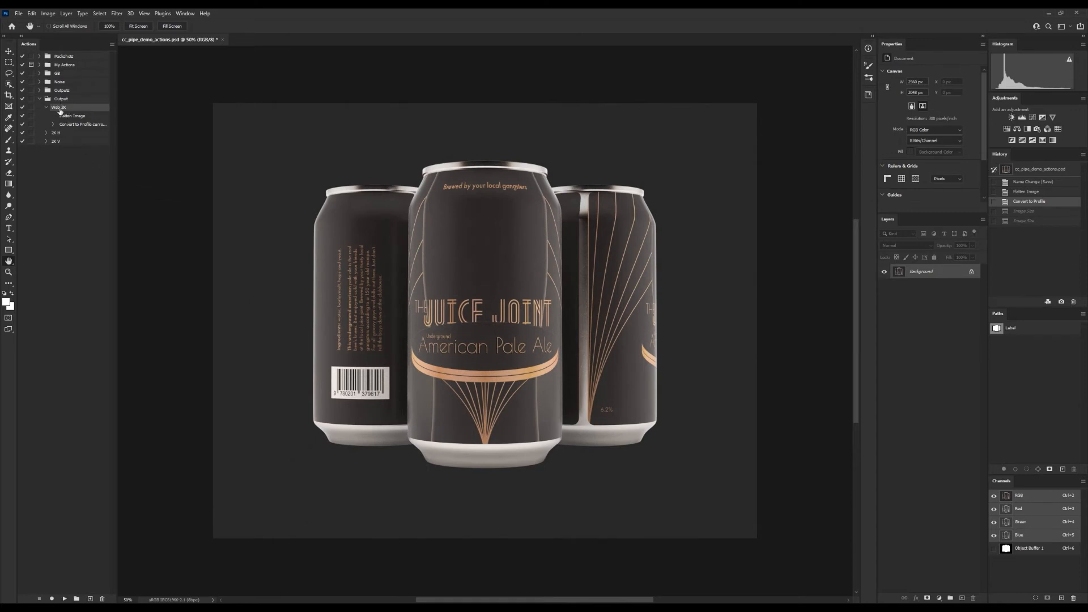
left_click(82, 124)
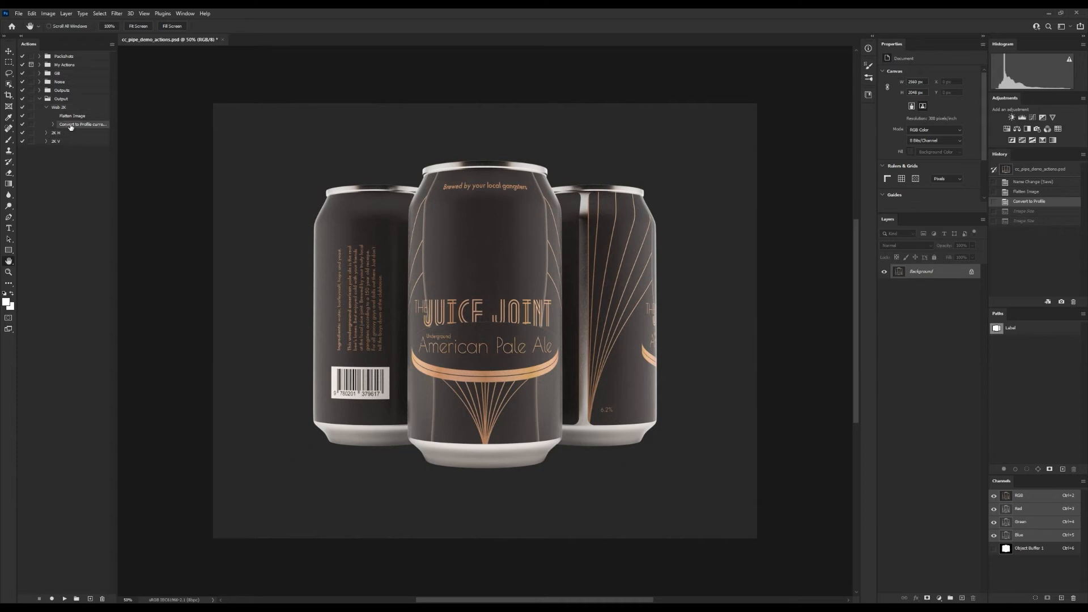
mouse_move(99, 75)
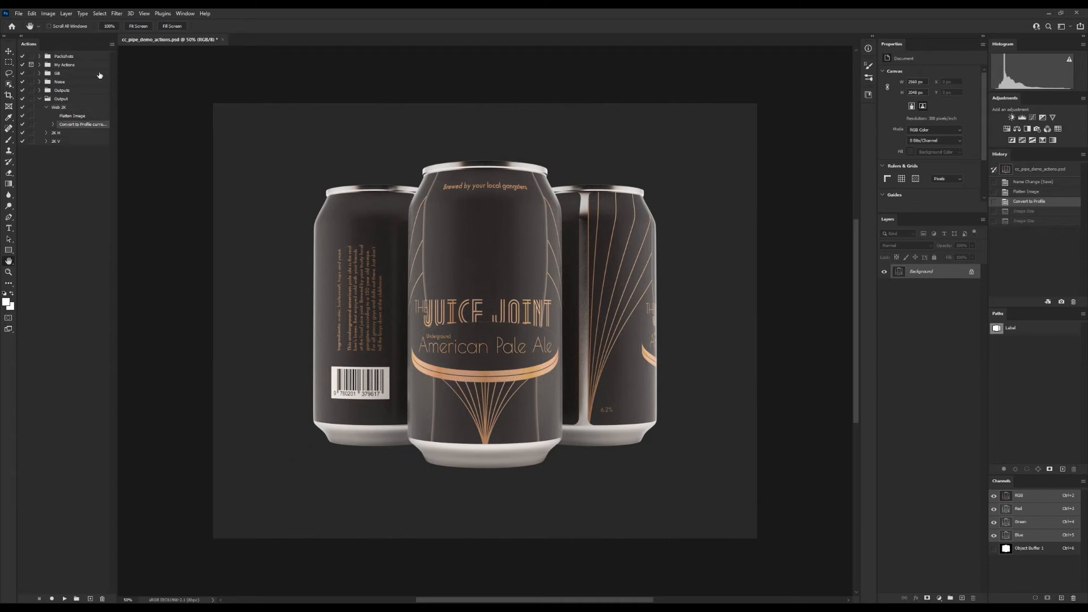
- Insert a conditional in Web 2K: if landscape play 2K H, else play 2K V
left_click(112, 44)
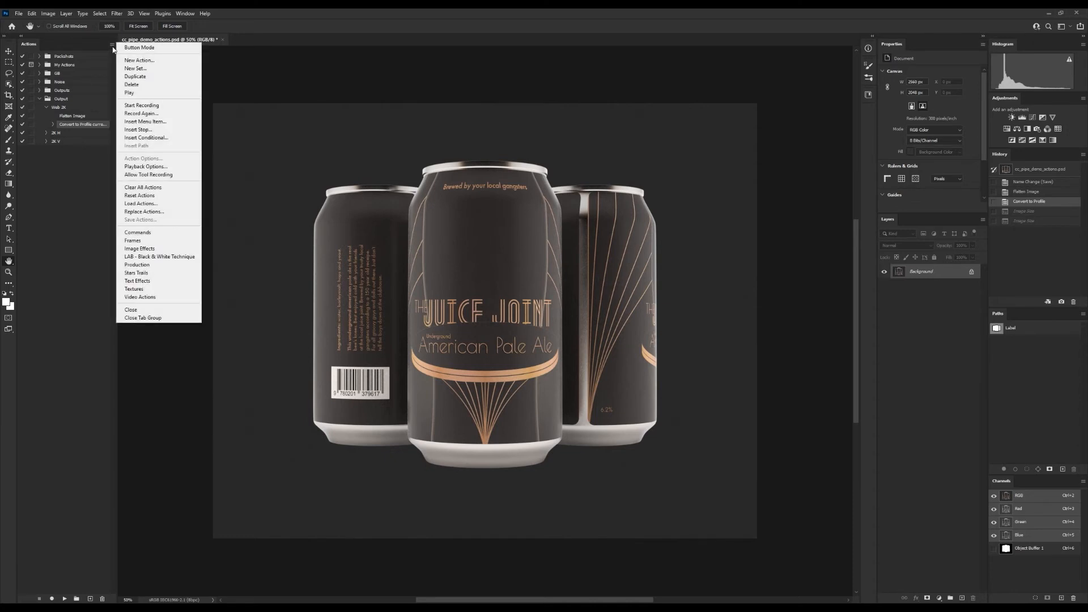
mouse_move(146, 137)
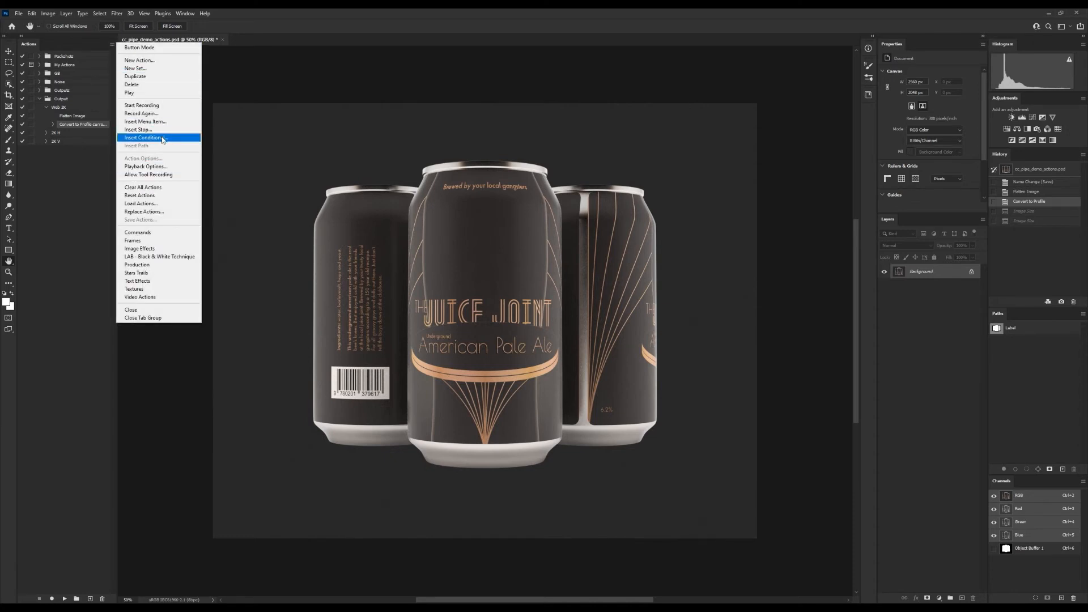
left_click(143, 138)
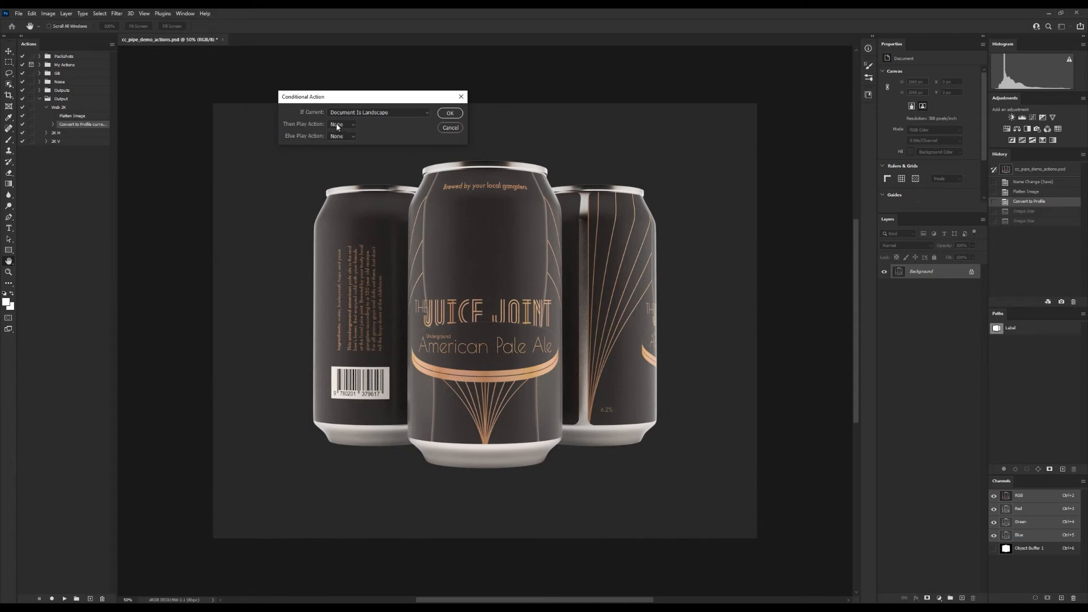
left_click(340, 124)
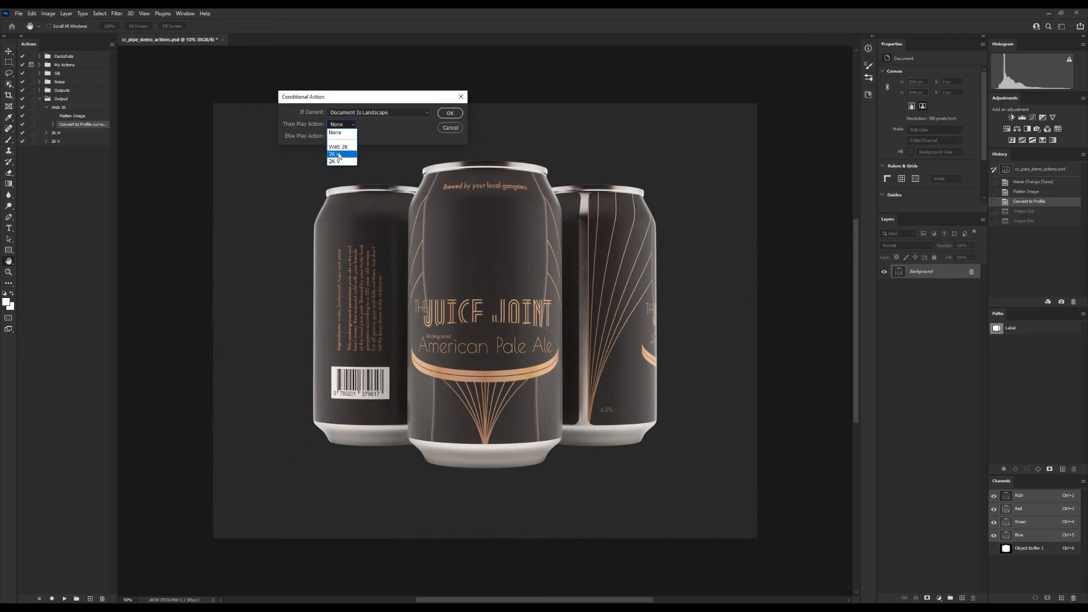
left_click(338, 154)
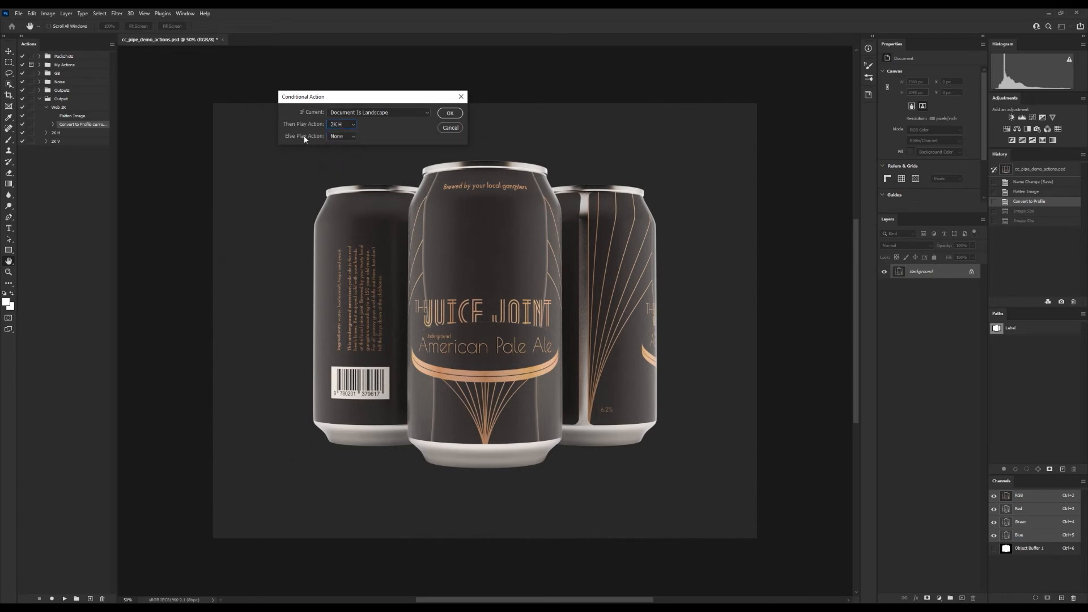
left_click(341, 135)
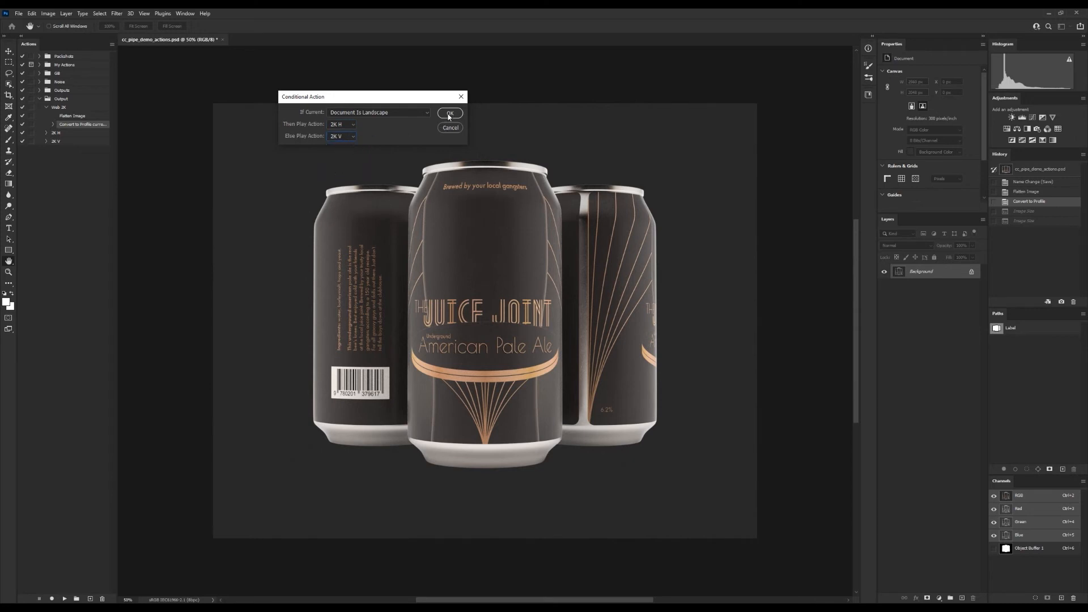
left_click(450, 113)
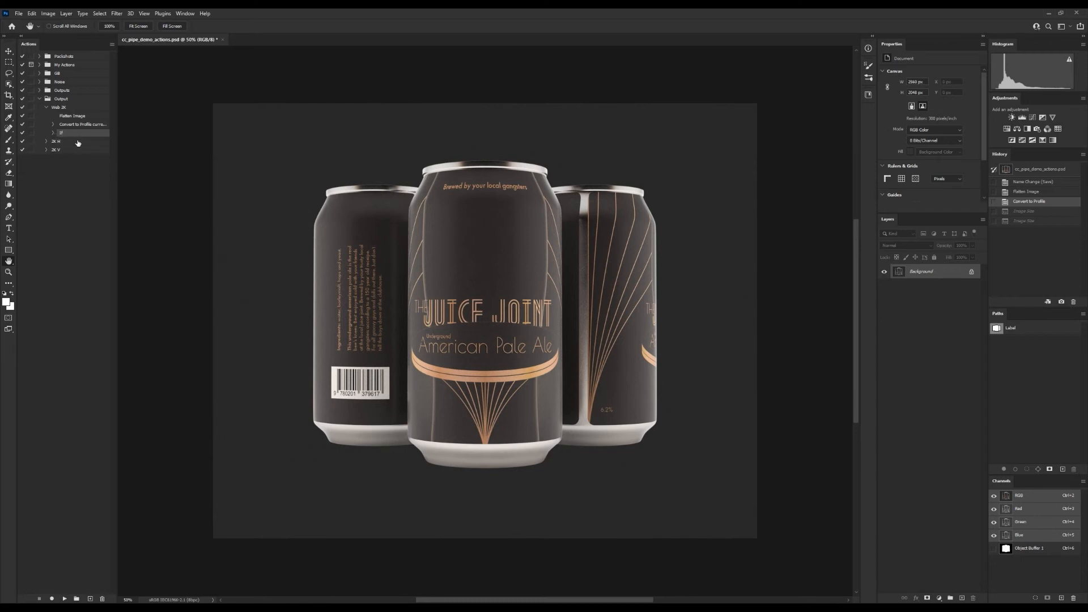
mouse_move(172, 220)
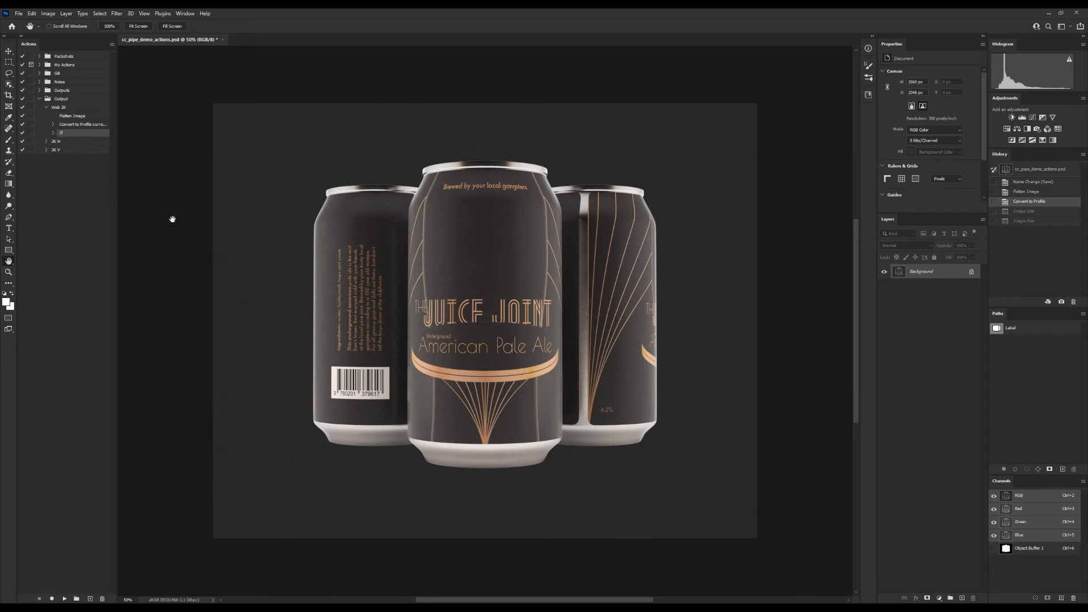
mouse_move(102, 125)
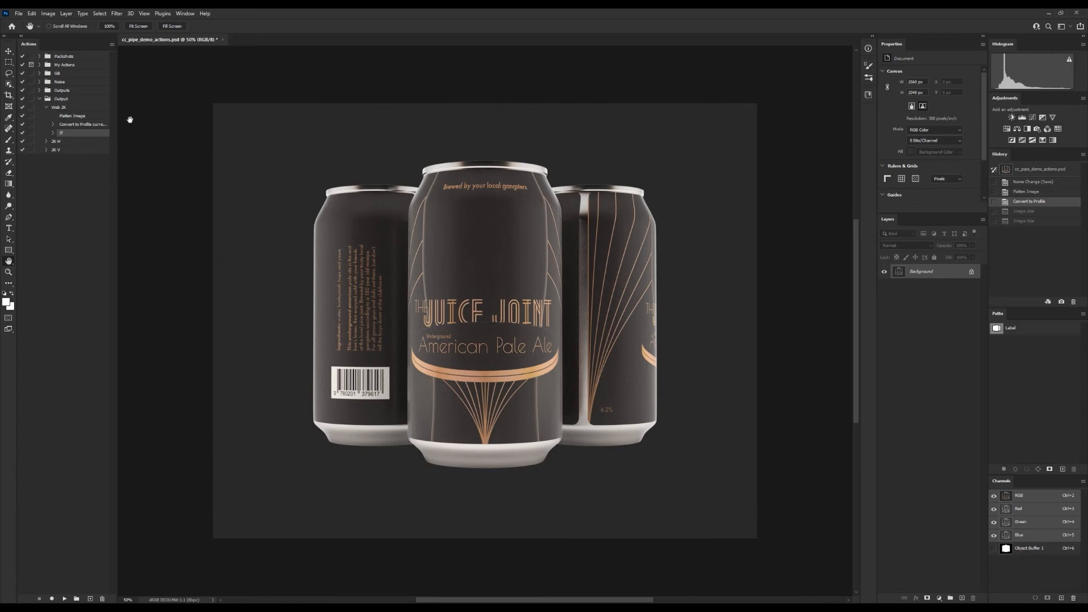
mouse_move(138, 144)
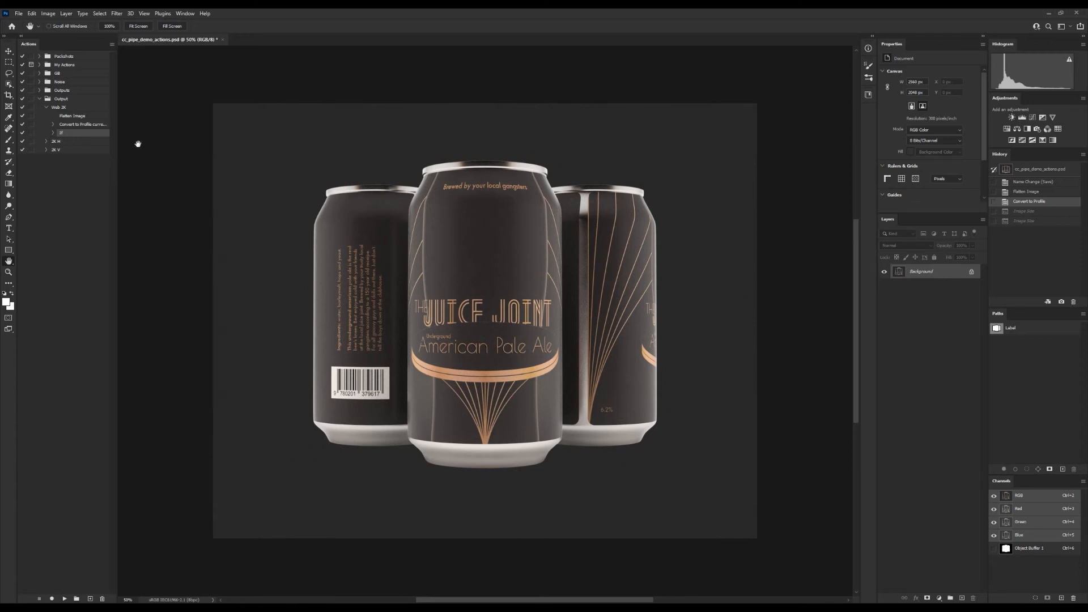
mouse_move(764, 271)
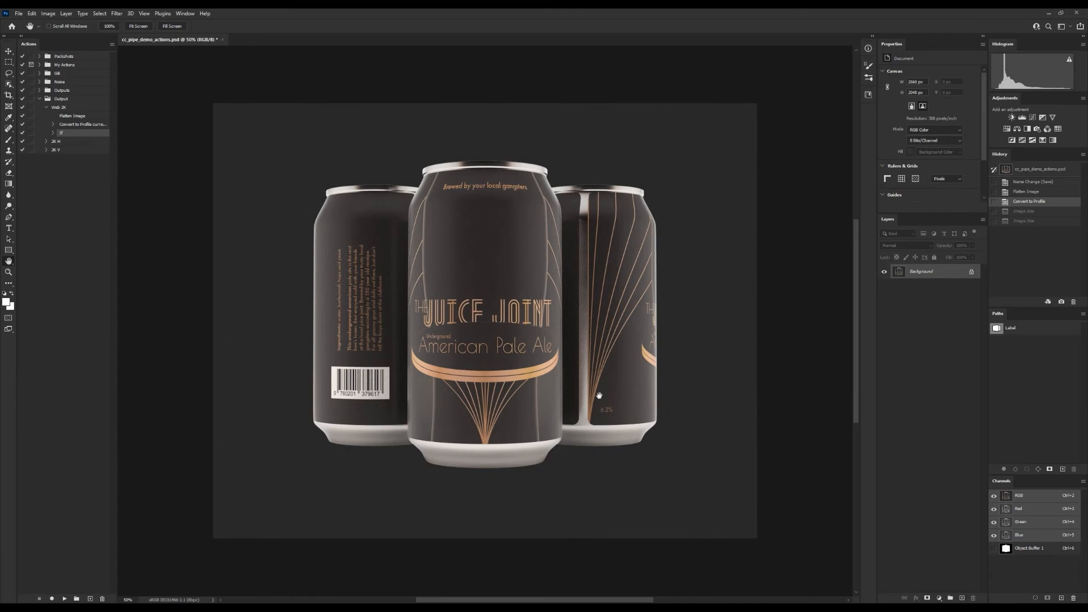
mouse_move(74, 580)
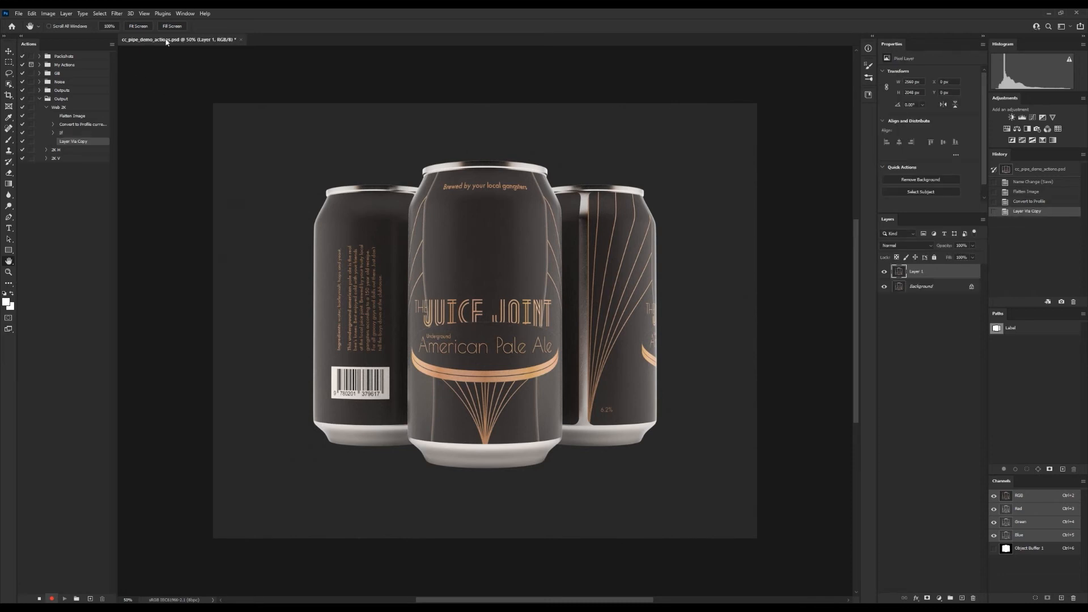
- Apply the High Pass filter to the copied layer
left_click(116, 13)
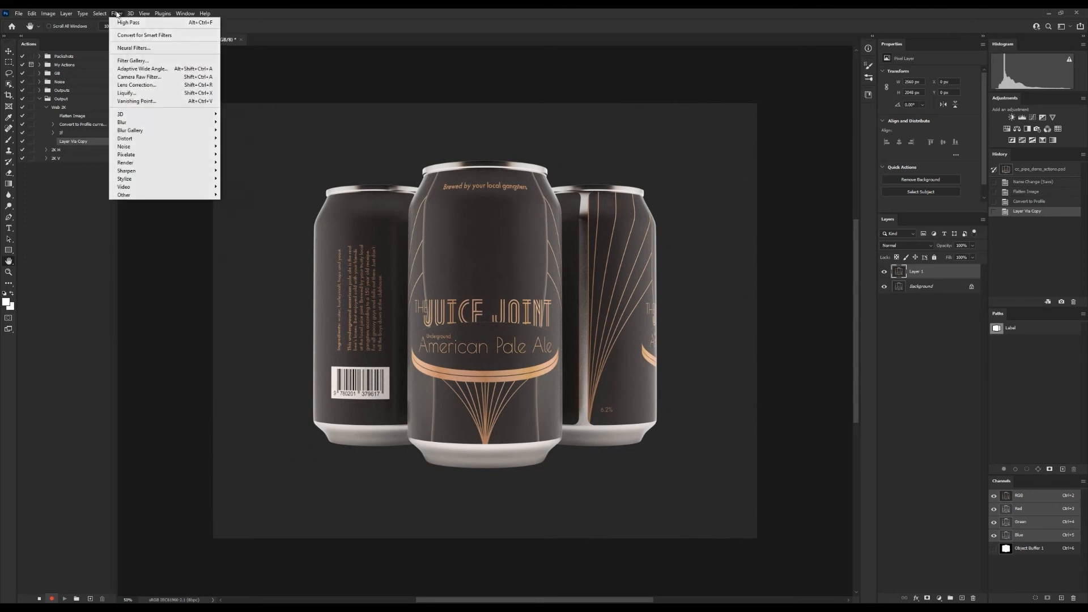
mouse_move(125, 195)
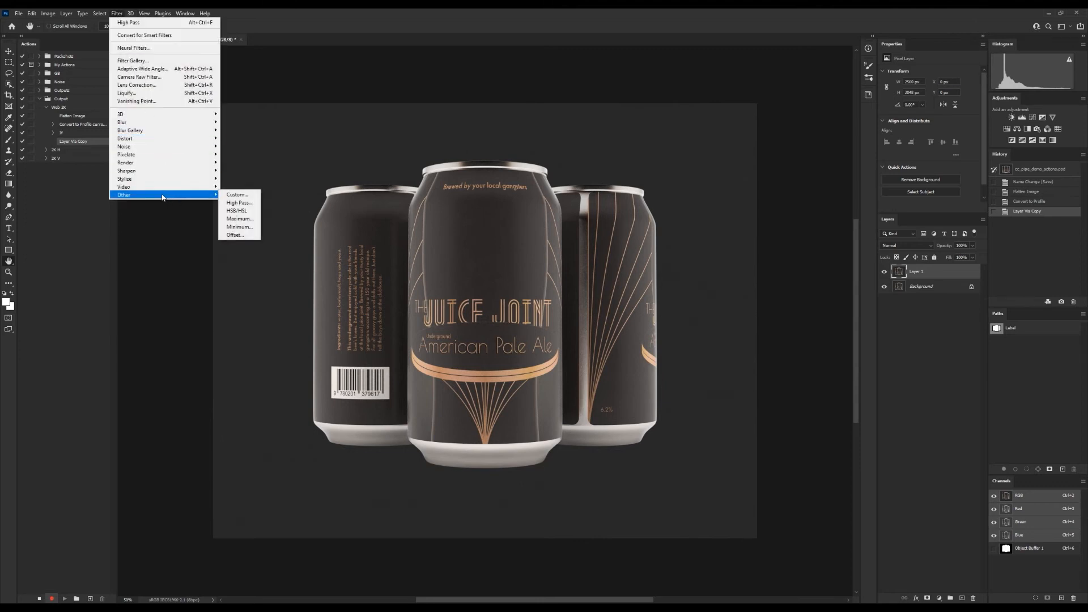
left_click(238, 203)
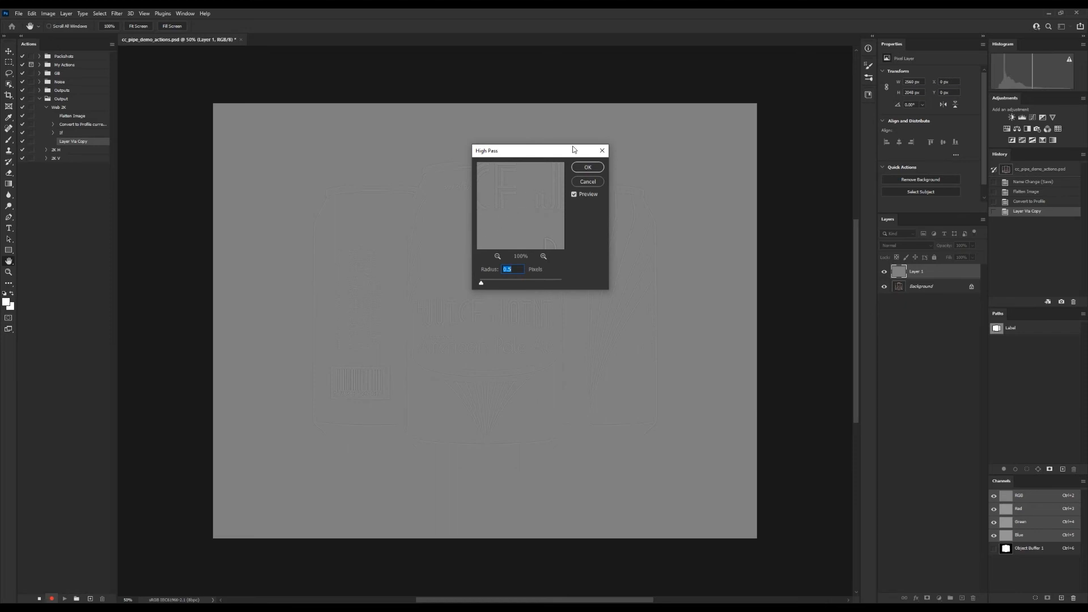
left_click(587, 167)
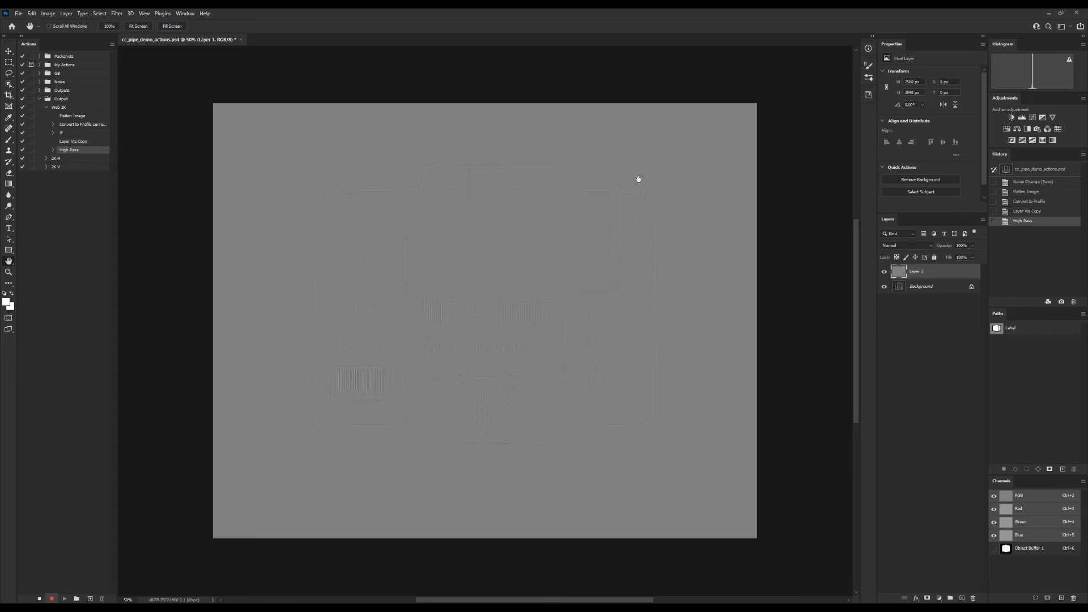
- Blend the sharpened copy in Vivid Light at 20% opacity and flatten the image
left_click(908, 245)
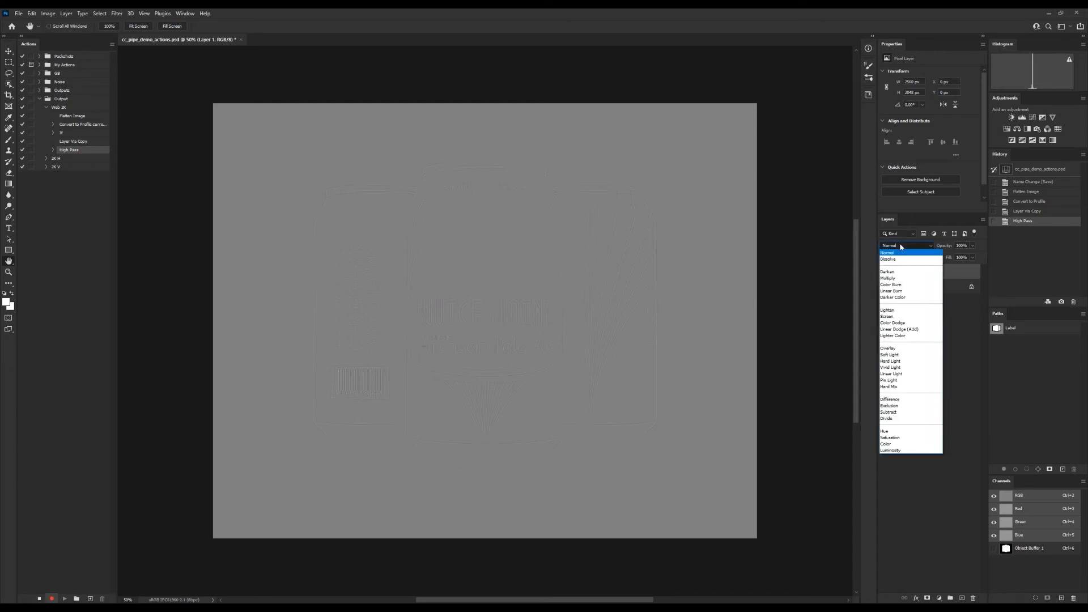
left_click(890, 368)
type("20")
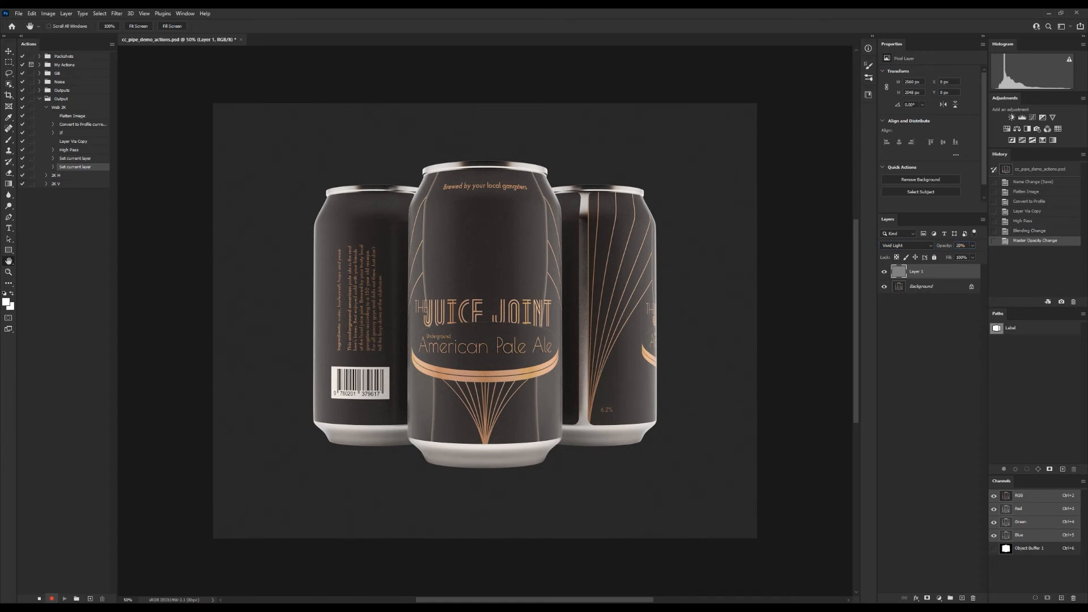
mouse_move(519, 207)
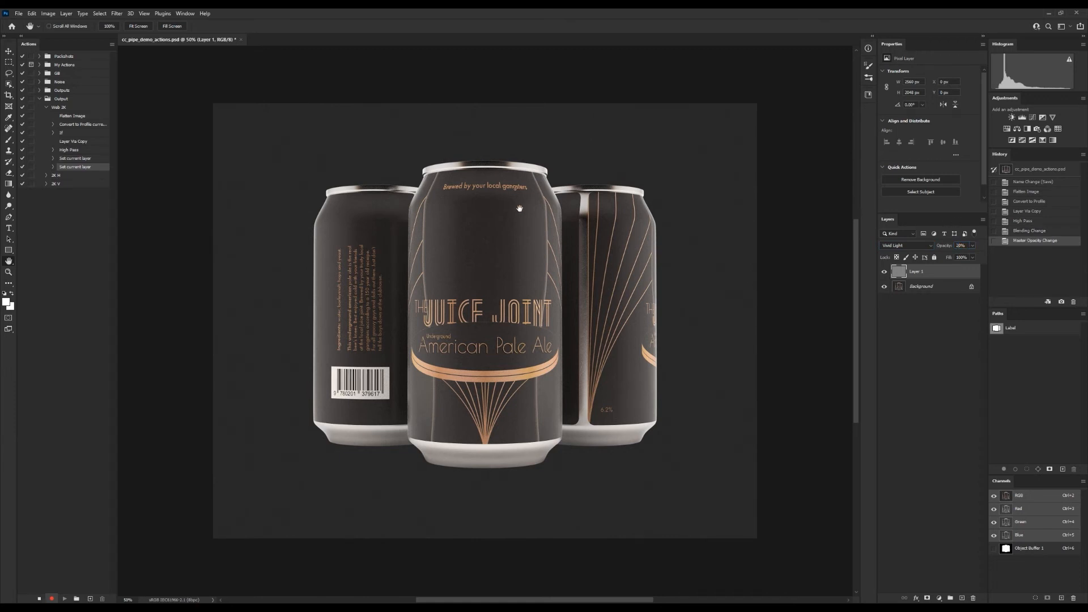
left_click(65, 13)
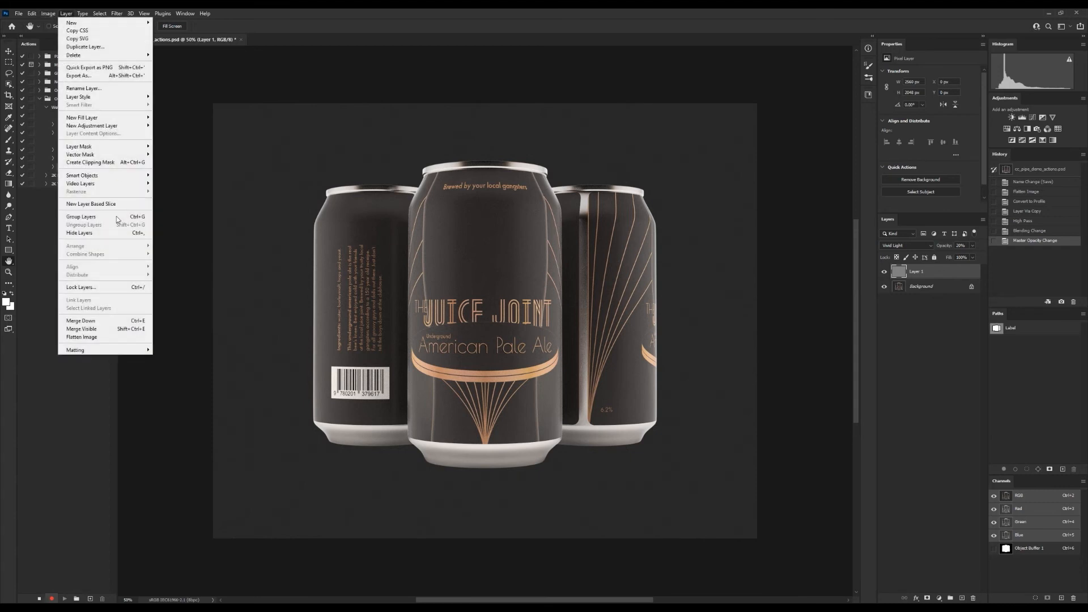
left_click(81, 337)
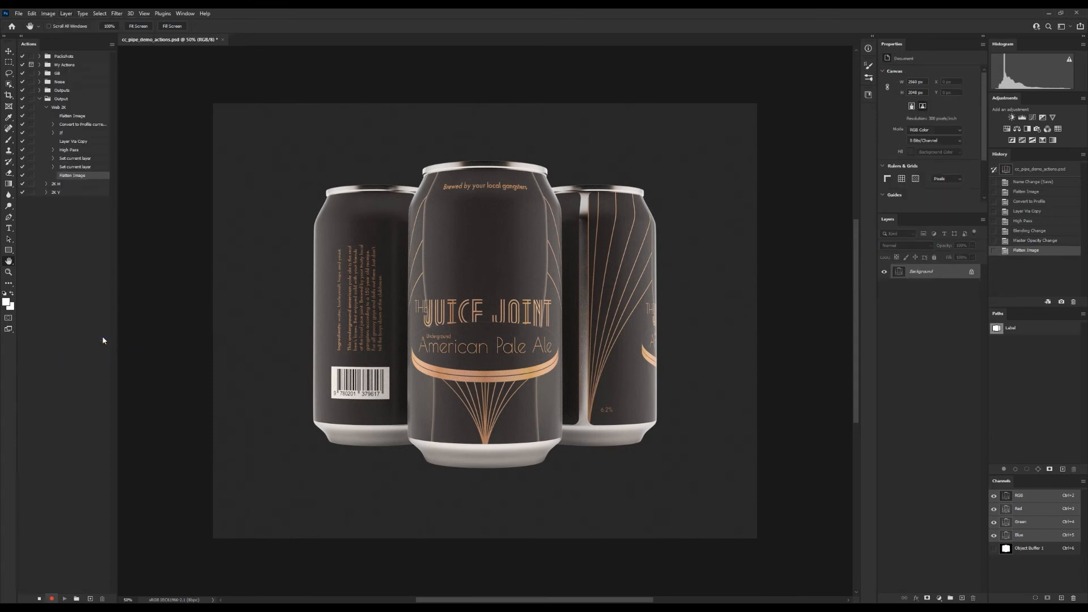
mouse_move(103, 295)
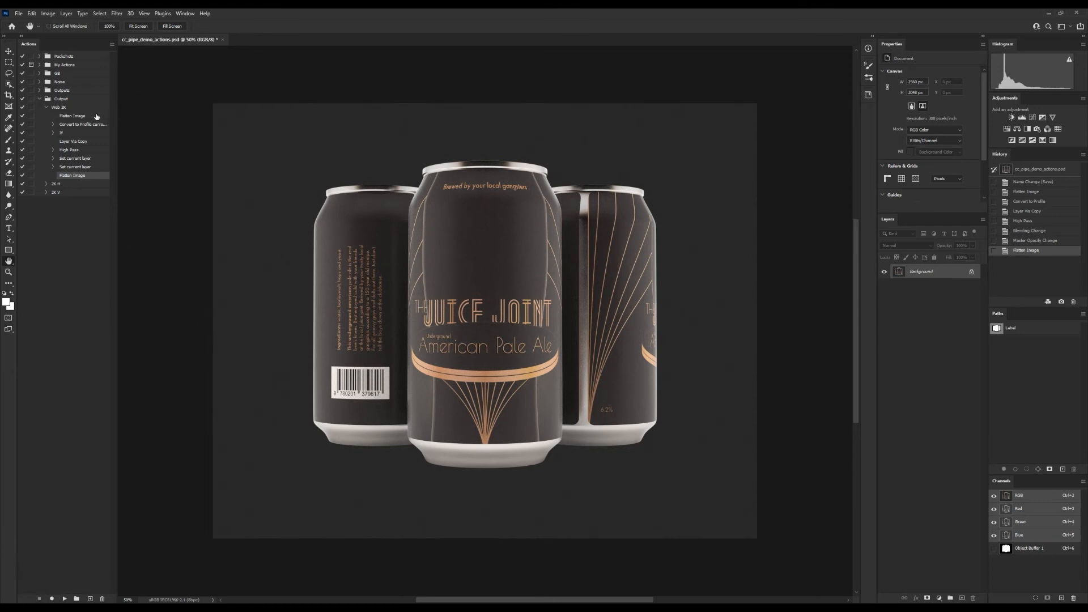
- Stop recording, play Web 2K on the restored document, and collapse its steps
left_click(59, 107)
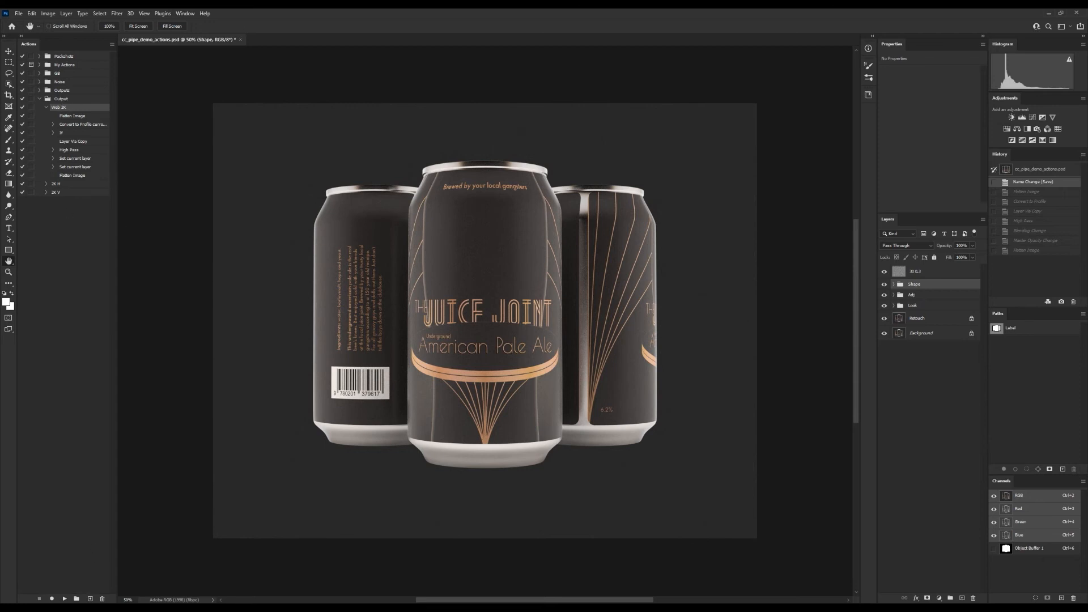
left_click(63, 599)
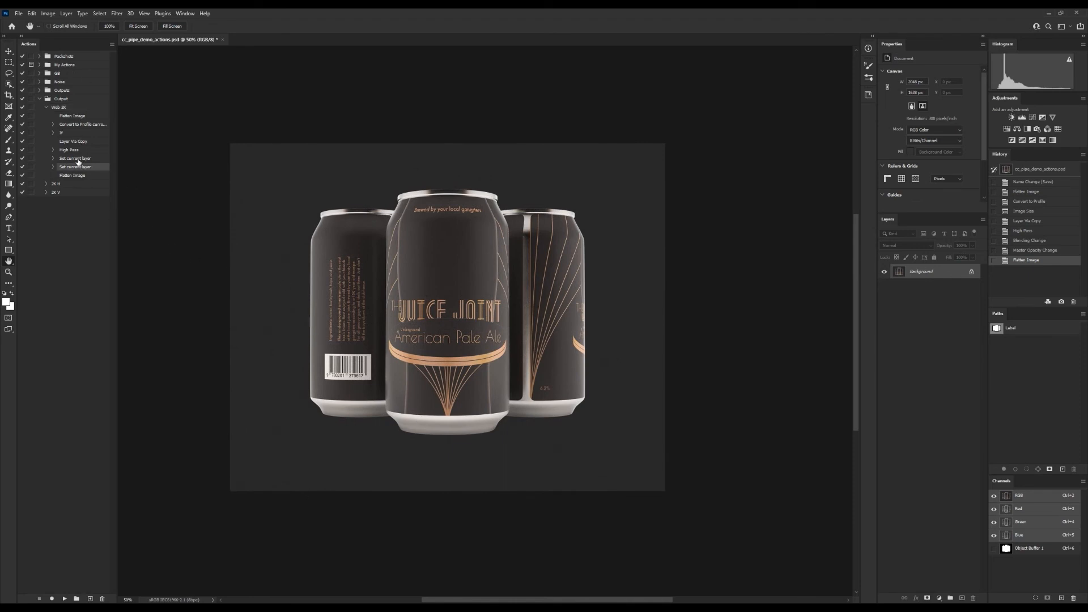
left_click(72, 115)
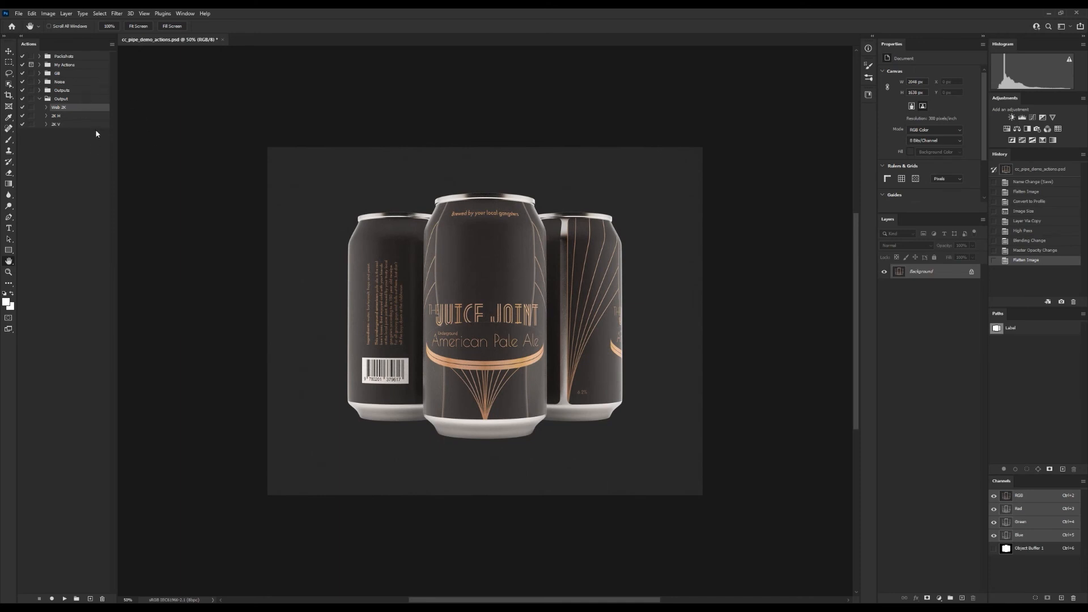
mouse_move(69, 114)
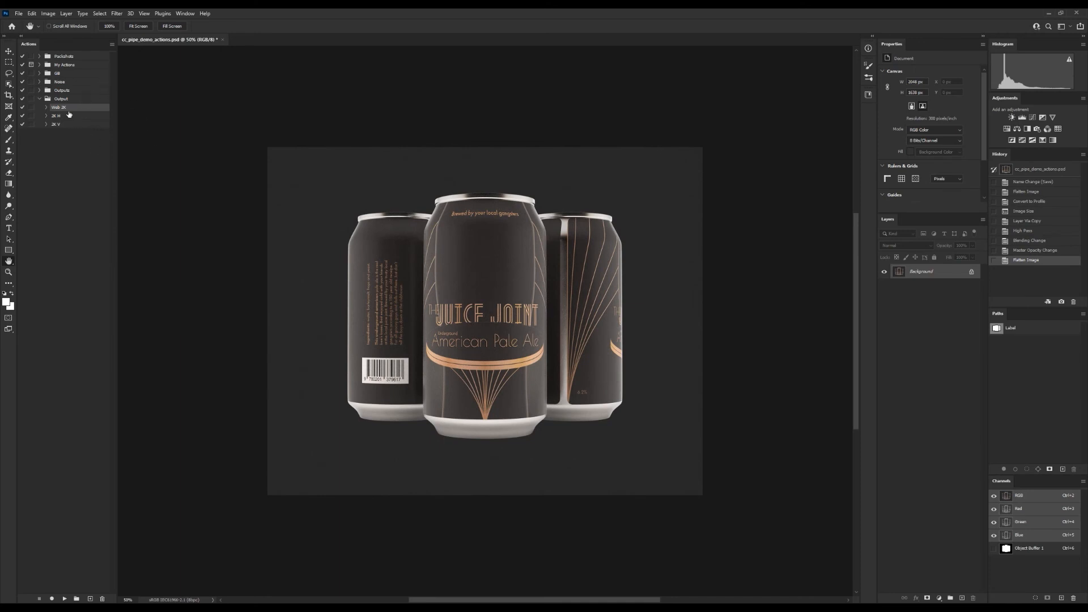
- Duplicate Web 2K, expand the copy, and select its Layer Via Copy step
left_click(59, 108)
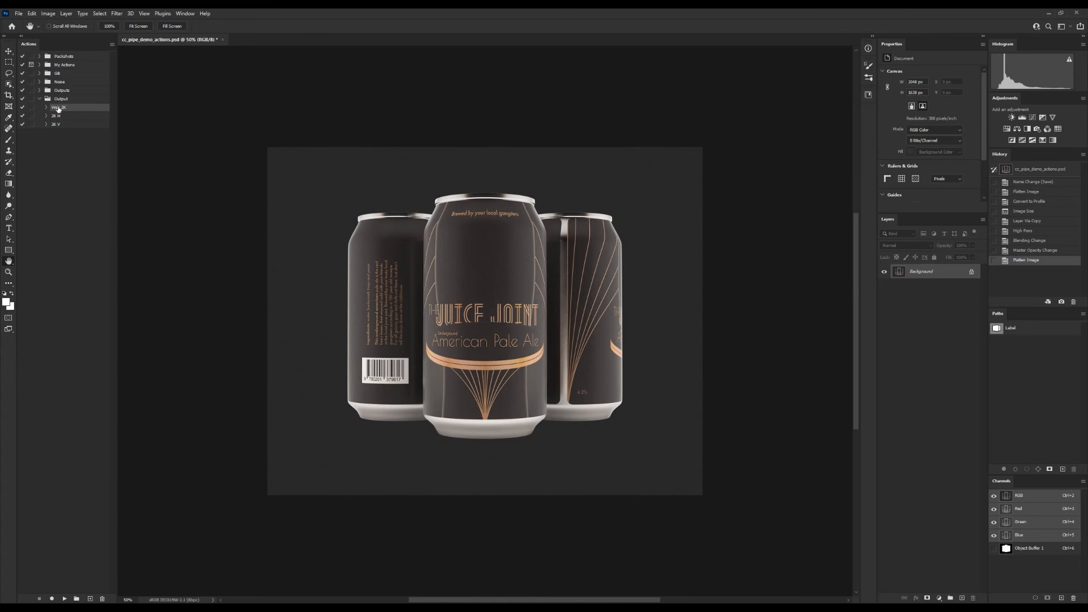
mouse_move(60, 109)
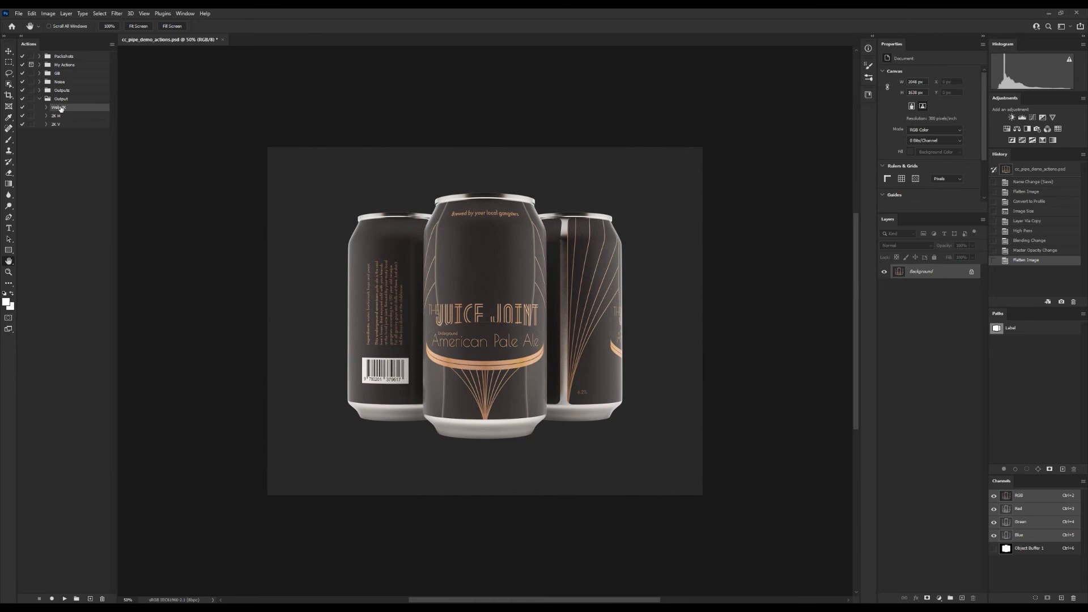
left_click(112, 43)
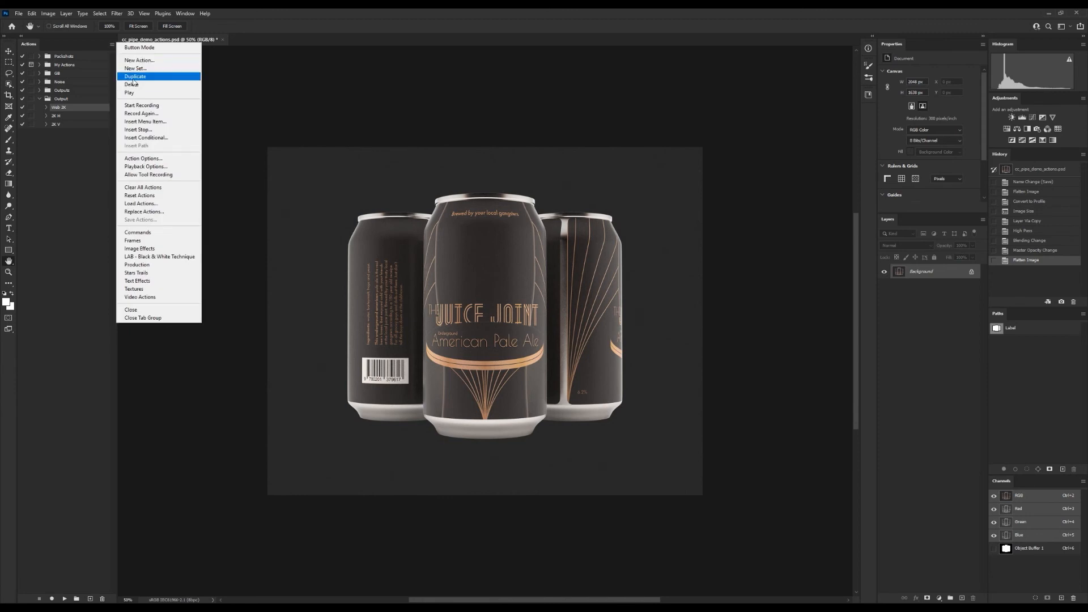
left_click(135, 76)
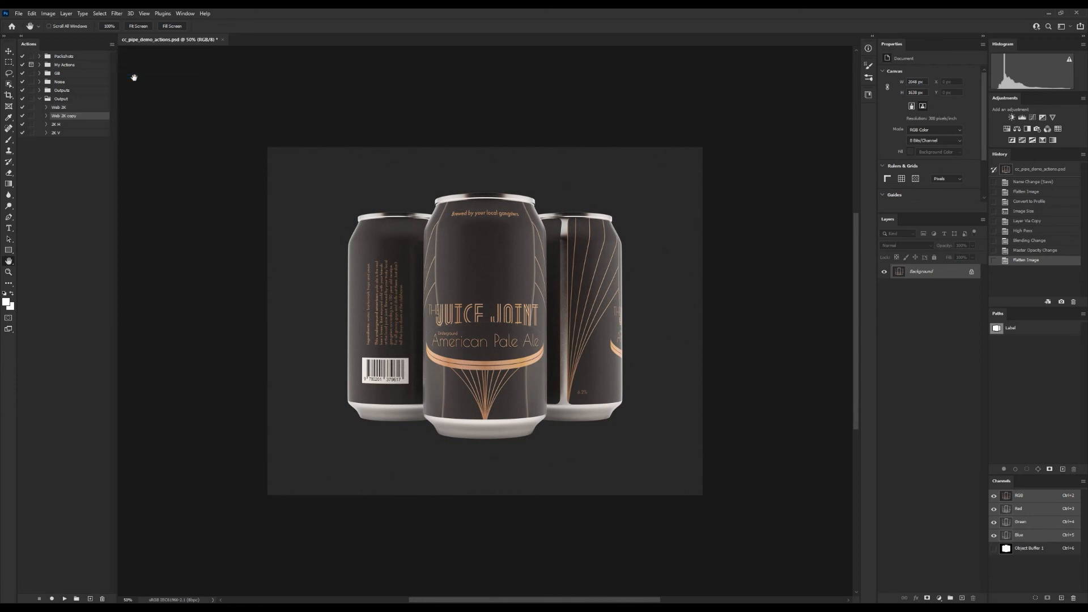
left_click(46, 116)
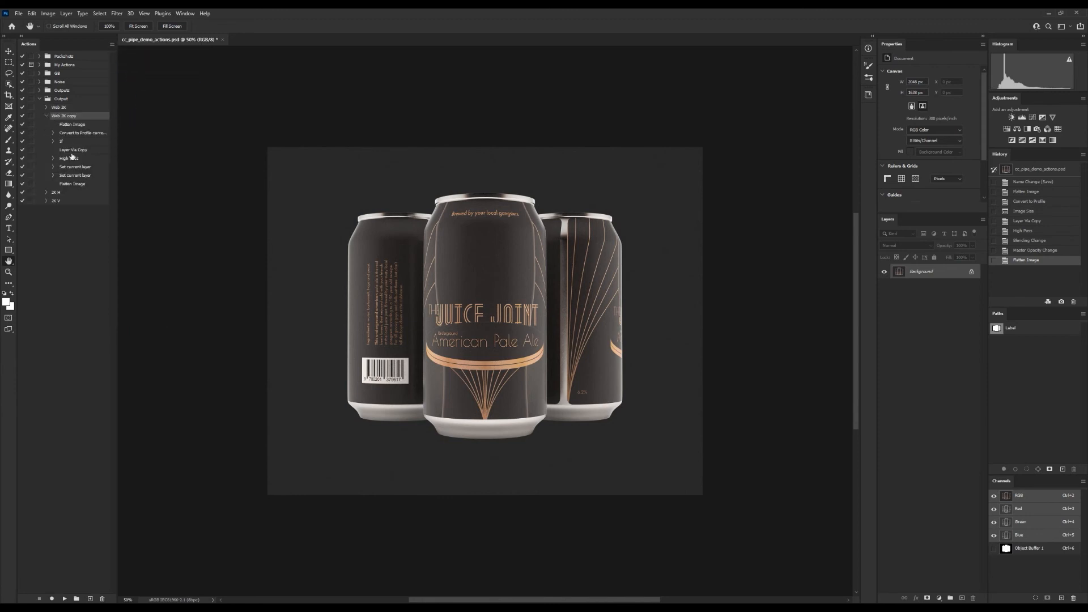
left_click(69, 158)
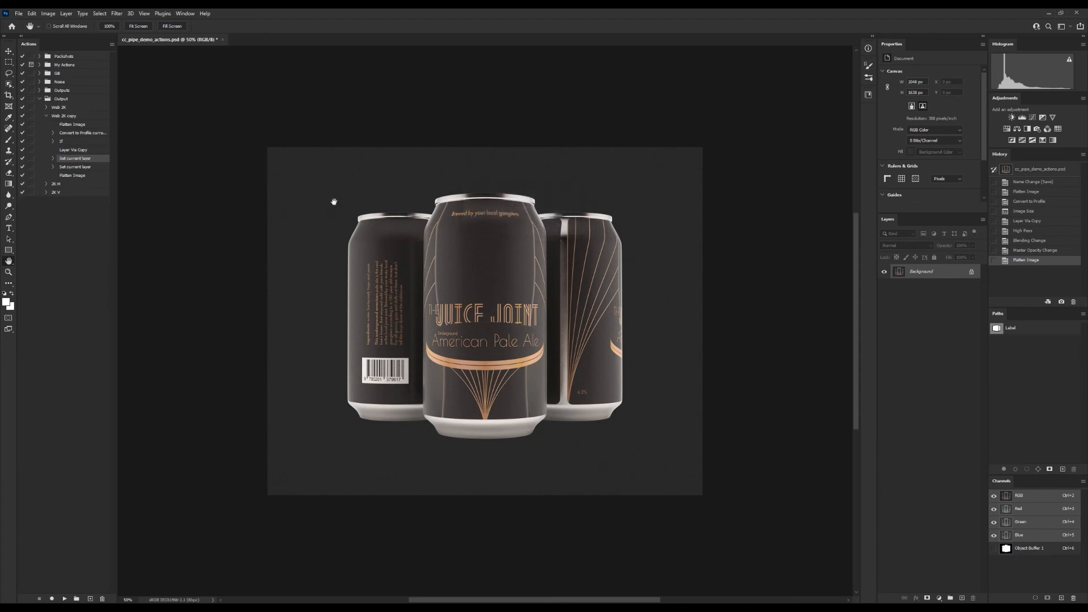
left_click(73, 149)
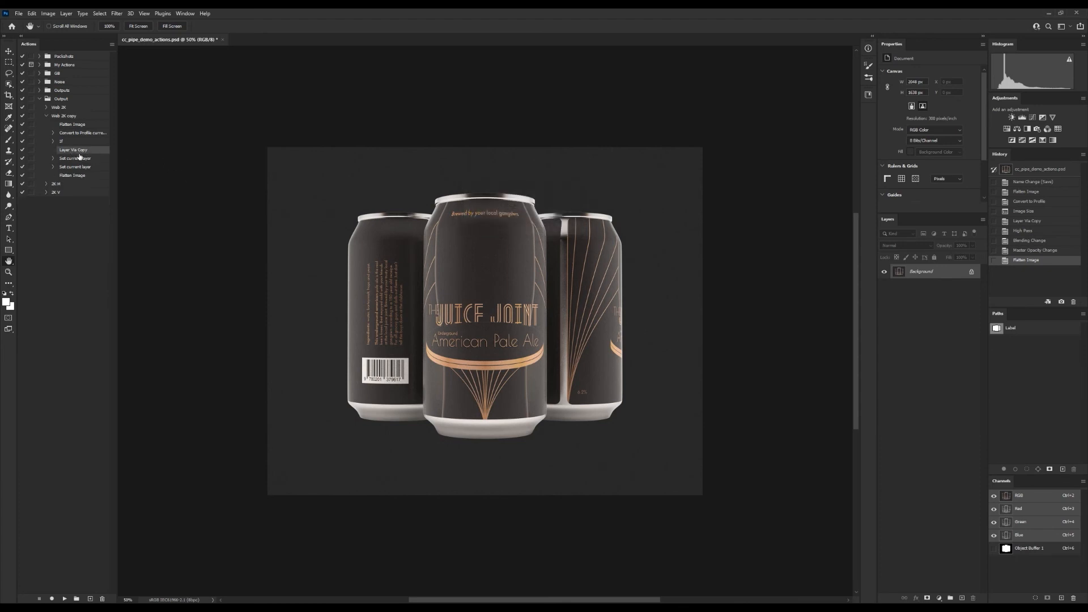
mouse_move(79, 151)
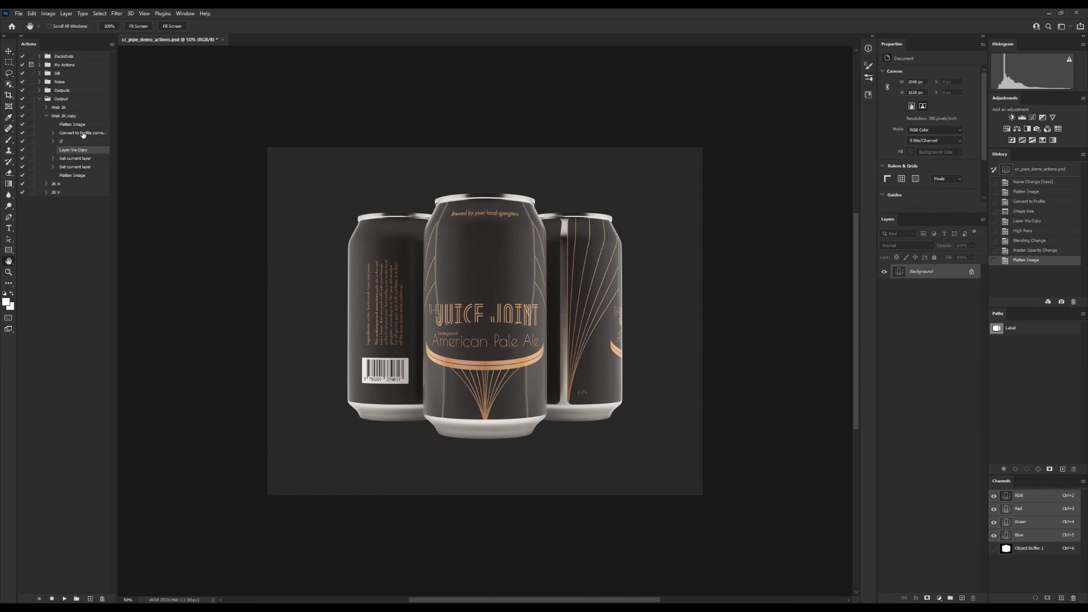
left_click(112, 44)
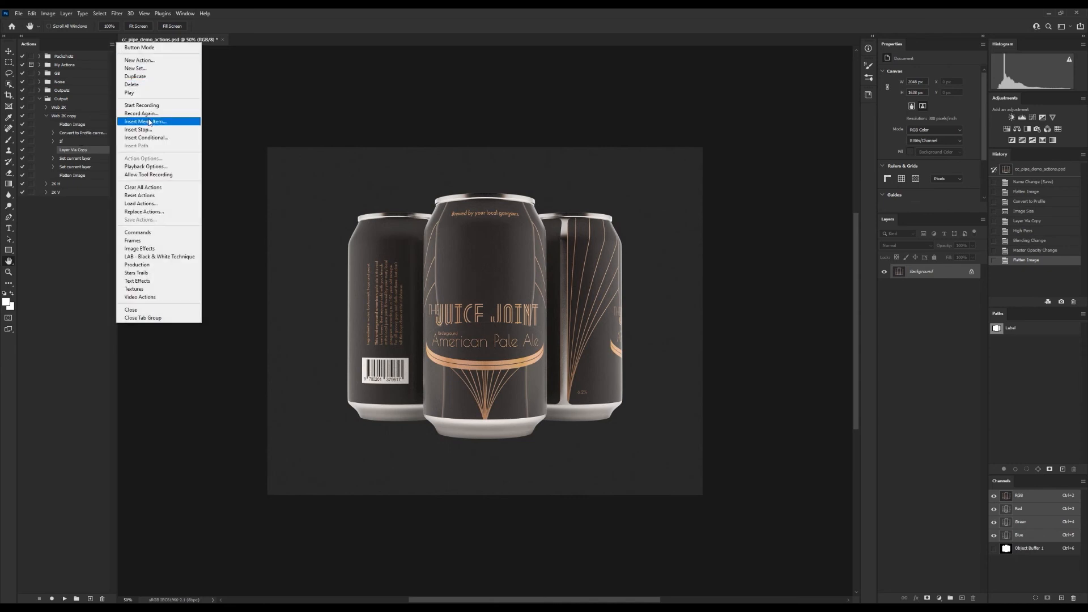
- Insert High Pass as a menu item after Layer Via Copy, then collapse Web 2K copy
left_click(145, 121)
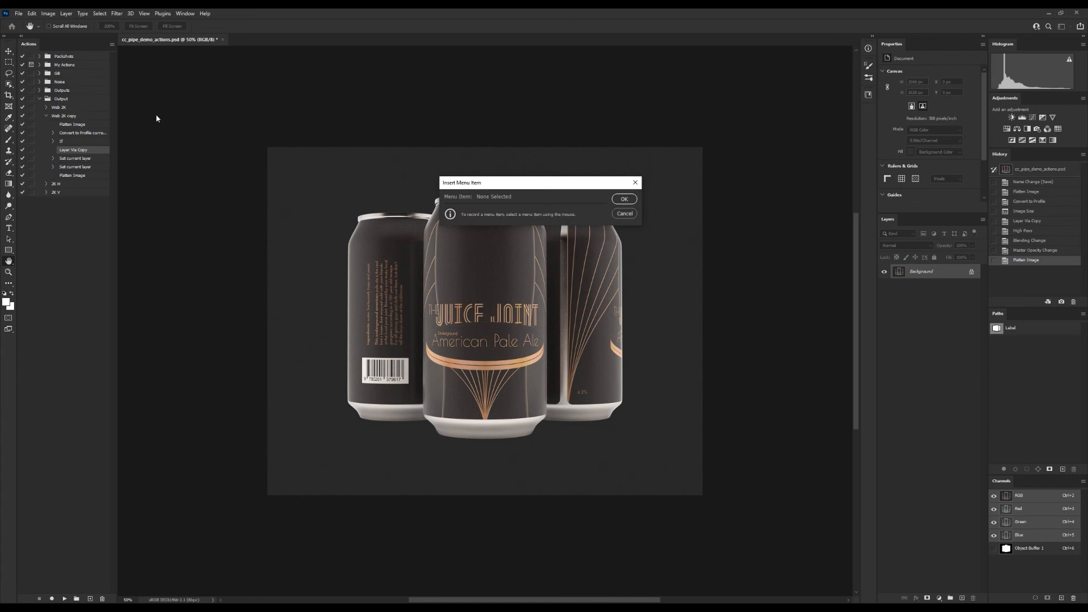
mouse_move(157, 119)
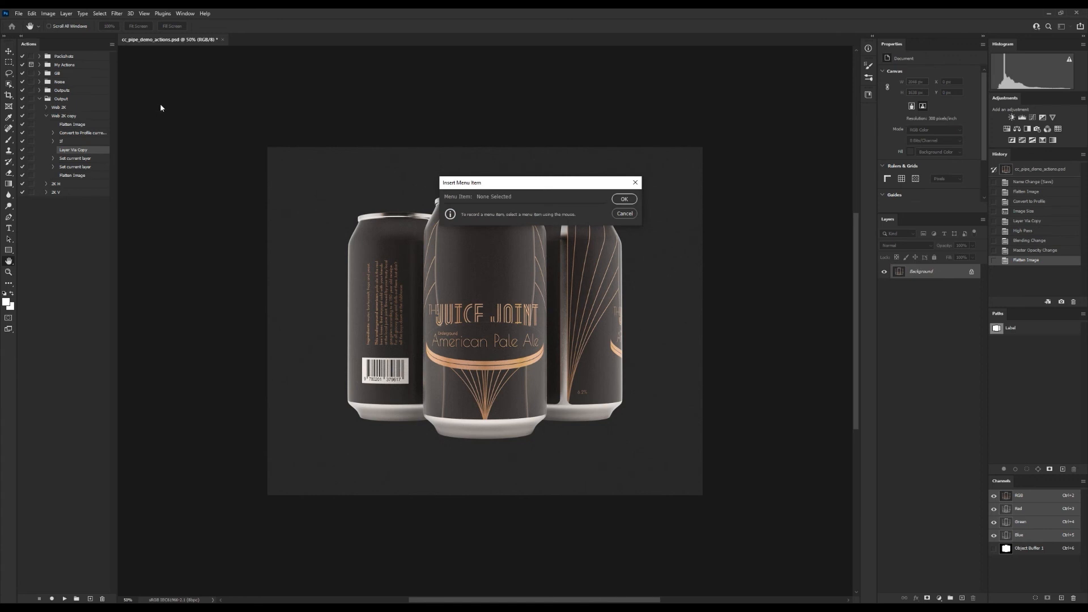
mouse_move(173, 96)
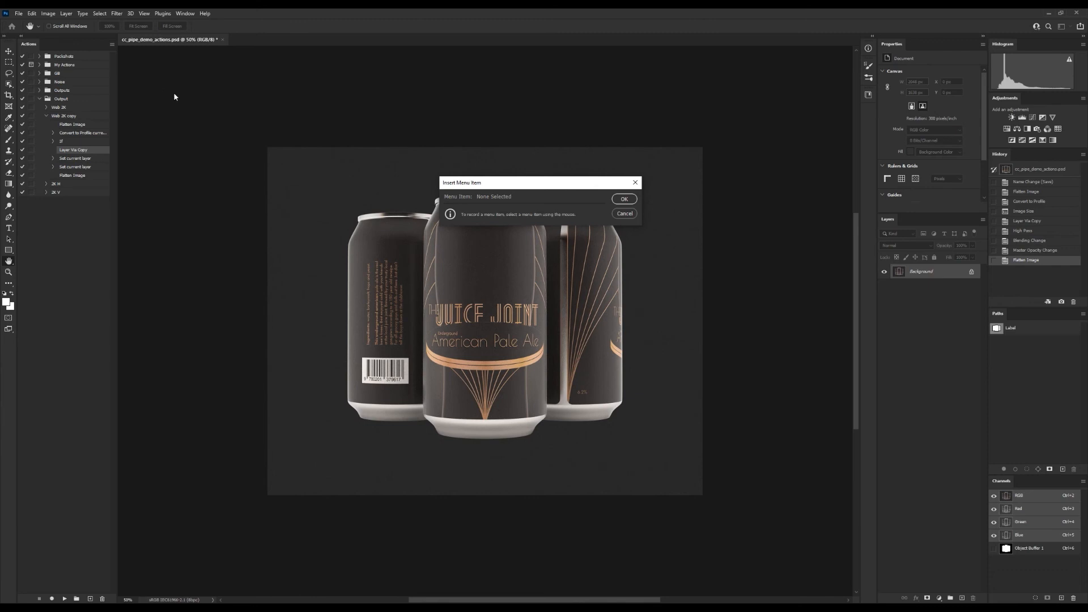
left_click(116, 13)
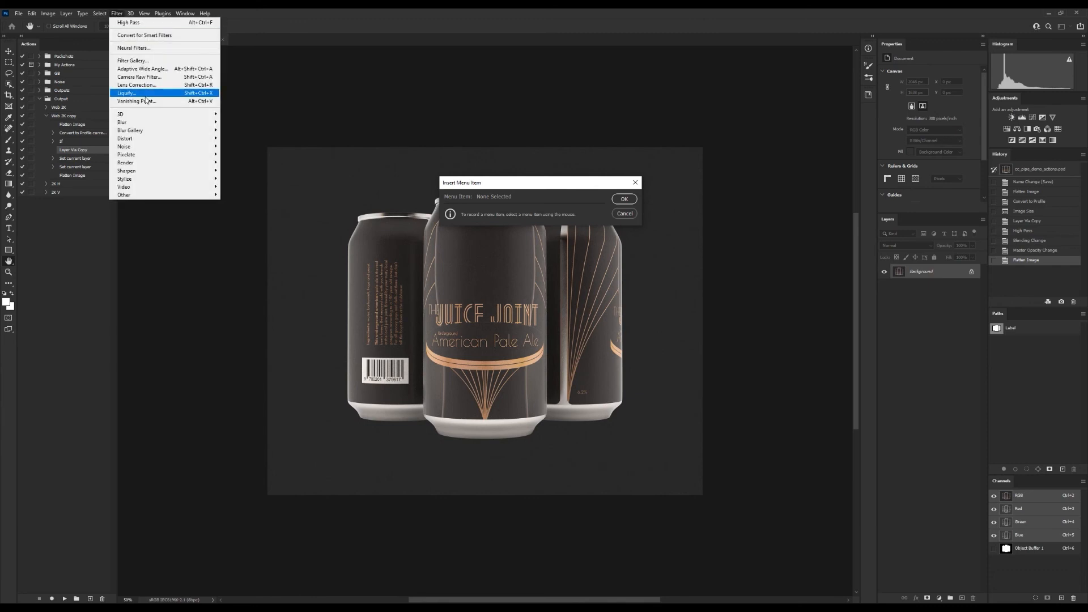
mouse_move(124, 195)
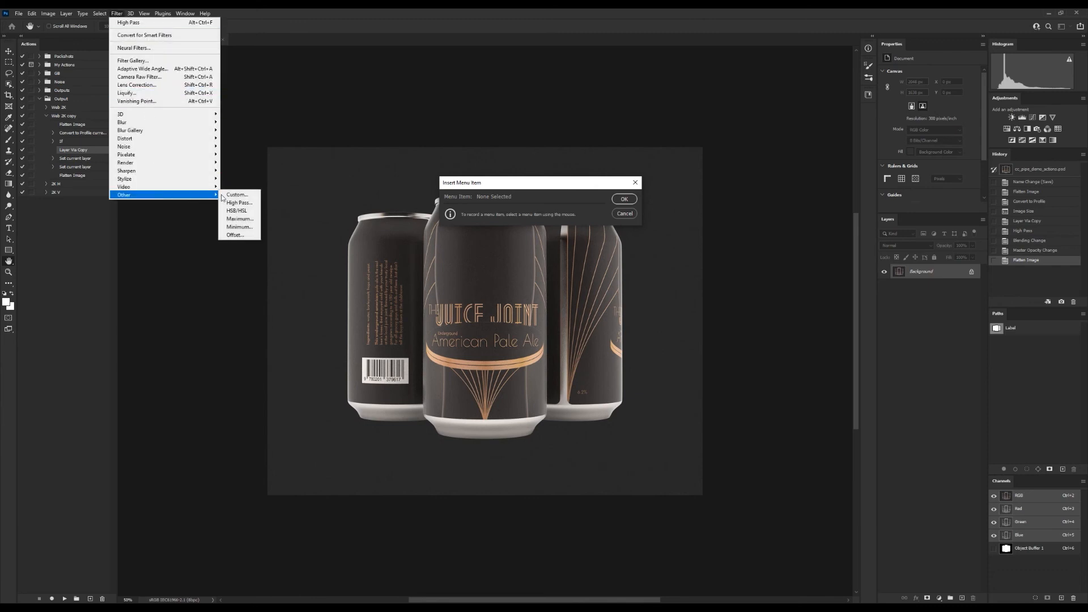
left_click(238, 202)
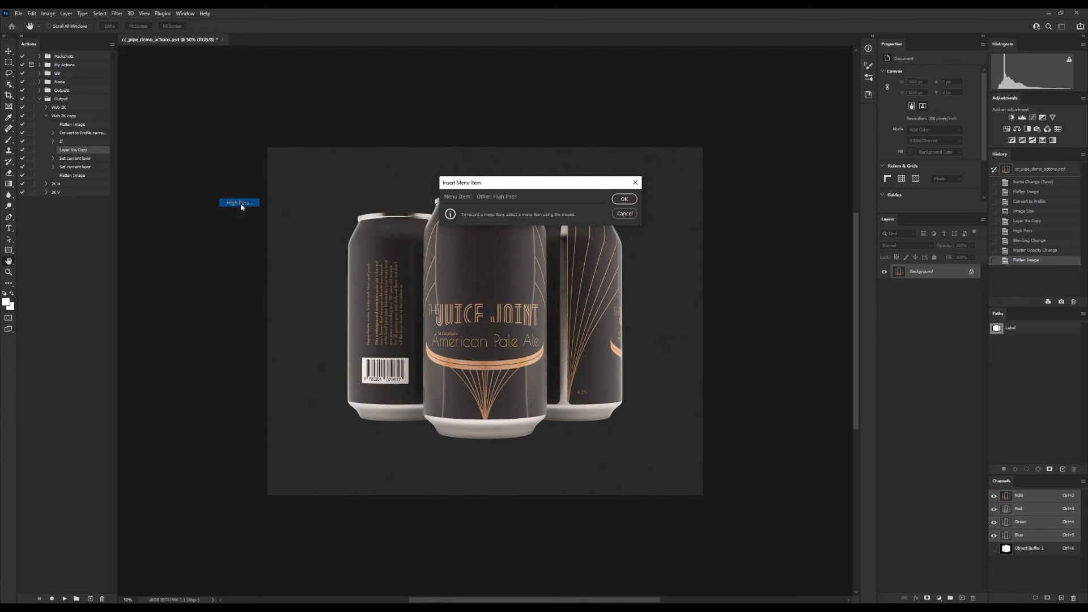
left_click(622, 199)
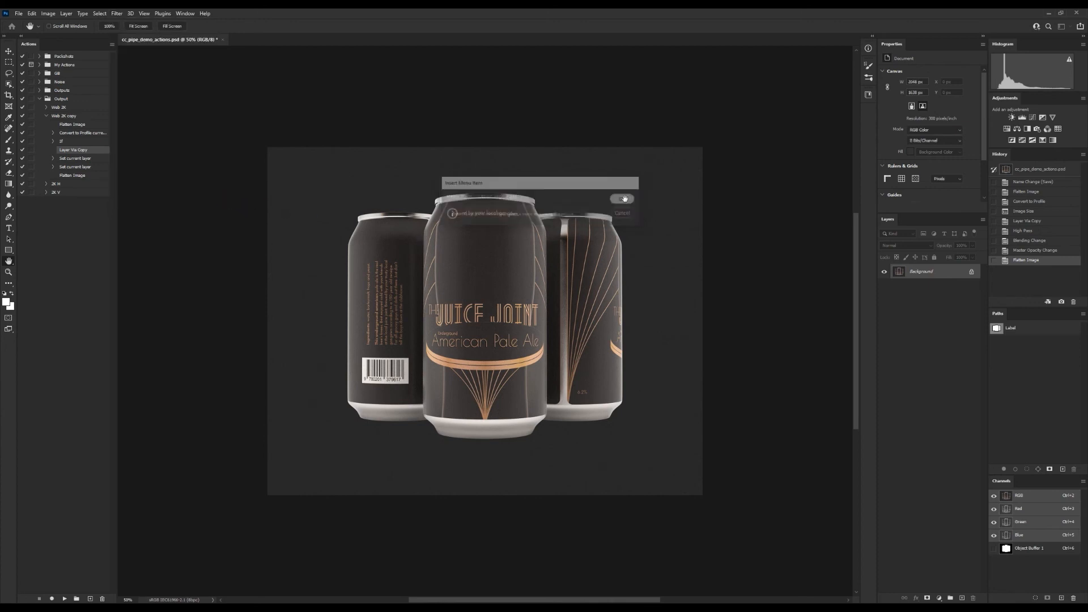
left_click(621, 199)
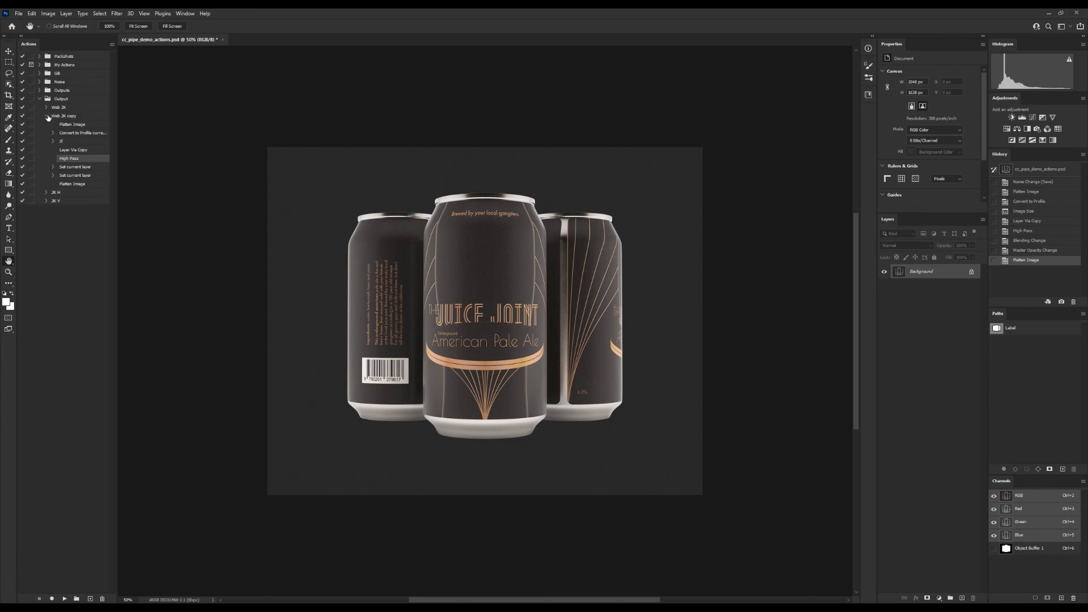
left_click(47, 115)
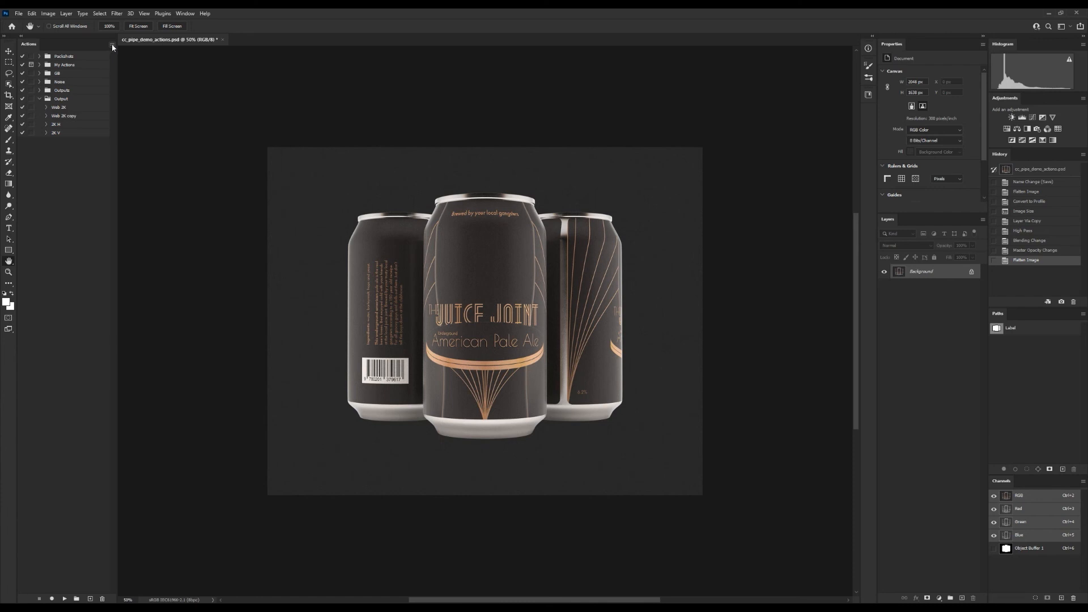
mouse_move(72, 115)
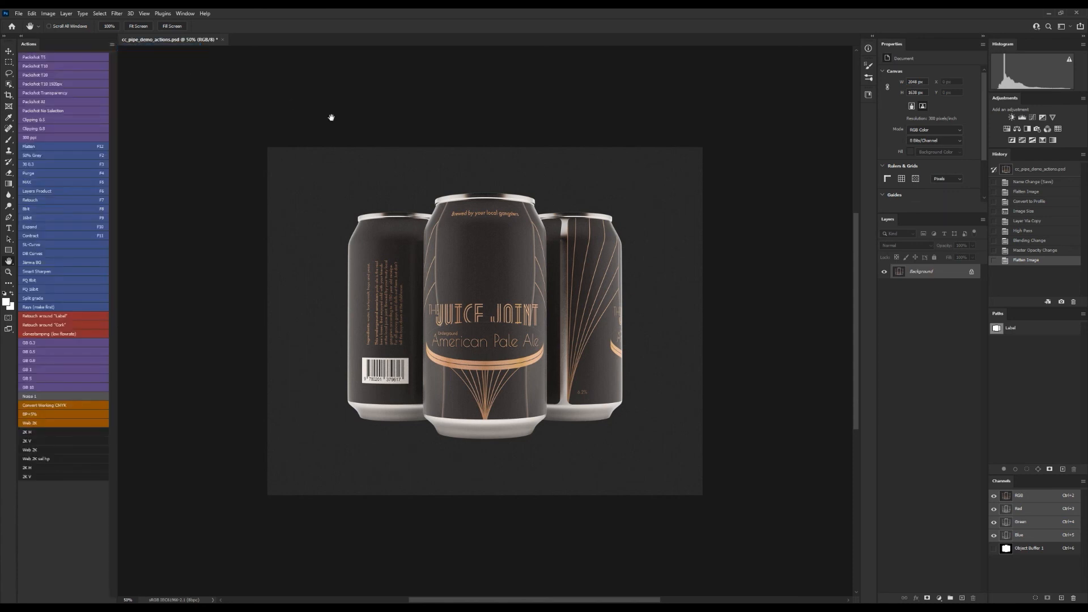
mouse_move(708, 191)
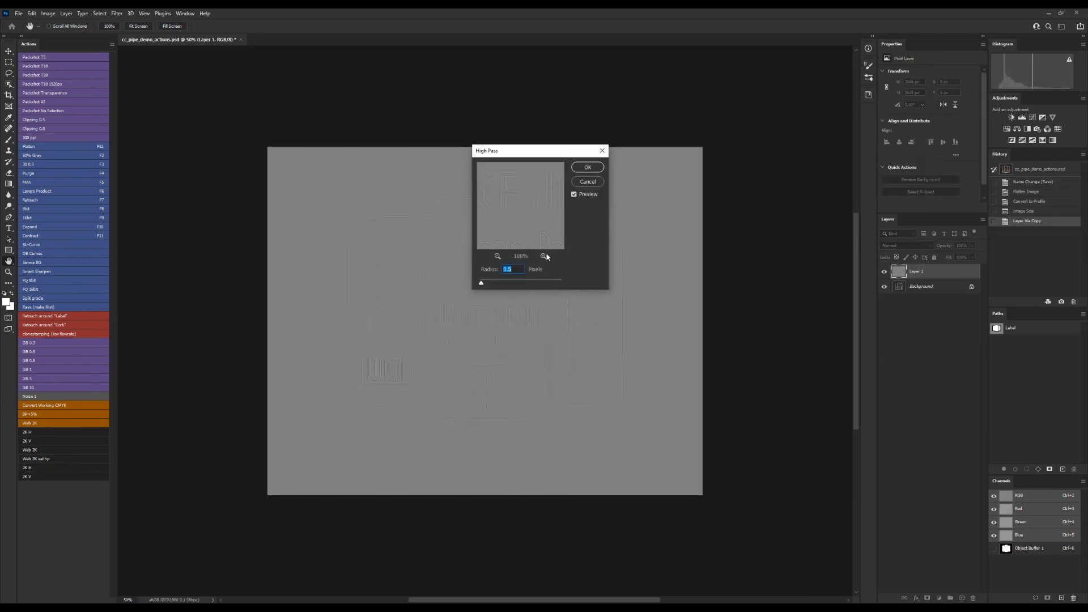
- Accept the High Pass settings so Web 2K copy finishes with a flattened mockup
left_click(587, 166)
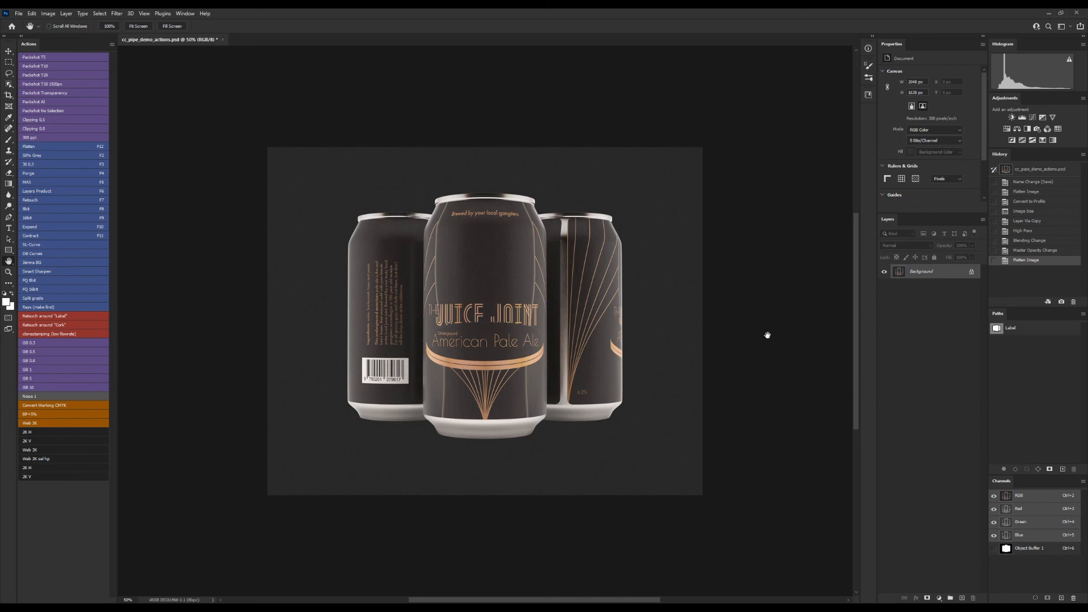
scroll("up", 3)
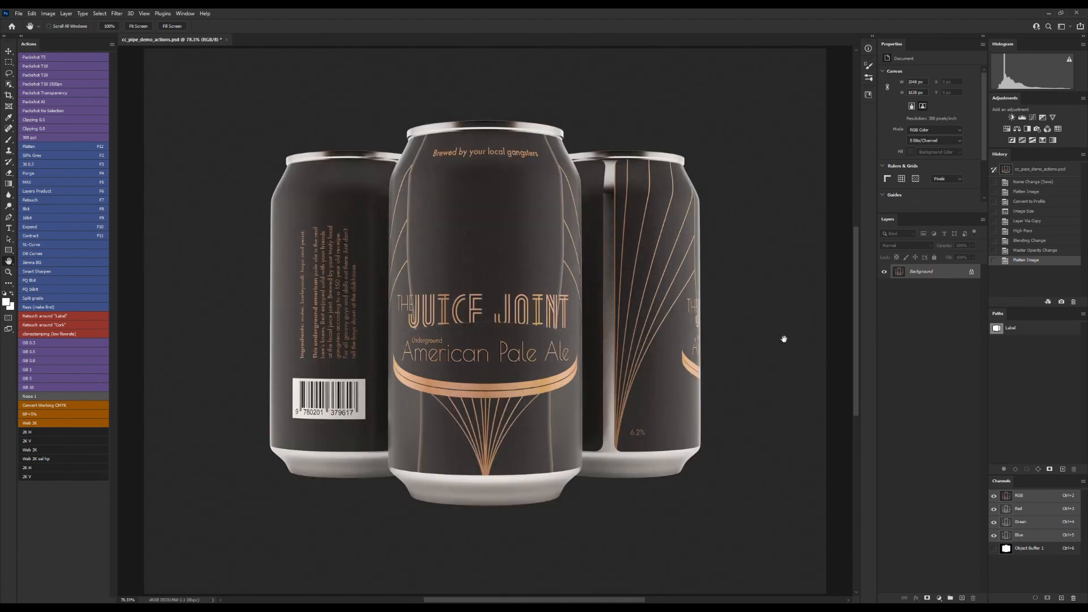
mouse_move(787, 284)
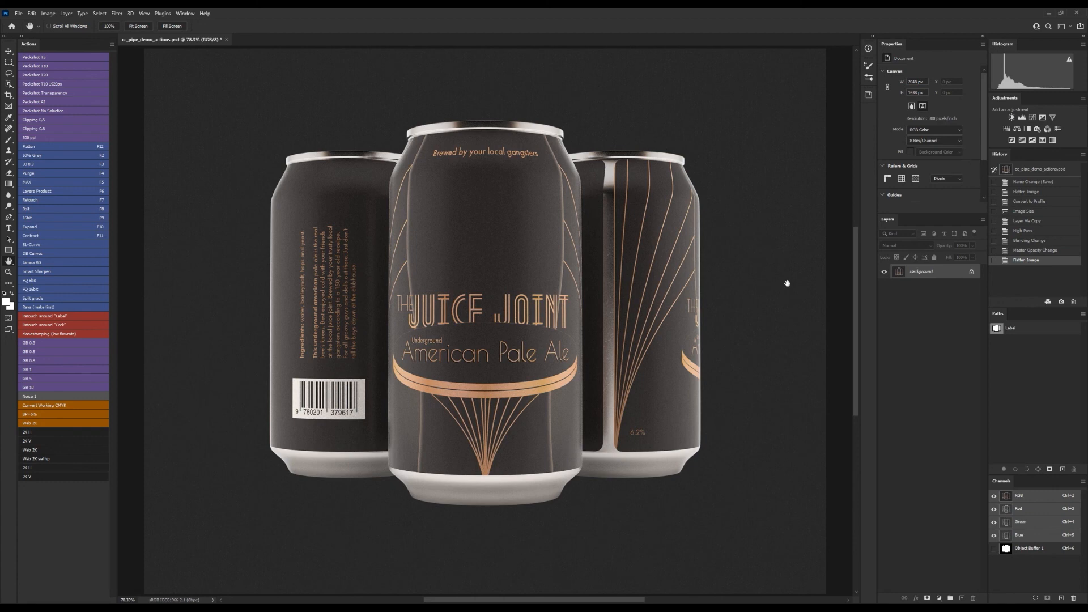
mouse_move(235, 193)
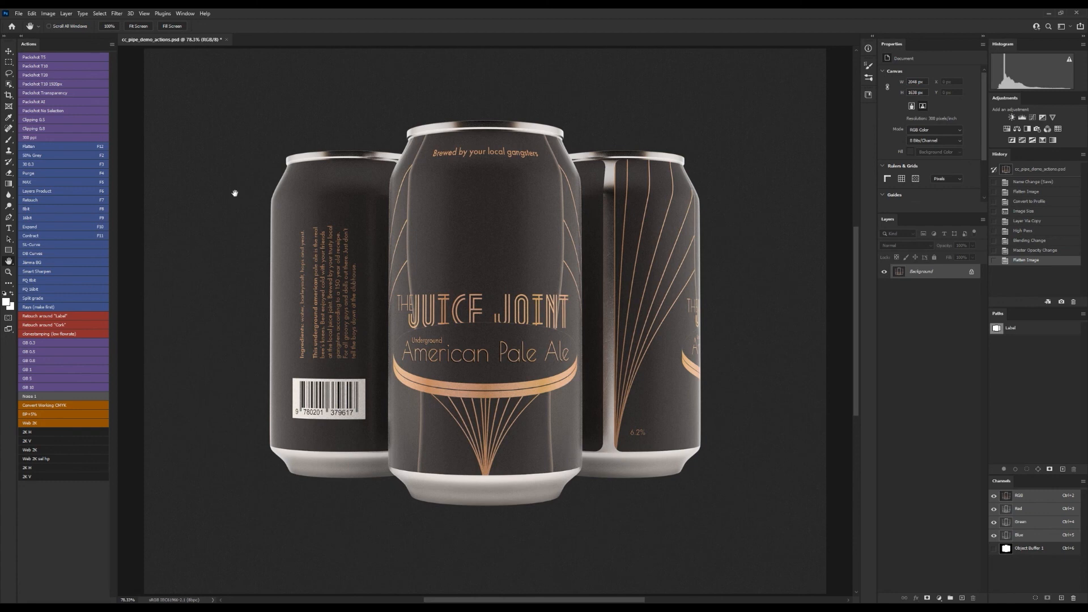
mouse_move(213, 130)
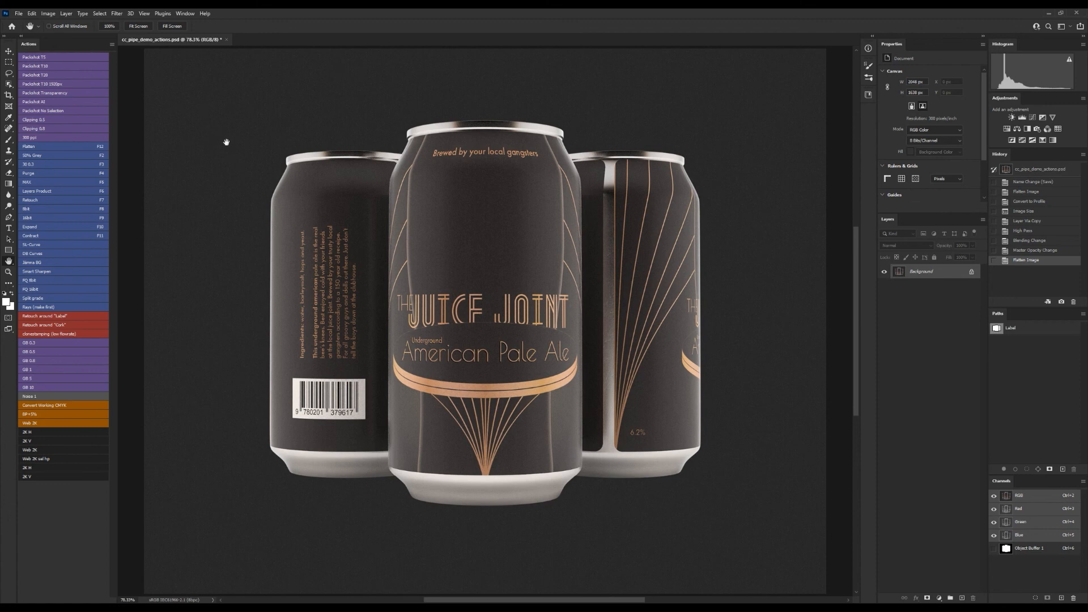
mouse_move(466, 158)
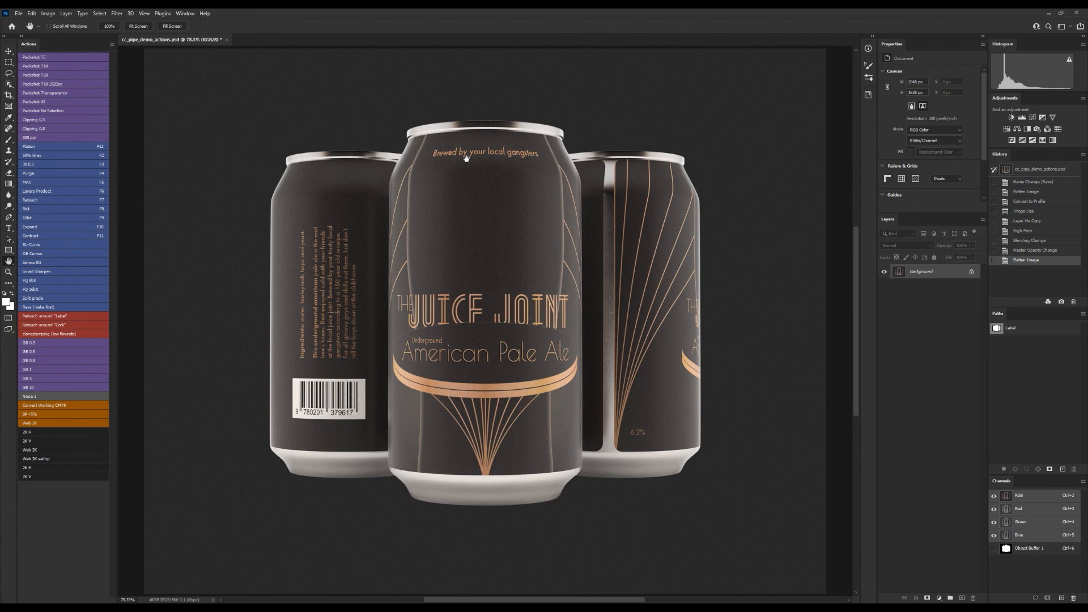
mouse_move(761, 100)
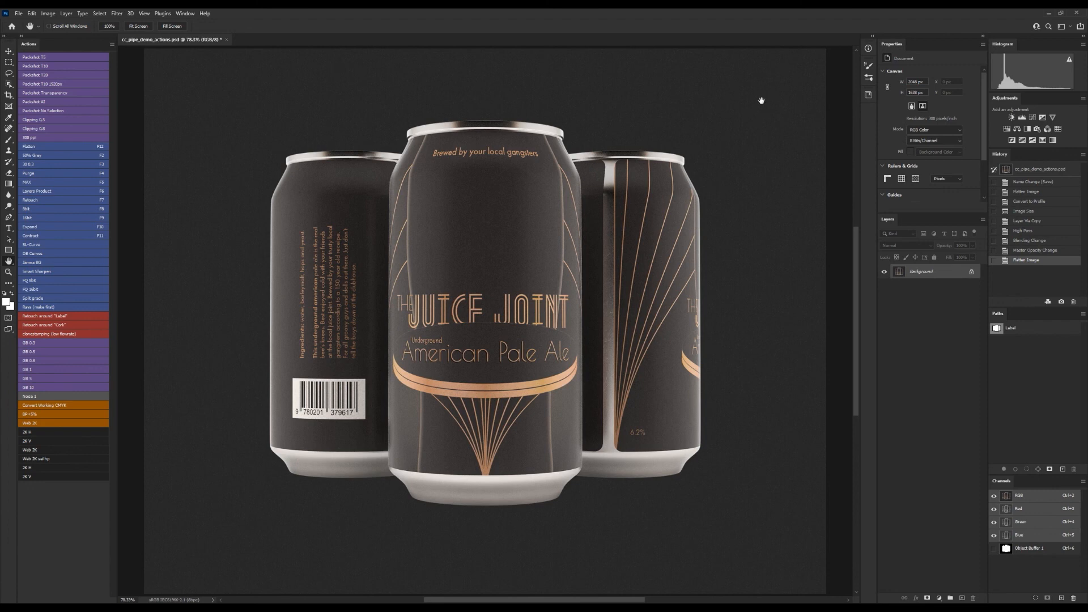